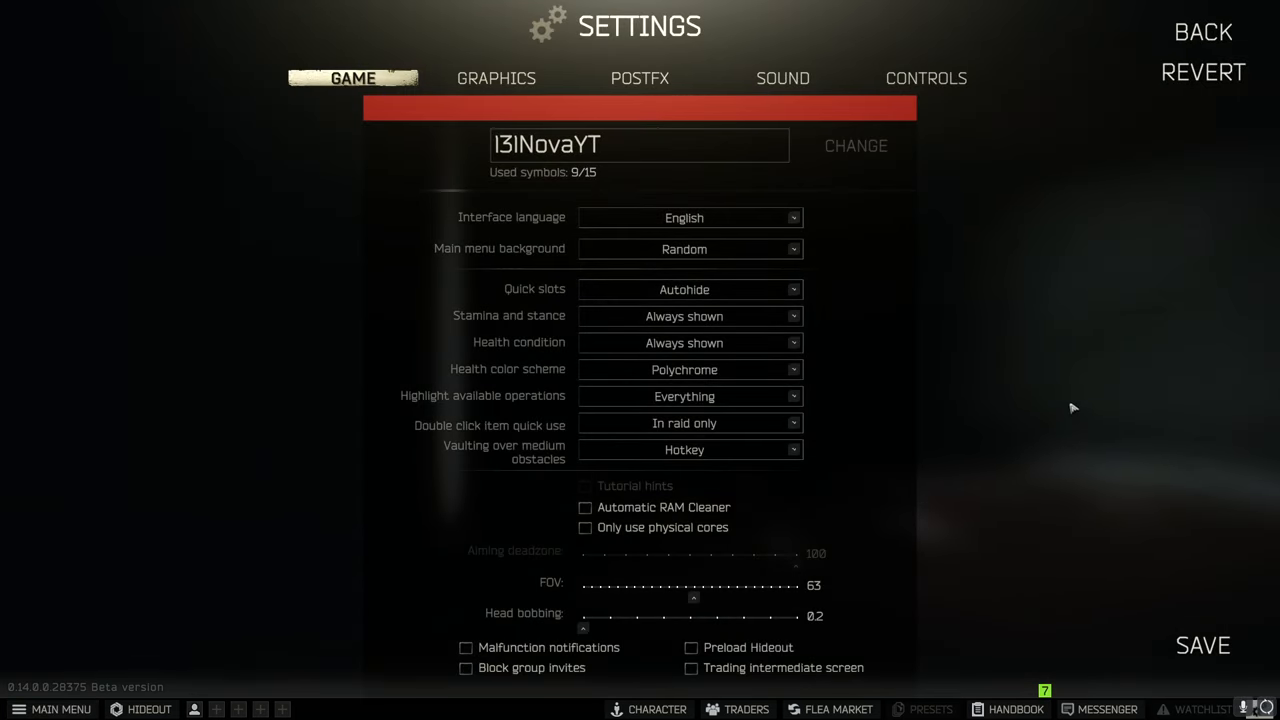
mouse_move(640, 244)
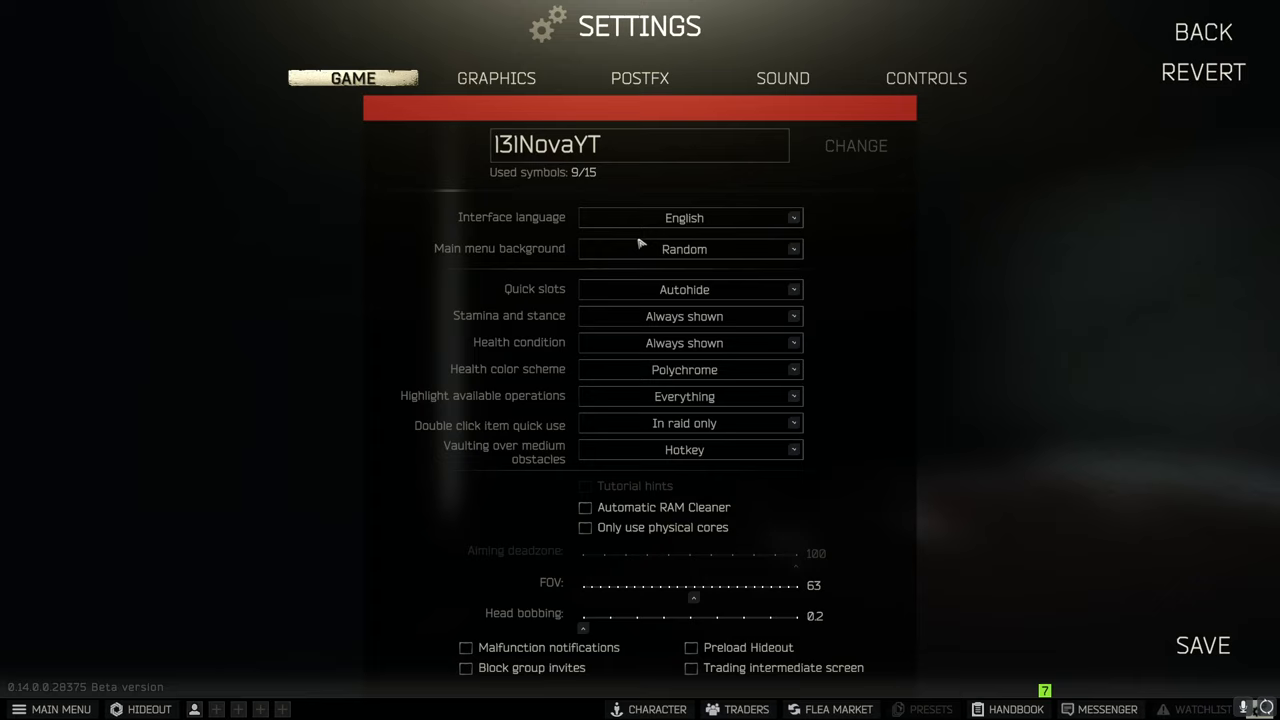
mouse_move(528, 282)
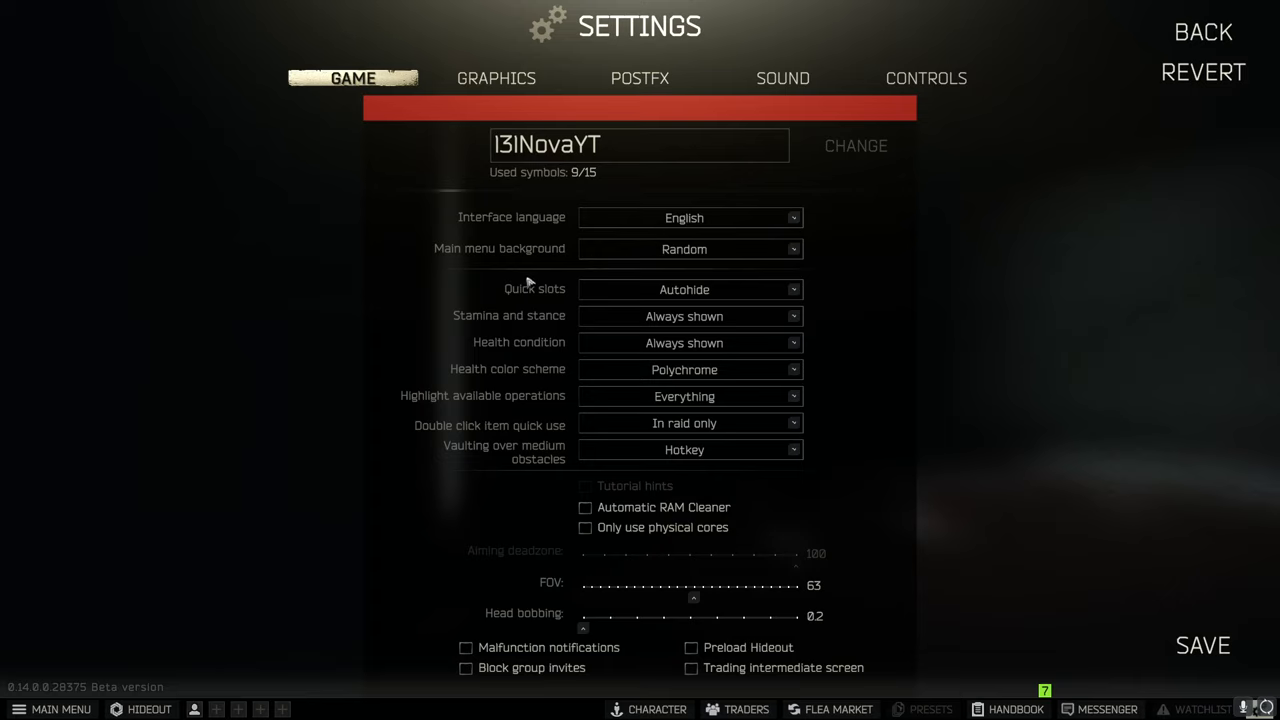
mouse_move(652, 324)
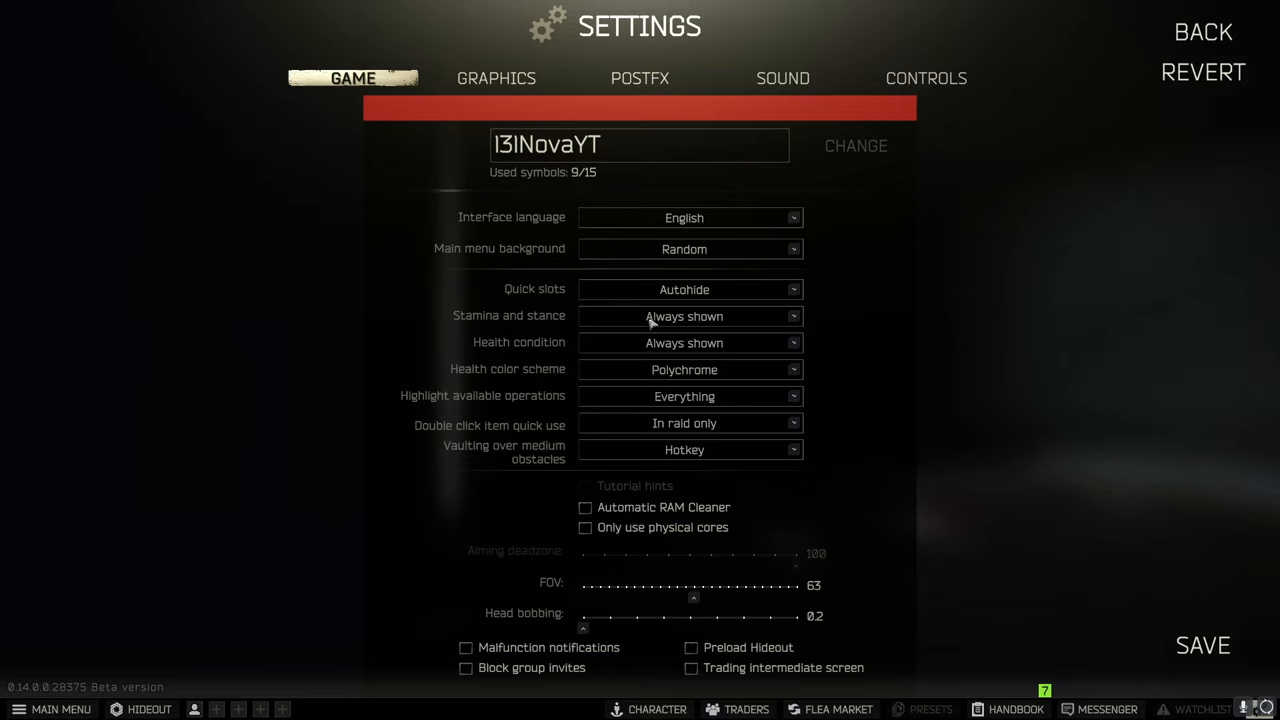
mouse_move(648, 328)
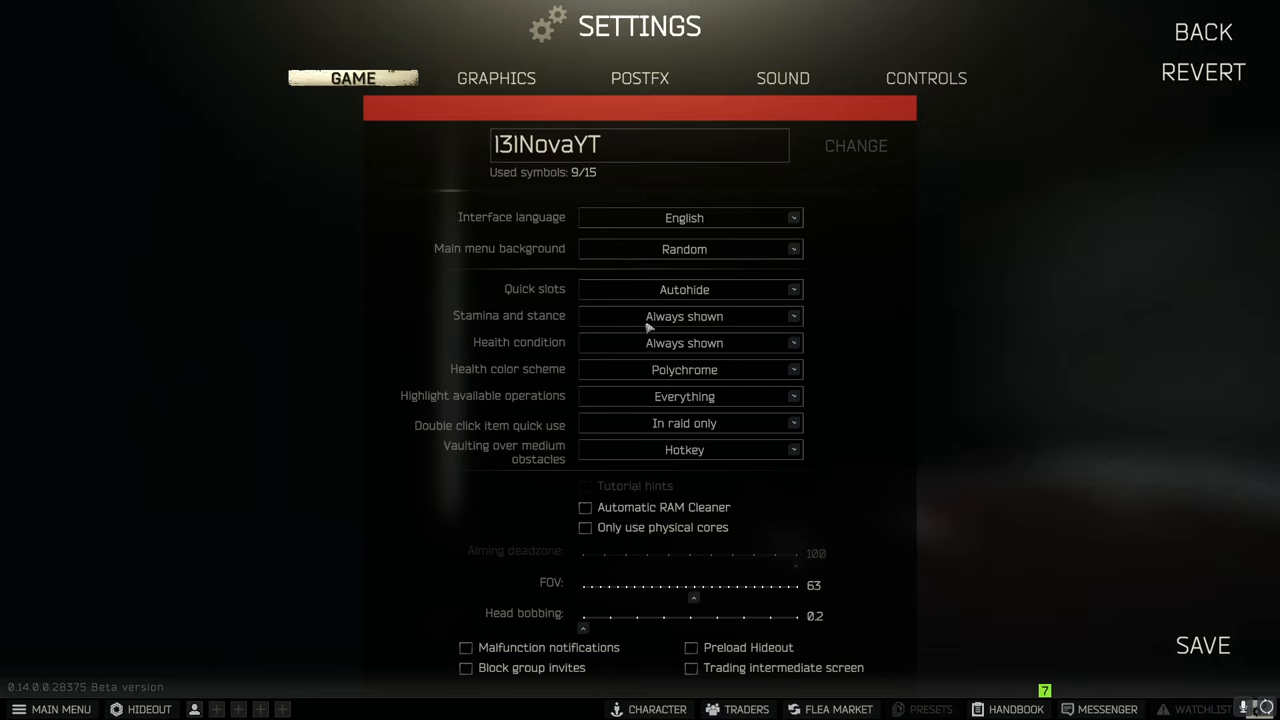
mouse_move(528, 354)
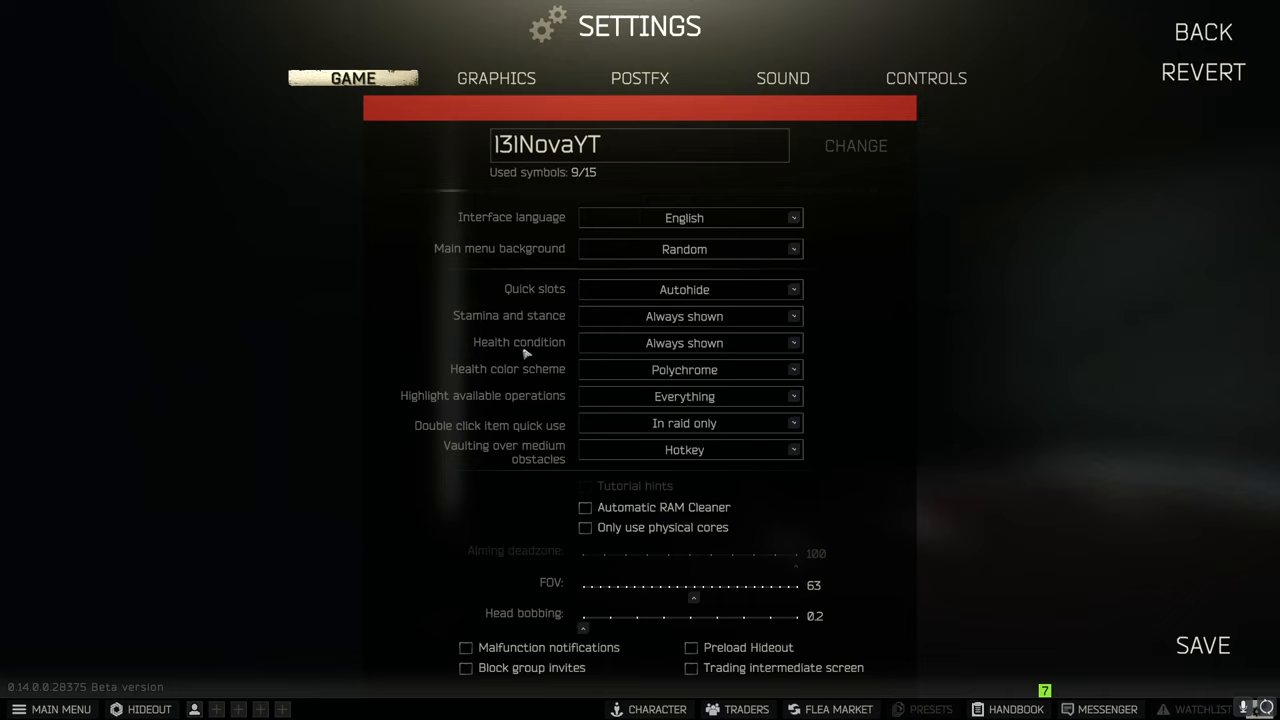
mouse_move(884, 276)
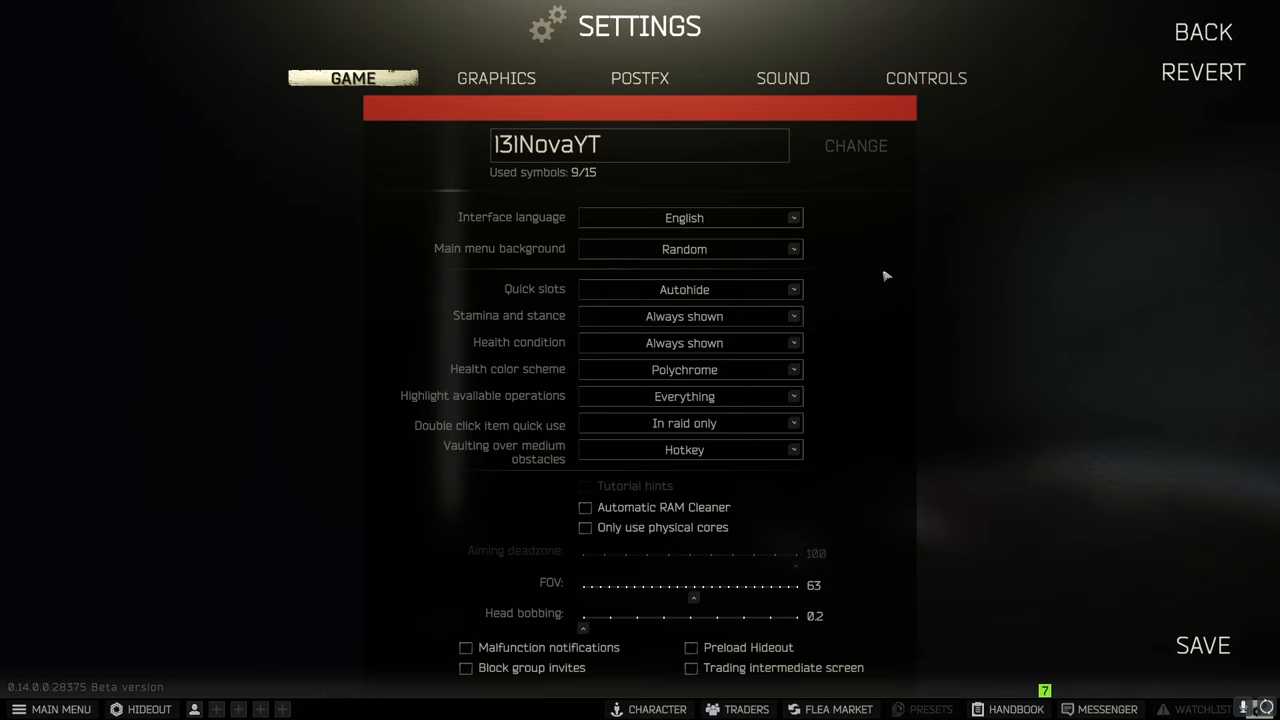
Keep quick slots on Autohide and leave malfunction notifications off after toggling them
click(690, 288)
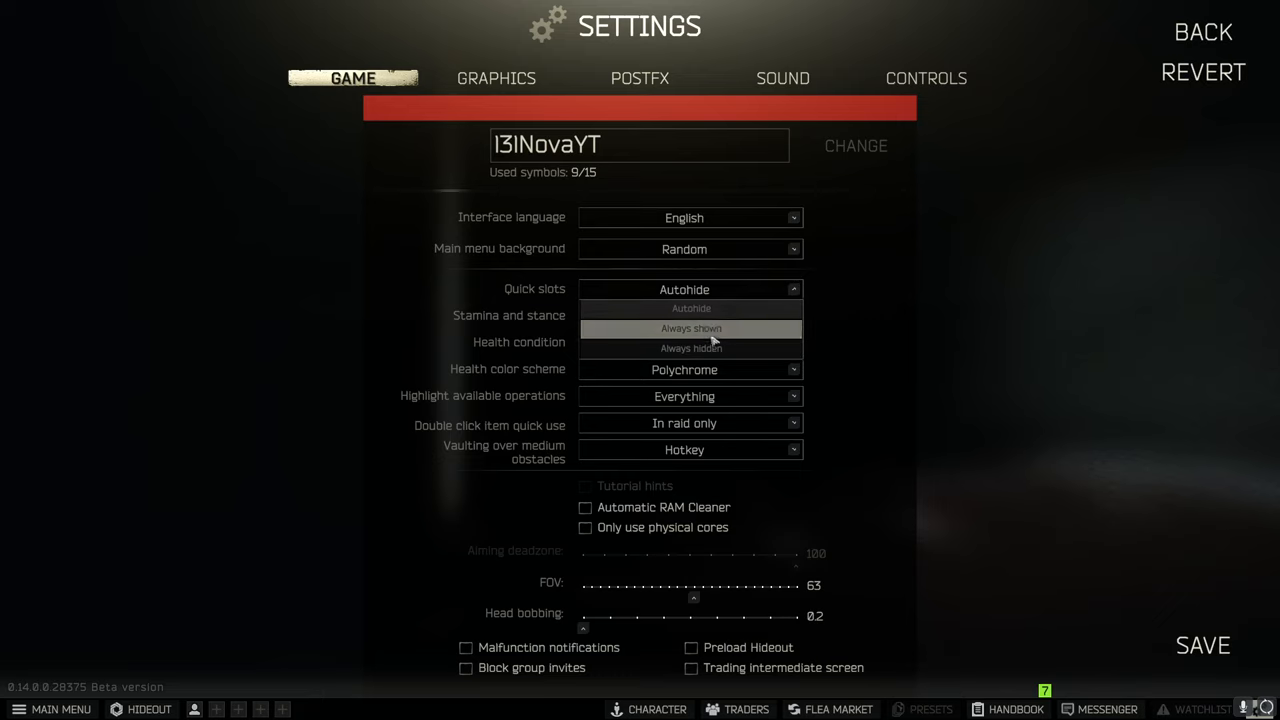
click(692, 316)
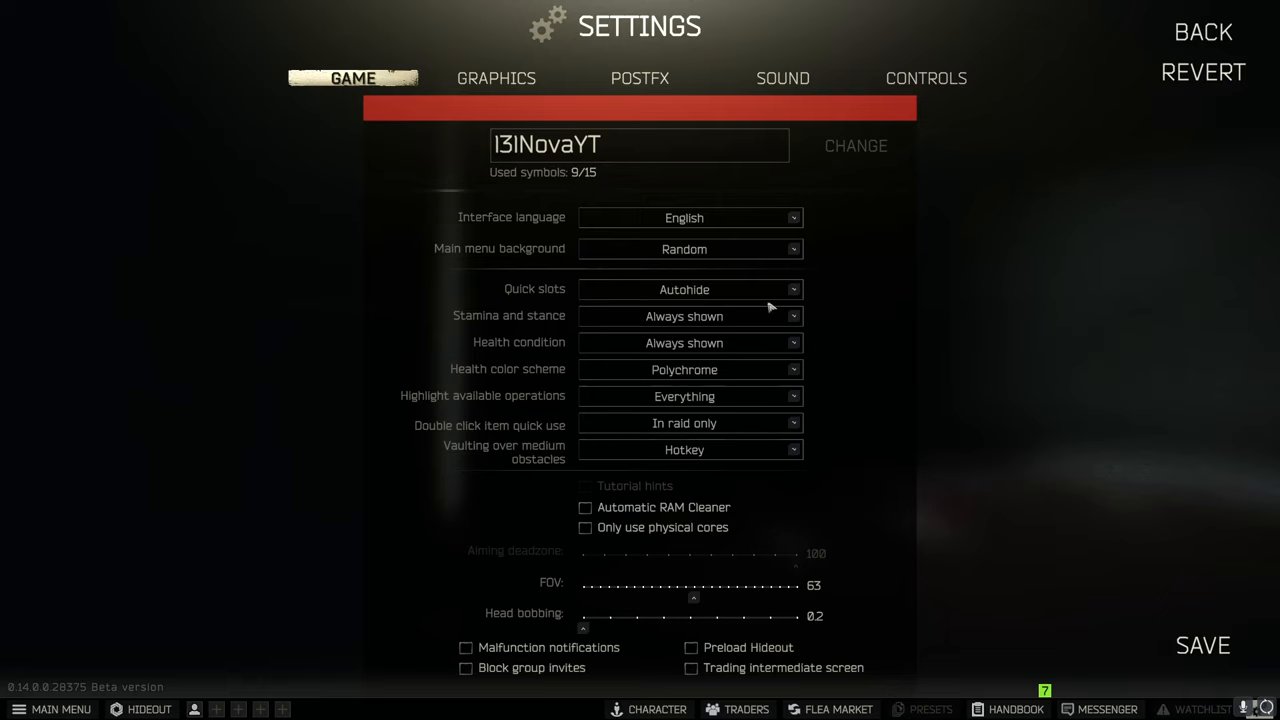
mouse_move(888, 356)
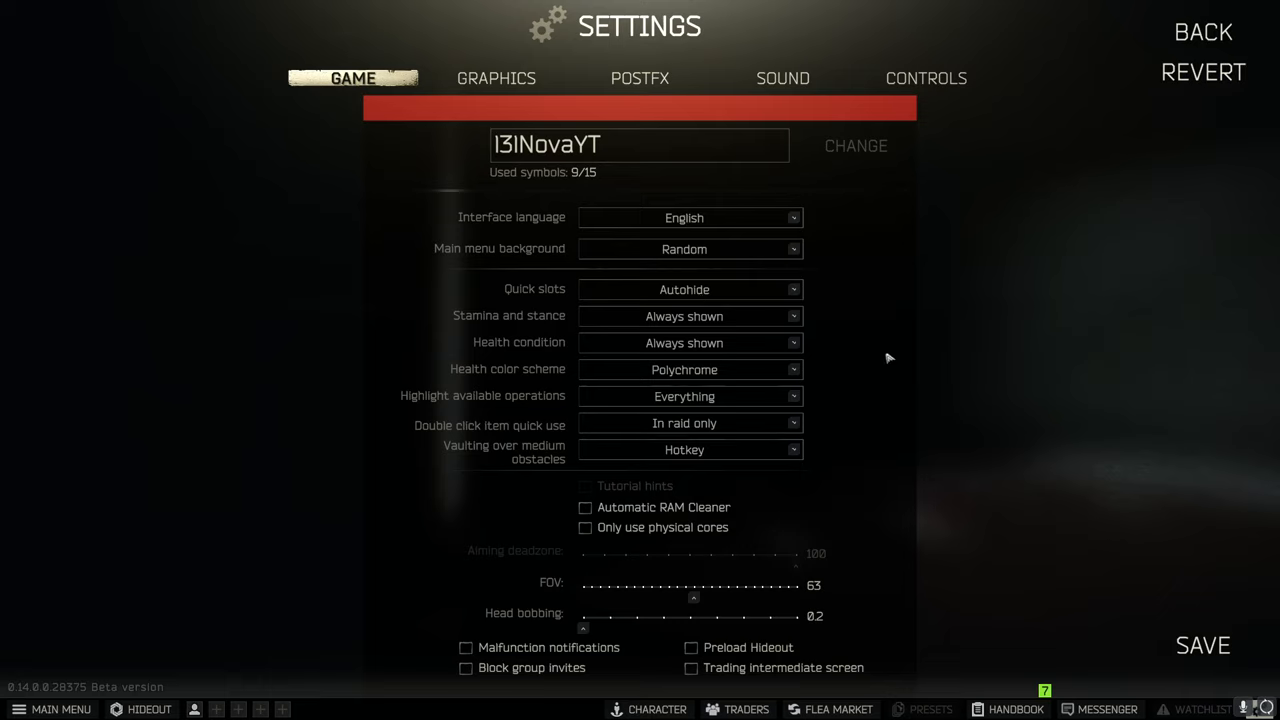
mouse_move(622, 352)
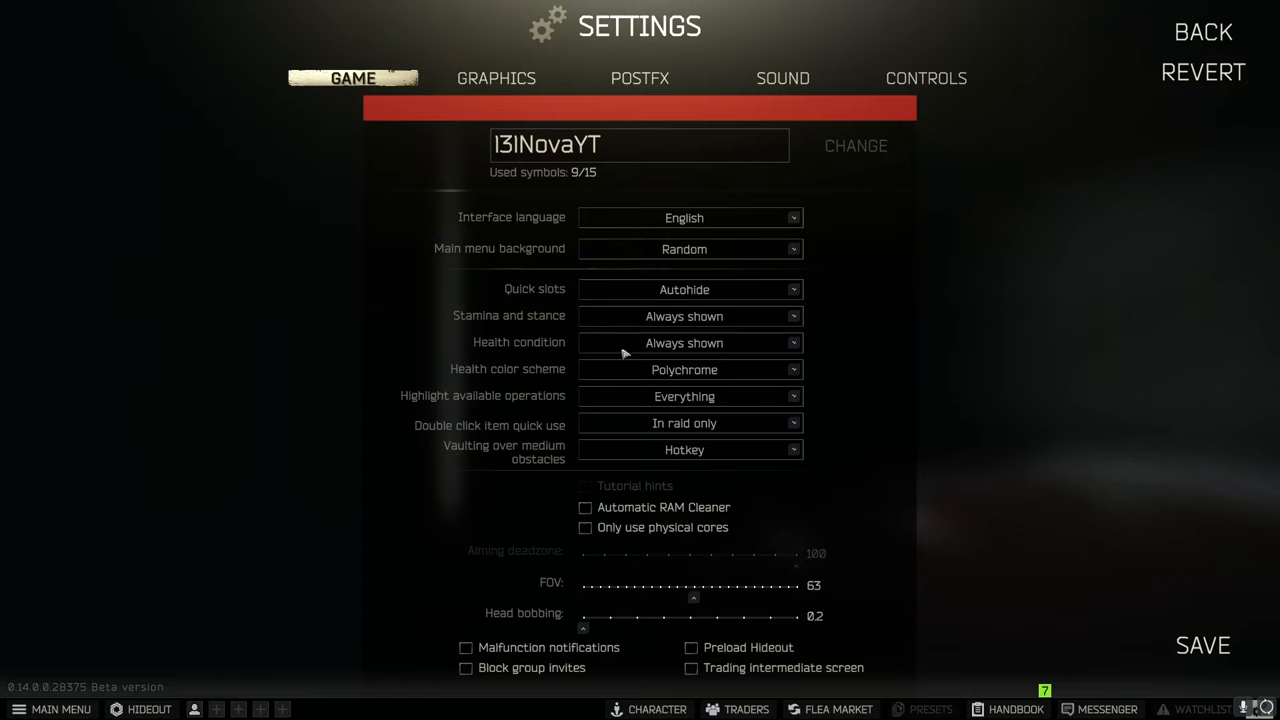
mouse_move(676, 374)
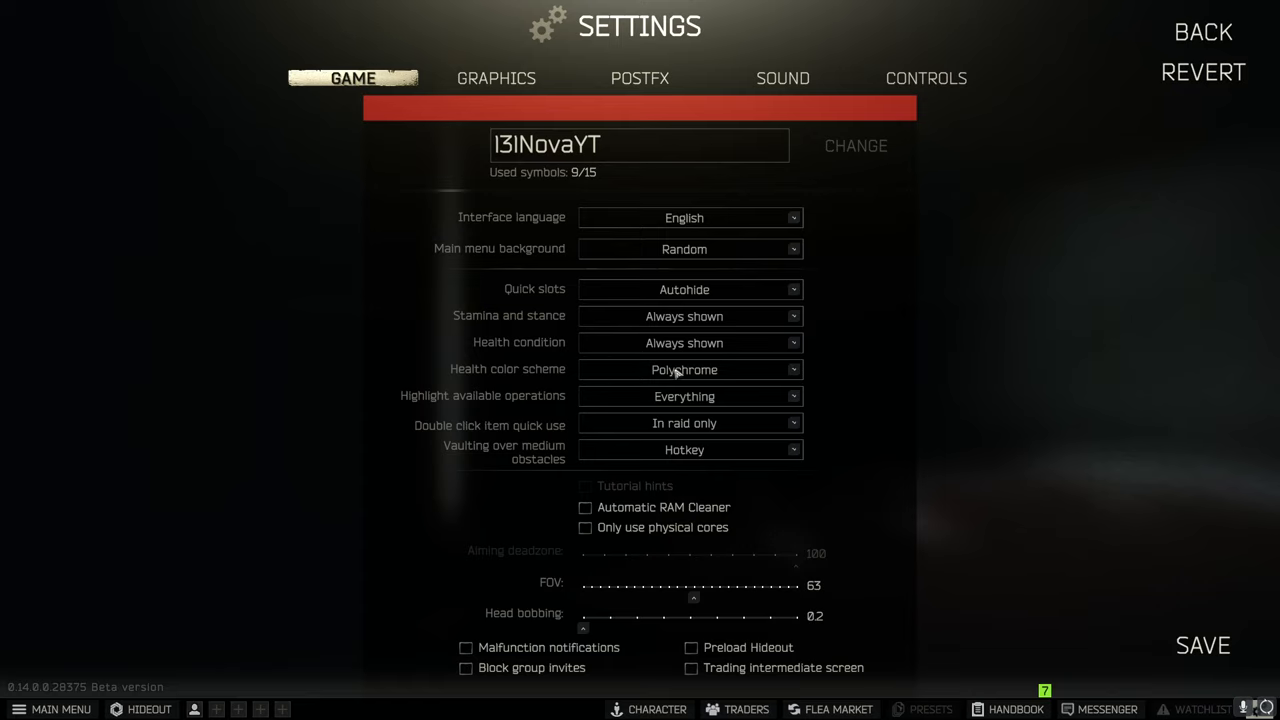
mouse_move(624, 384)
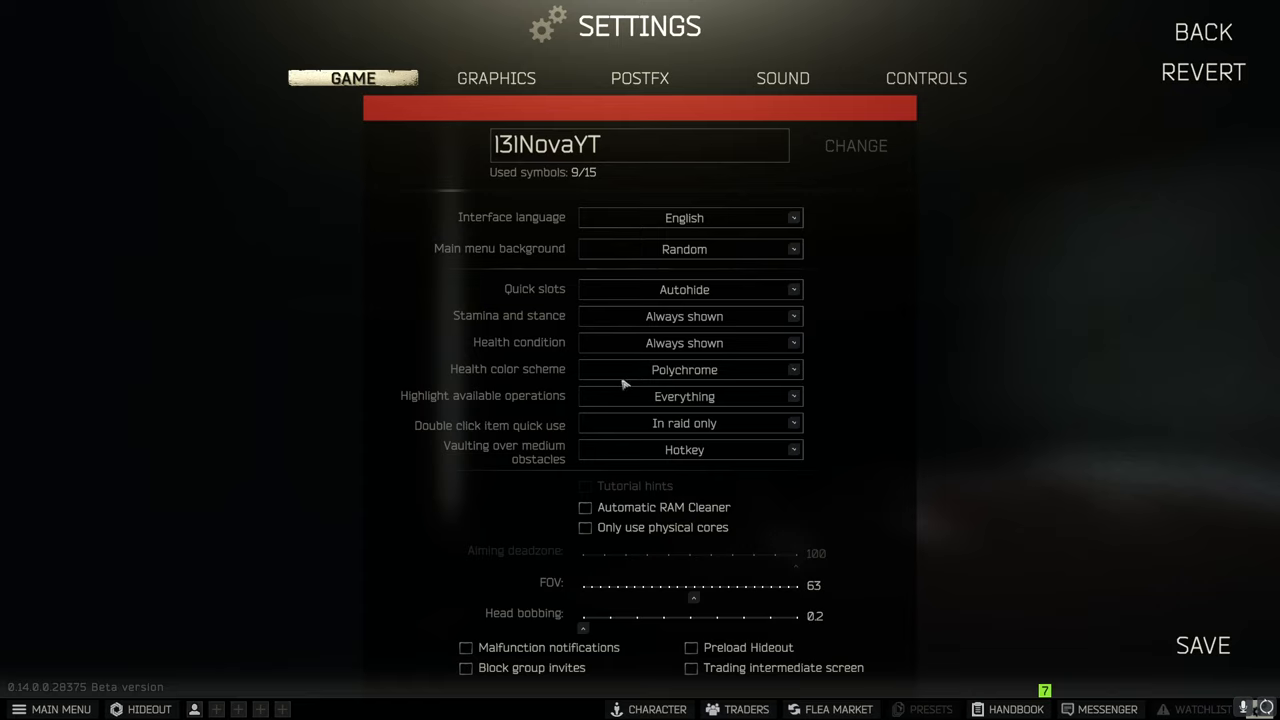
mouse_move(688, 408)
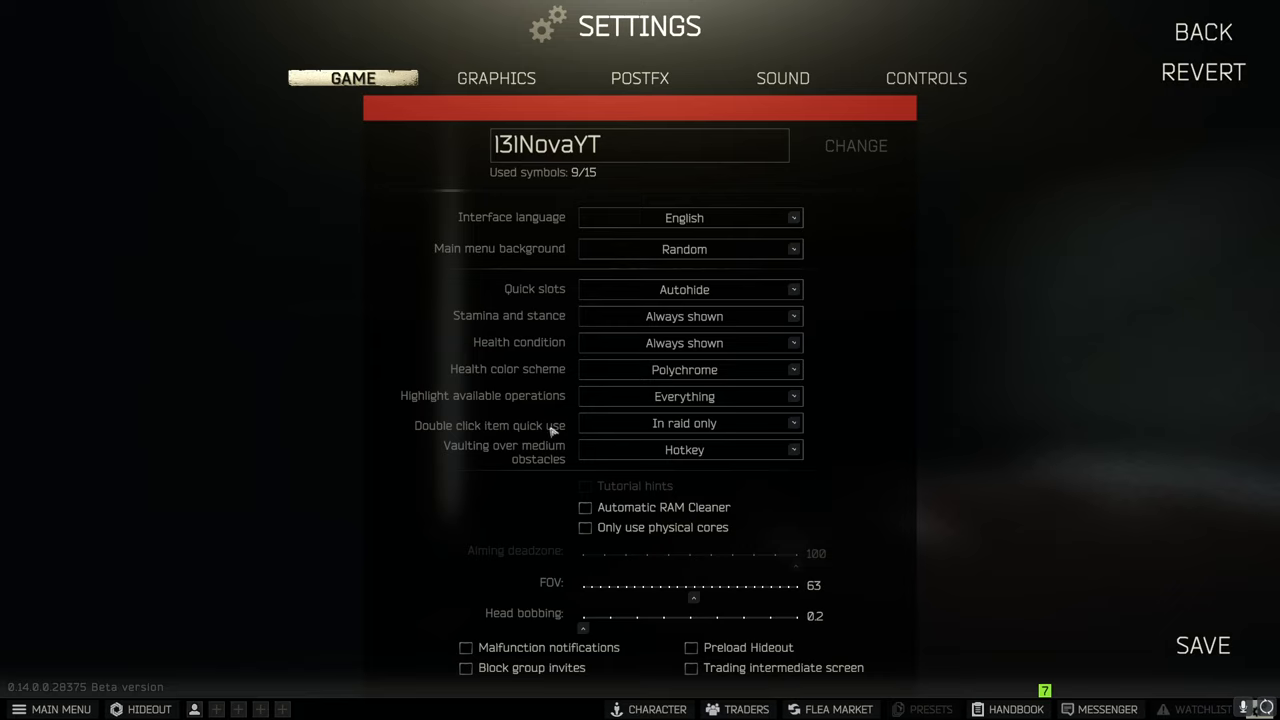
mouse_move(976, 348)
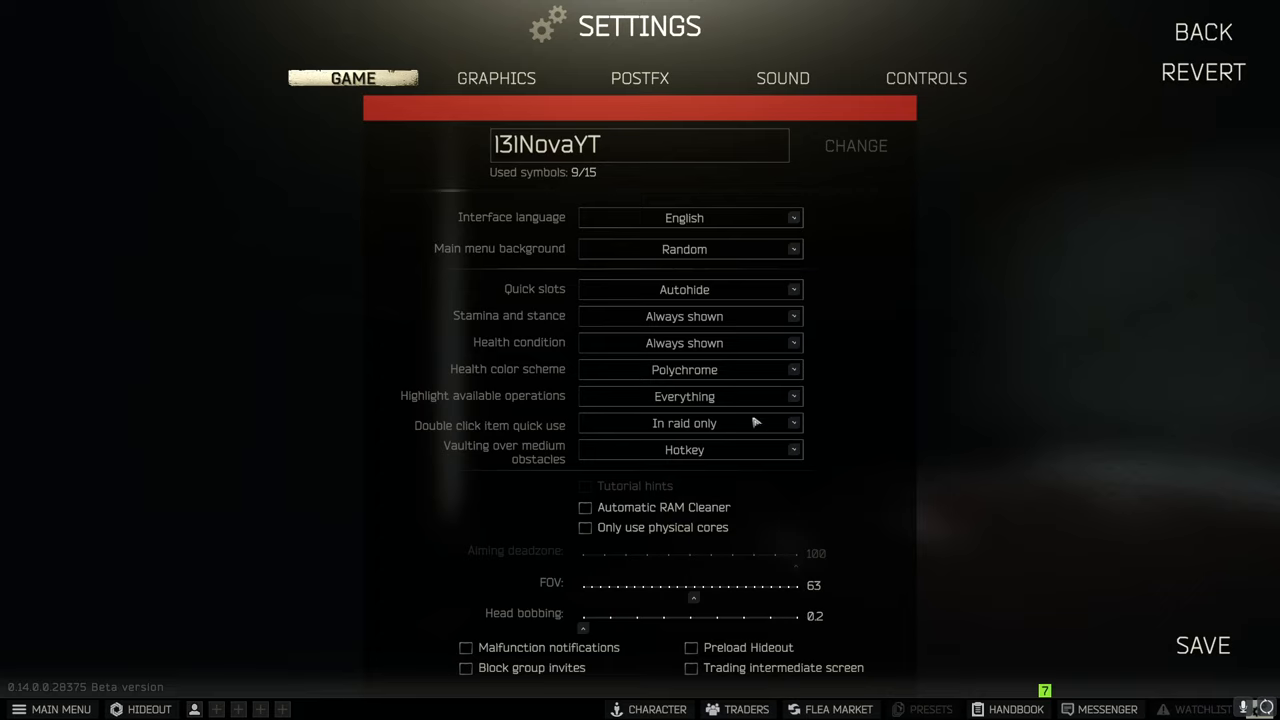
mouse_move(474, 488)
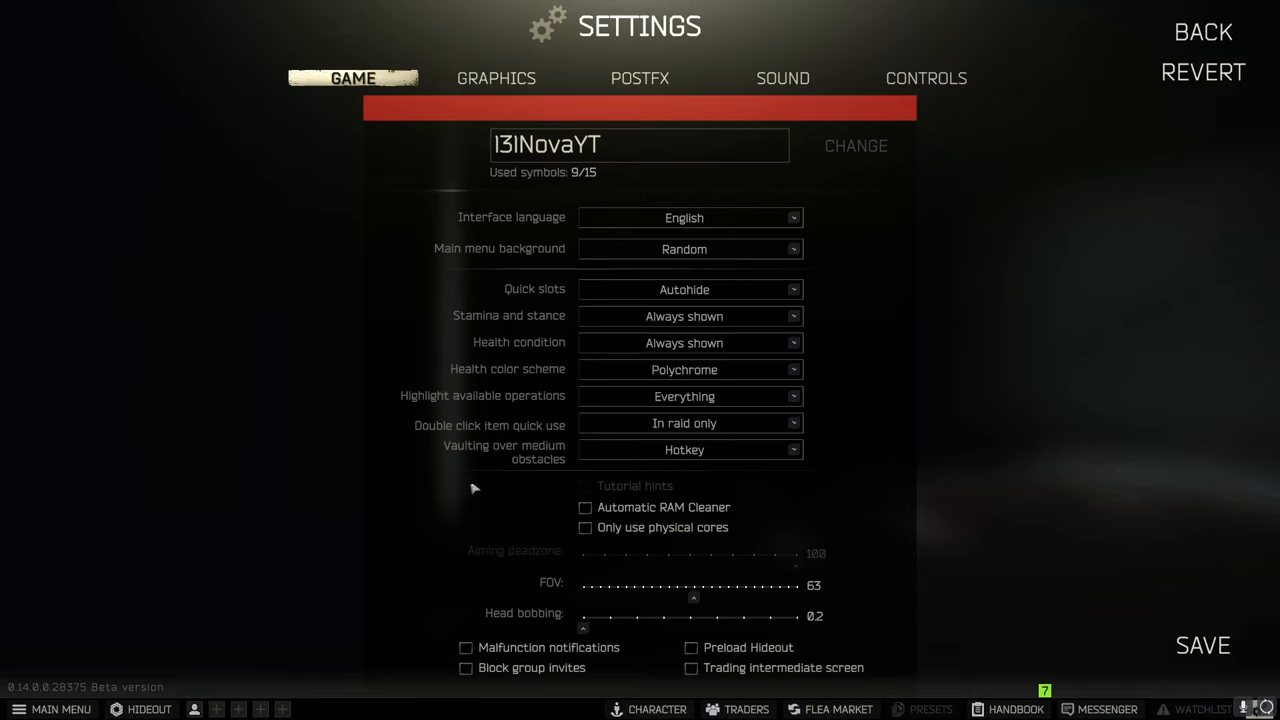
mouse_move(856, 460)
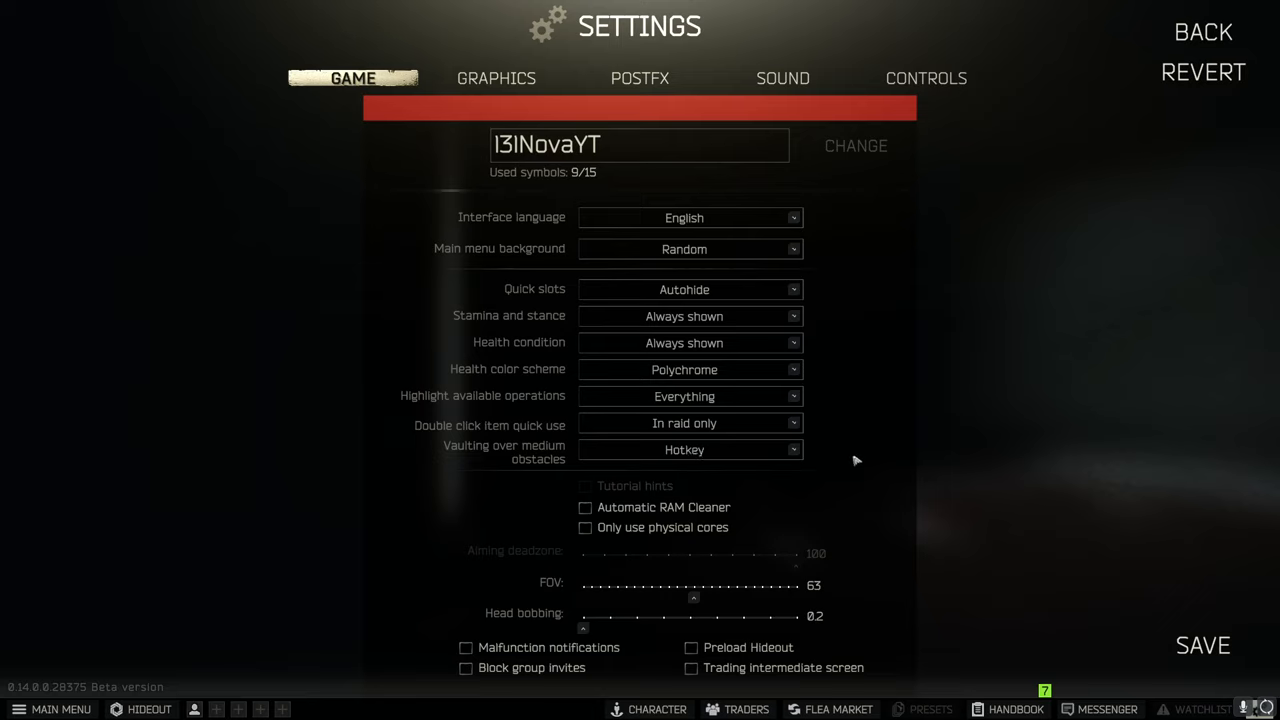
mouse_move(788, 464)
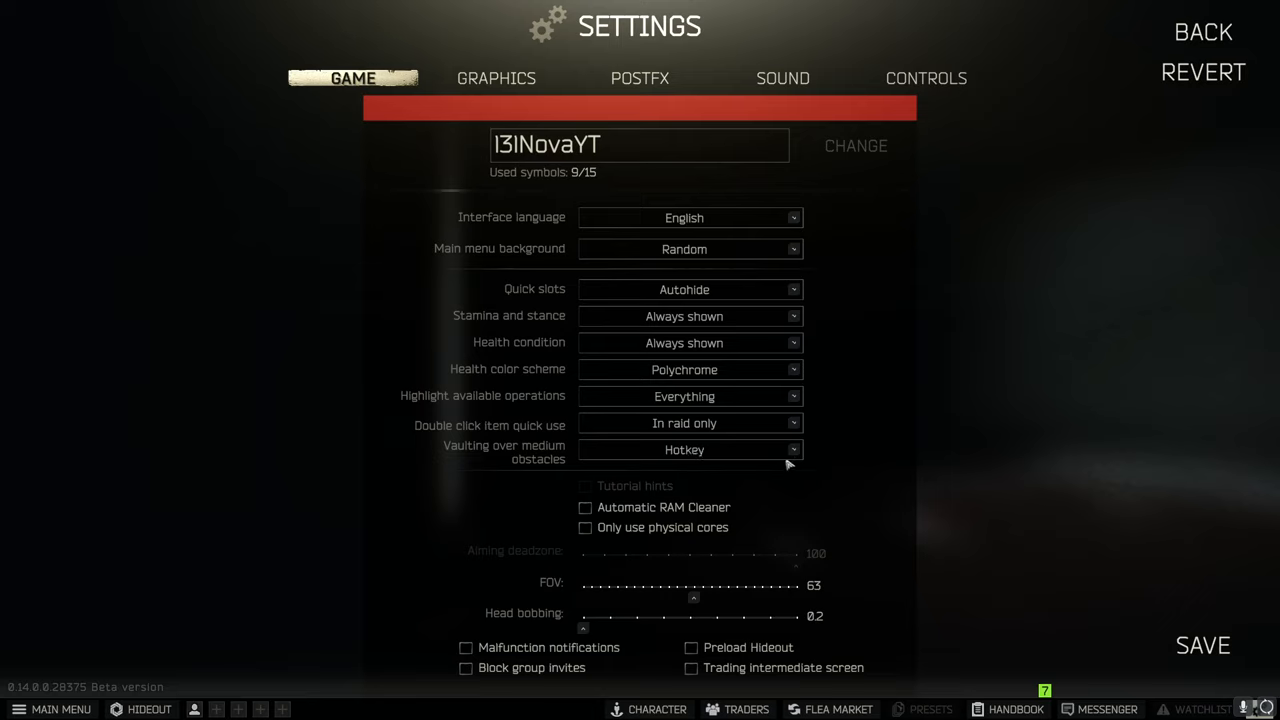
mouse_move(908, 468)
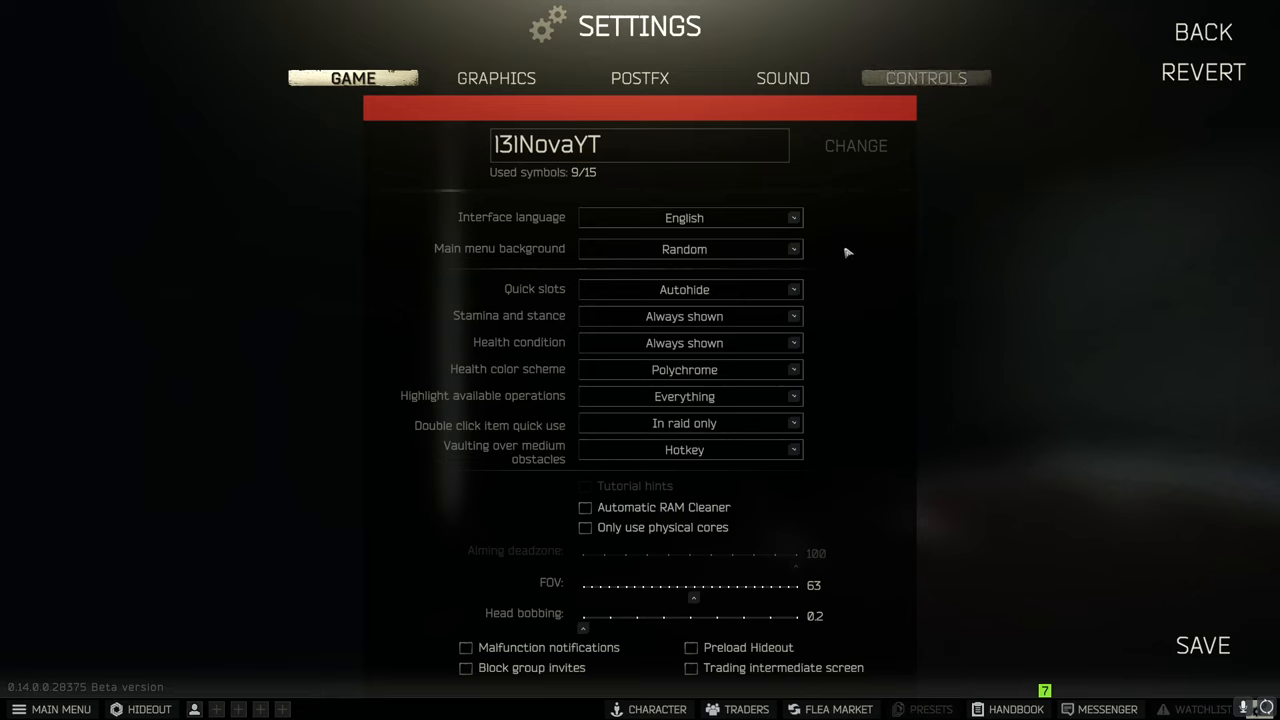
mouse_move(682, 536)
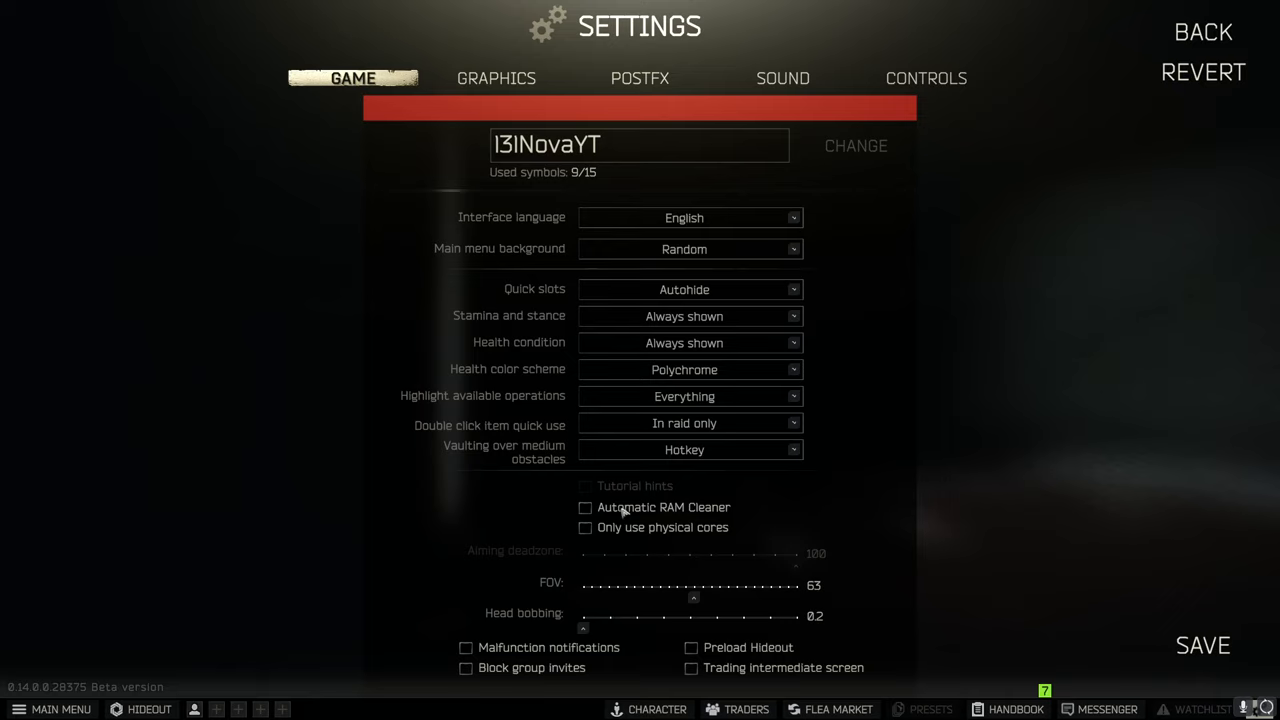
mouse_move(688, 482)
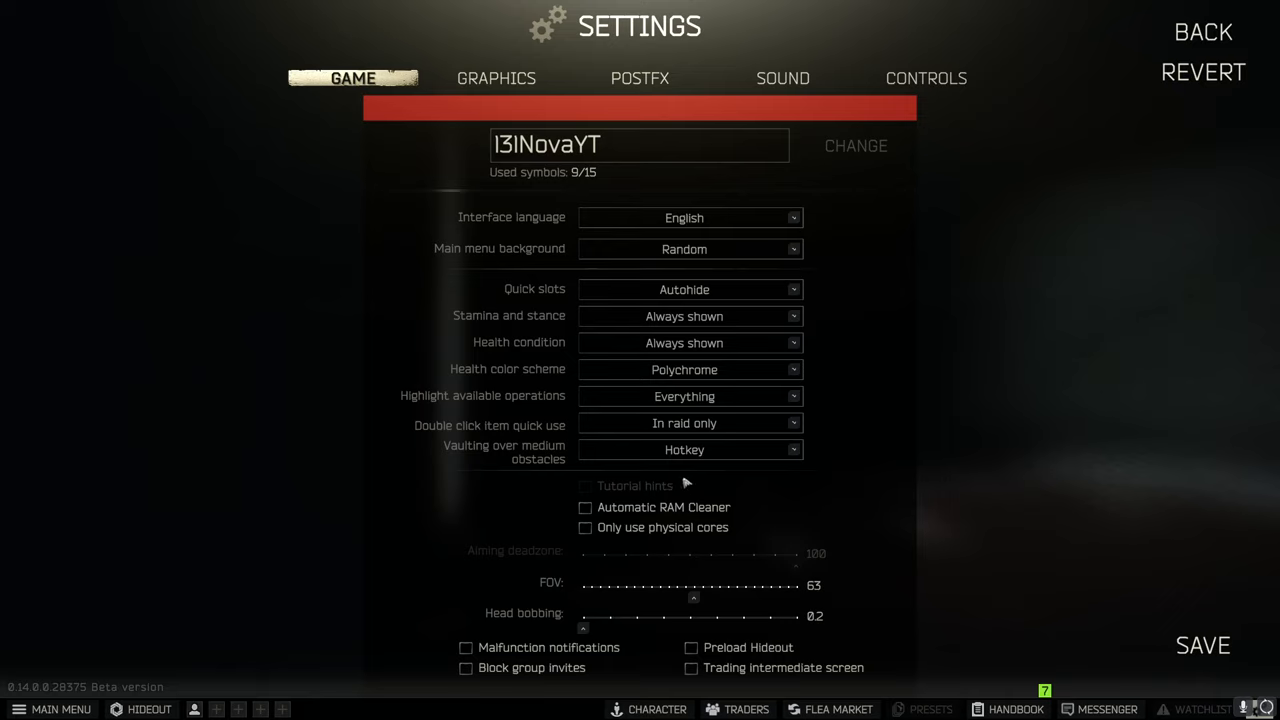
mouse_move(884, 414)
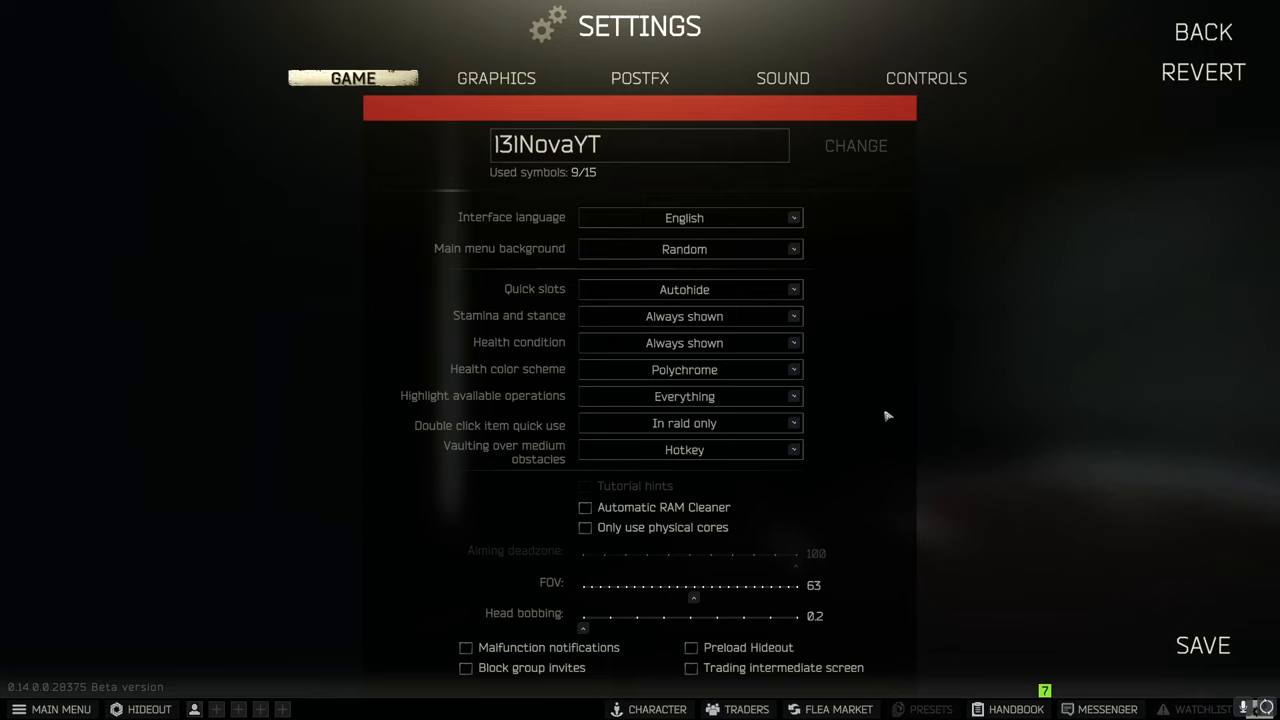
mouse_move(602, 590)
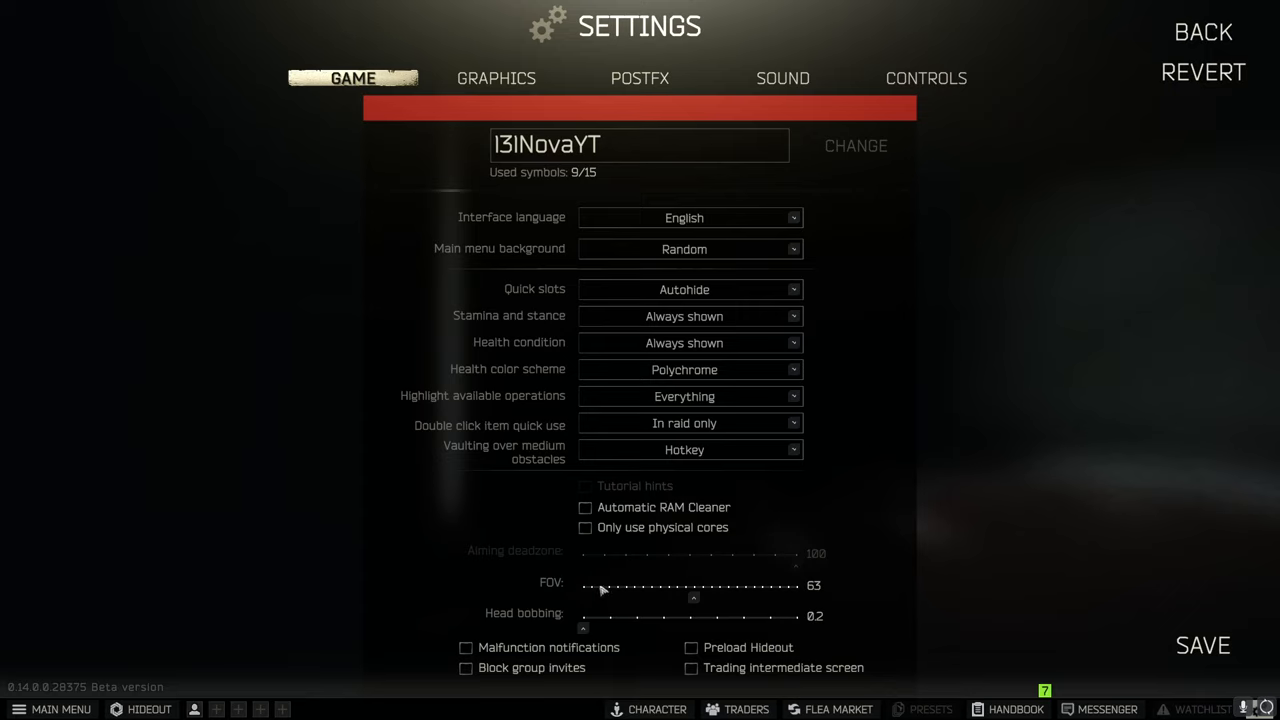
mouse_move(832, 618)
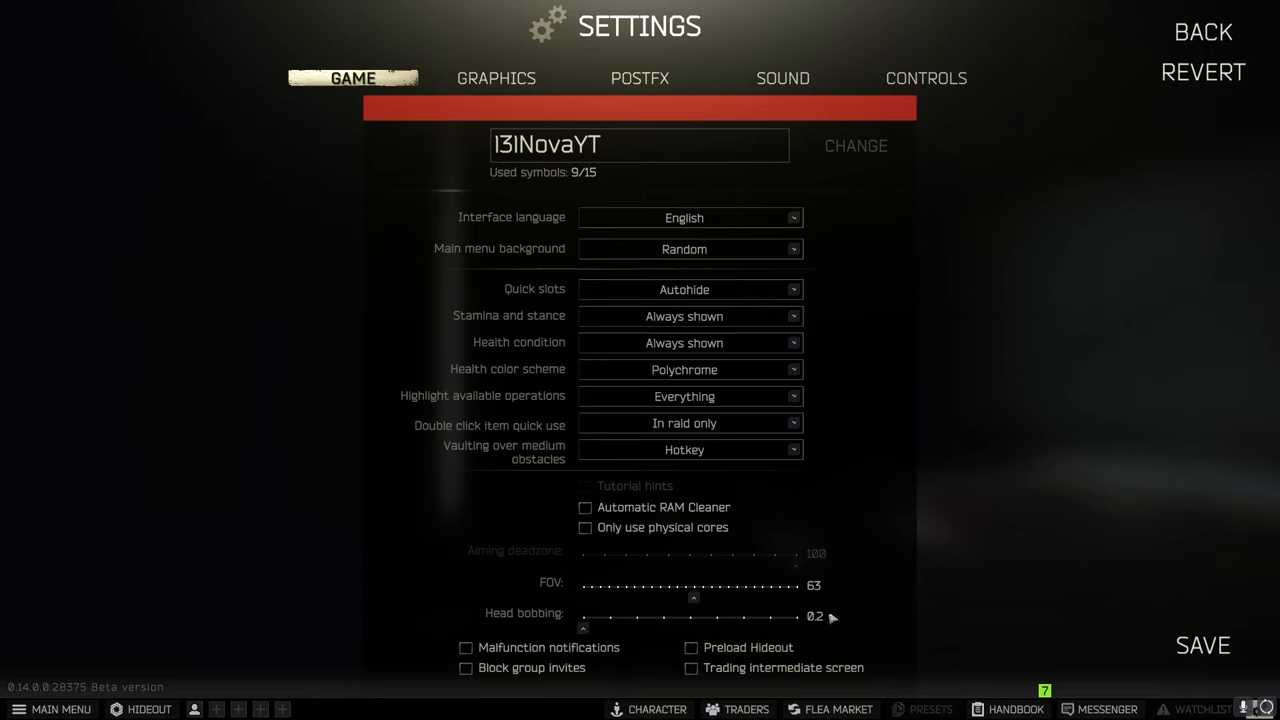
mouse_move(838, 544)
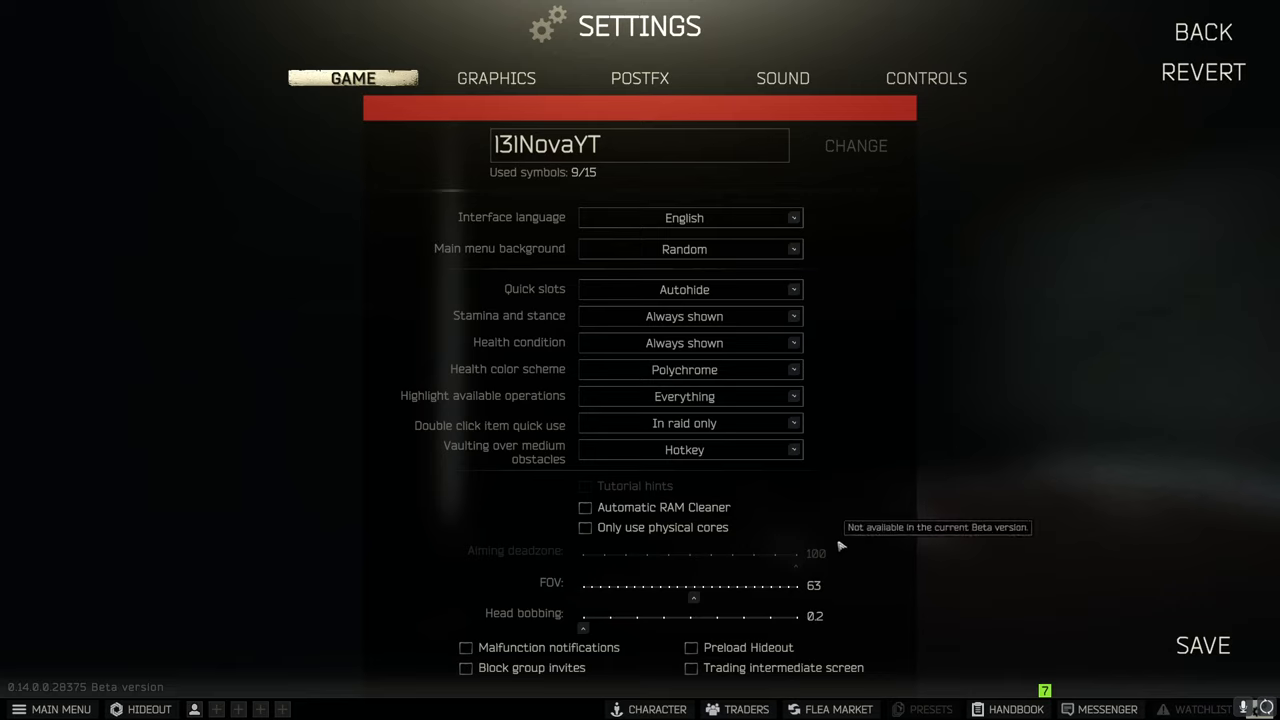
mouse_move(276, 570)
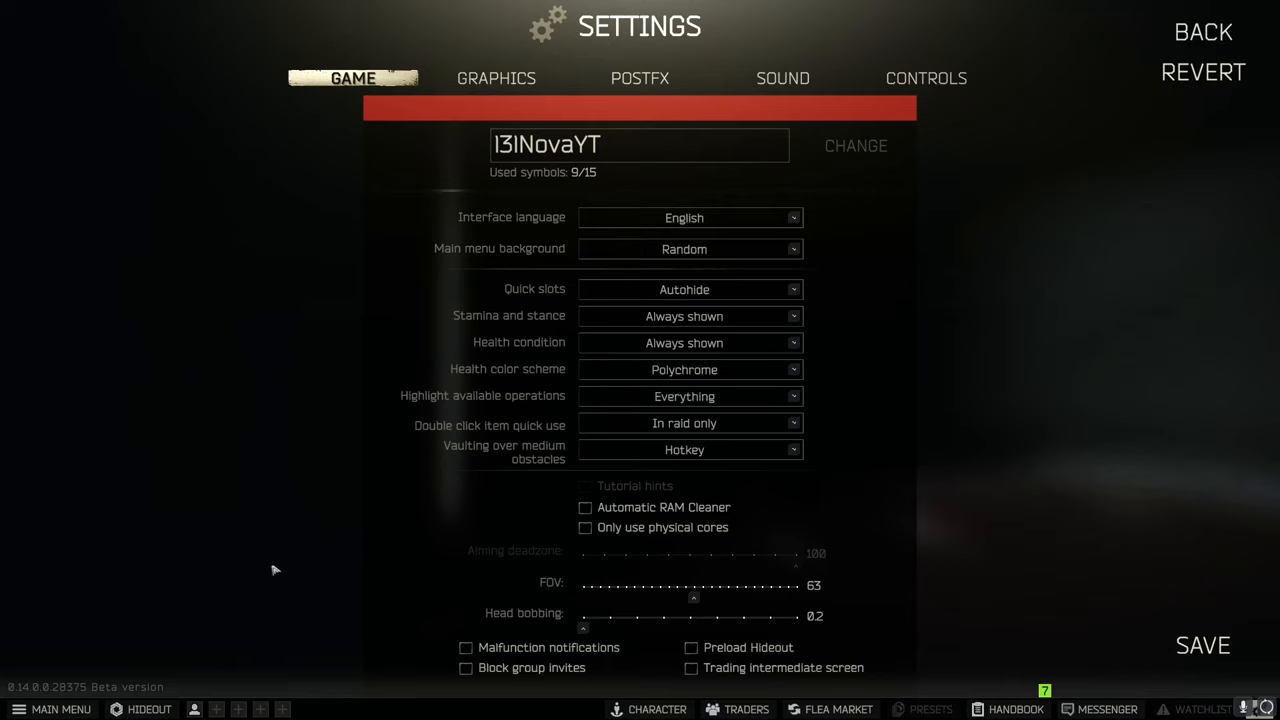
mouse_move(624, 530)
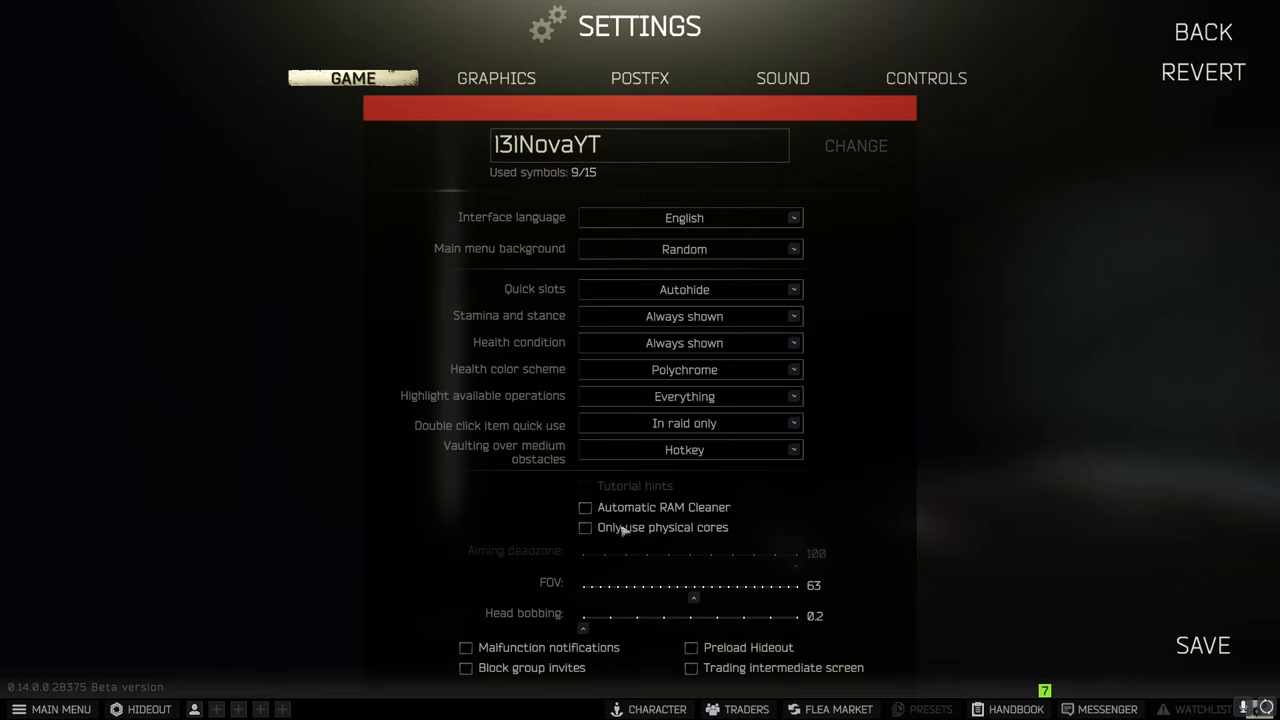
mouse_move(588, 636)
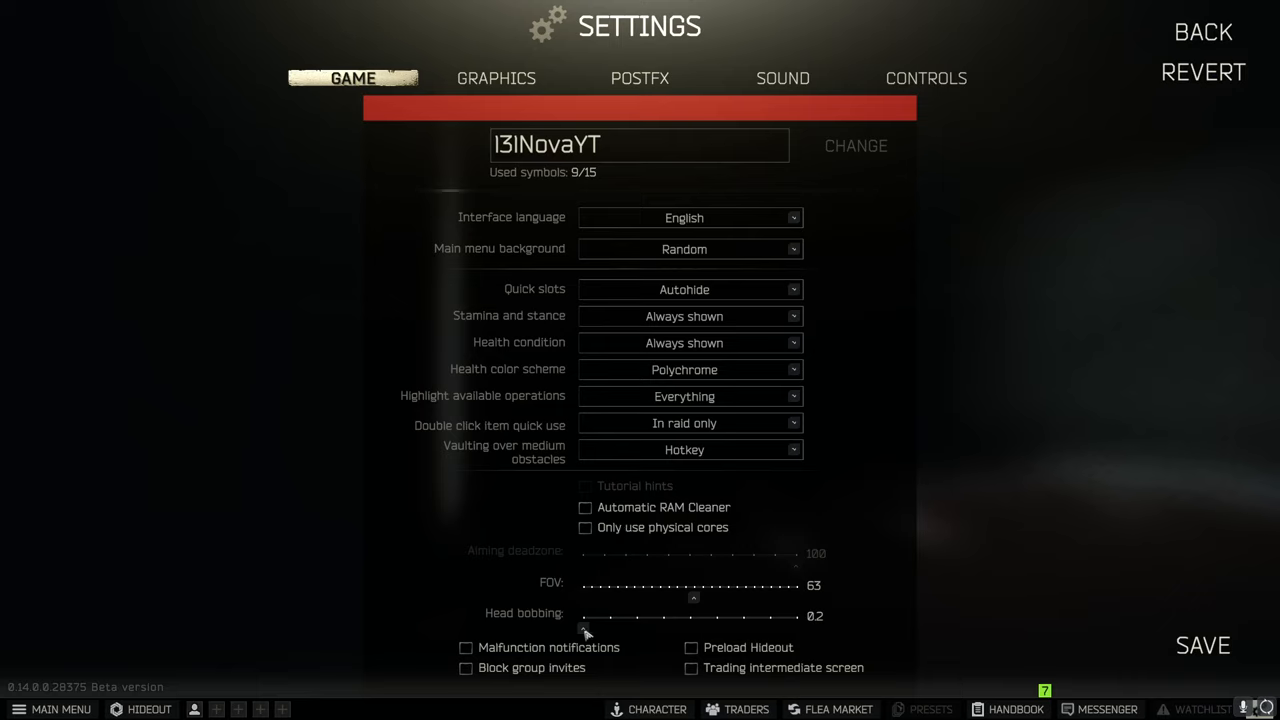
mouse_move(724, 672)
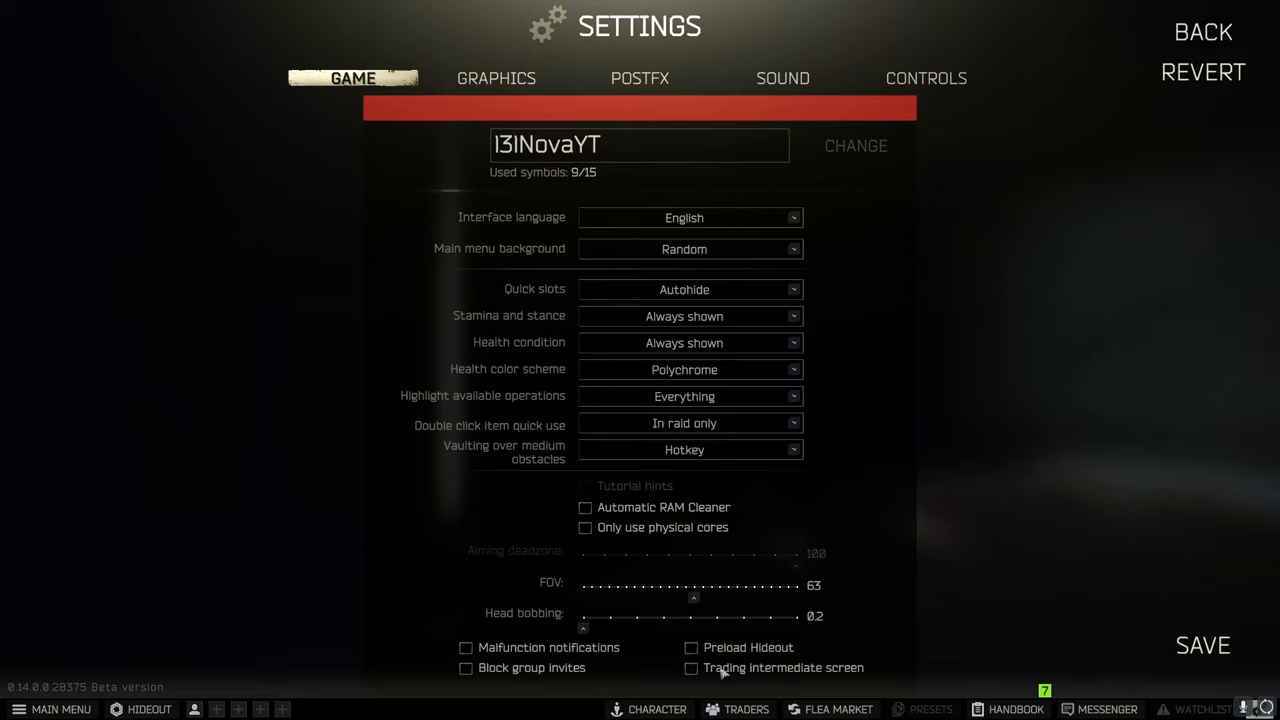
click(464, 648)
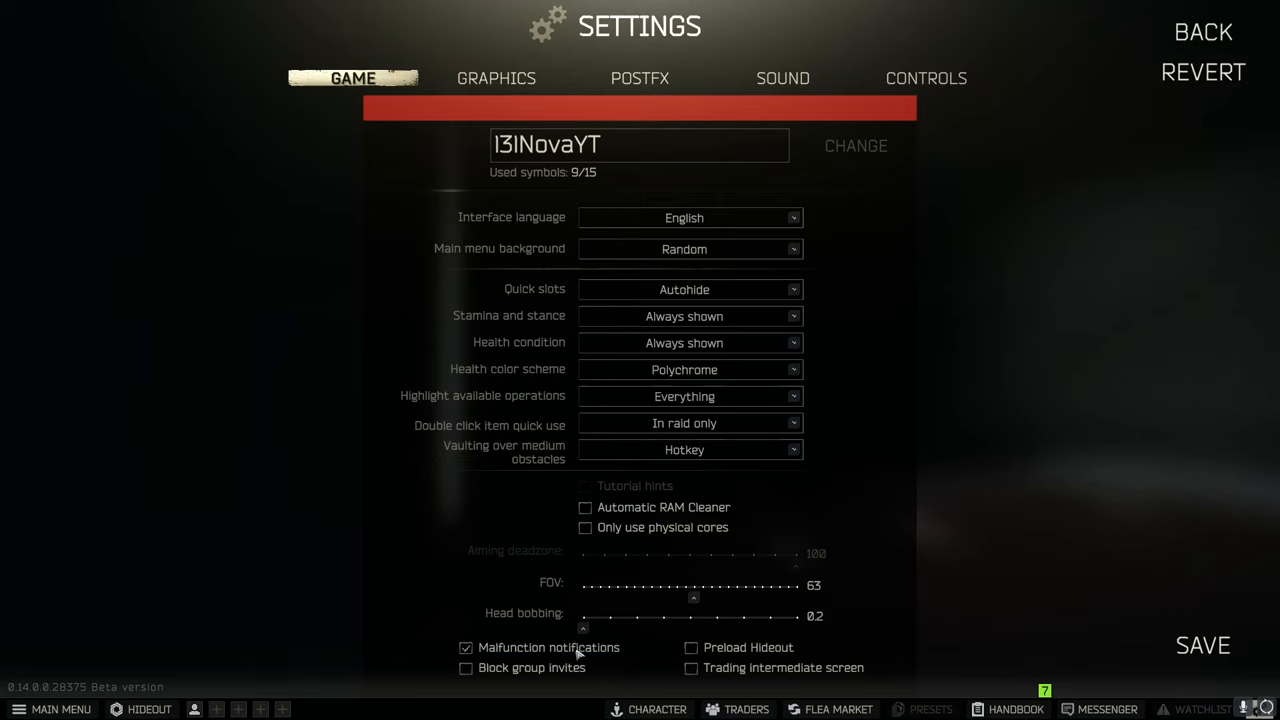
click(464, 648)
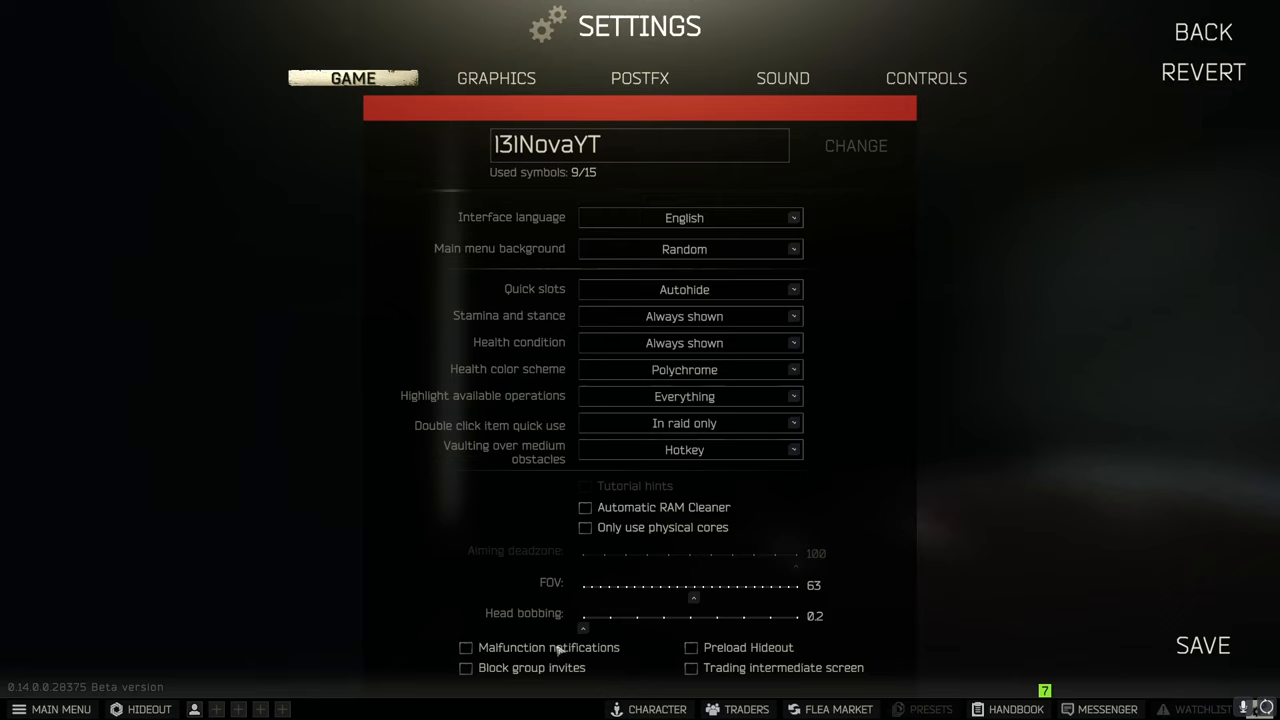
mouse_move(764, 284)
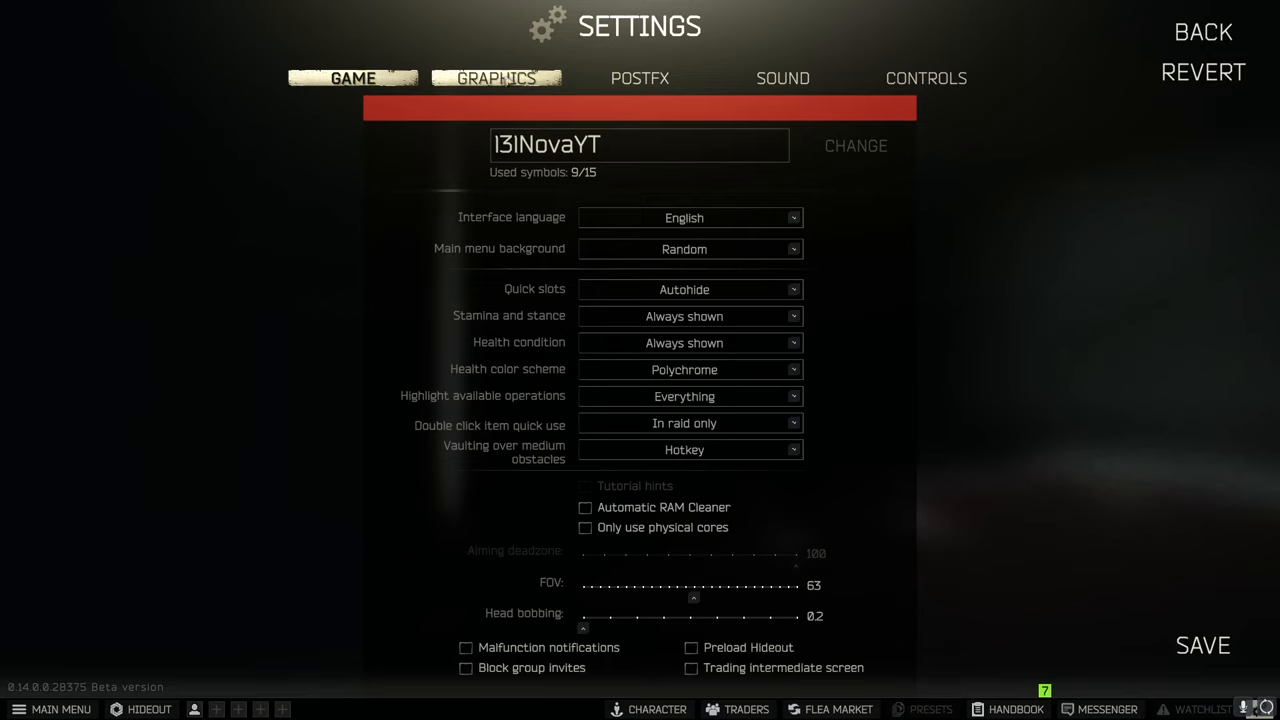
Review the Graphics settings: high textures, low shadows and TAA High anti-aliasing
click(496, 78)
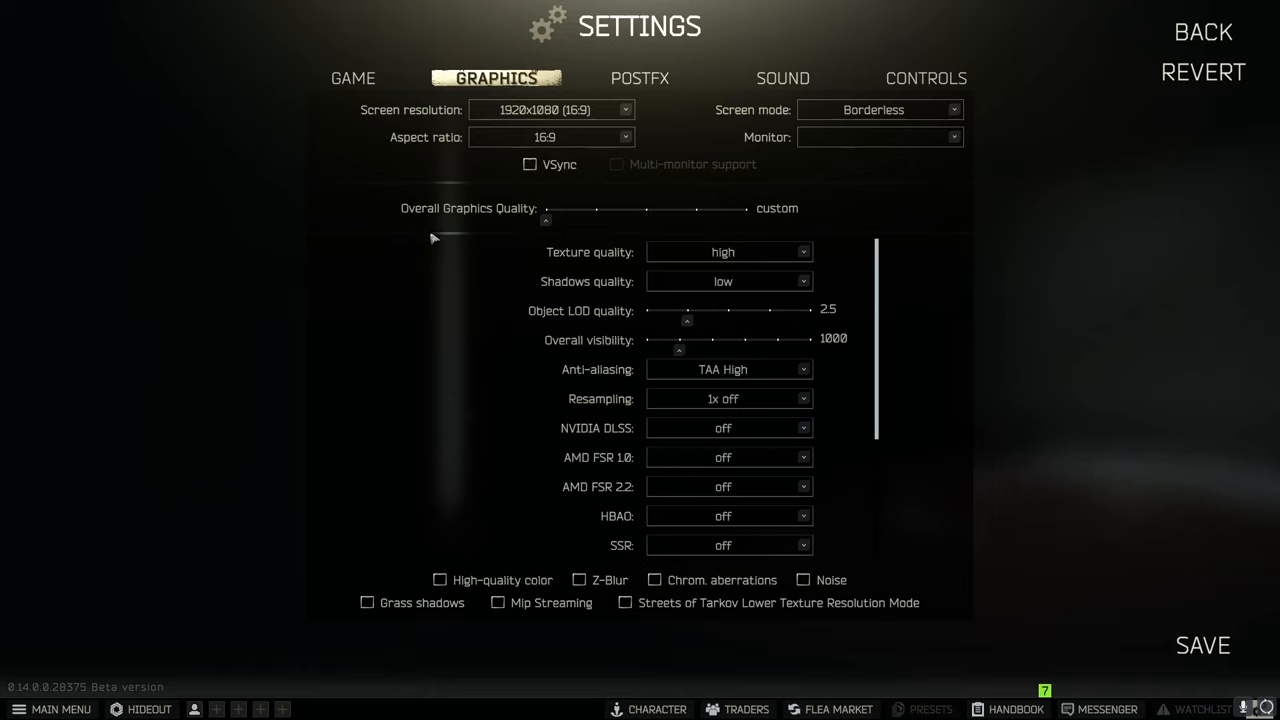
mouse_move(612, 124)
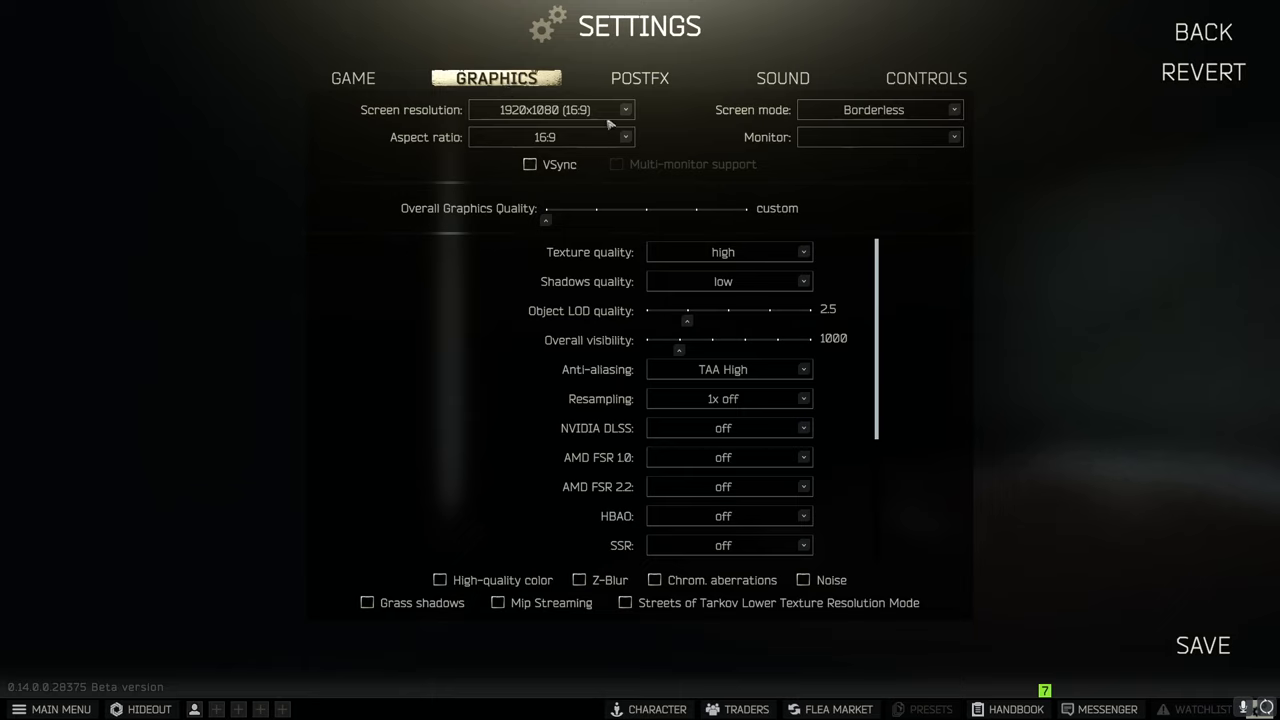
mouse_move(718, 132)
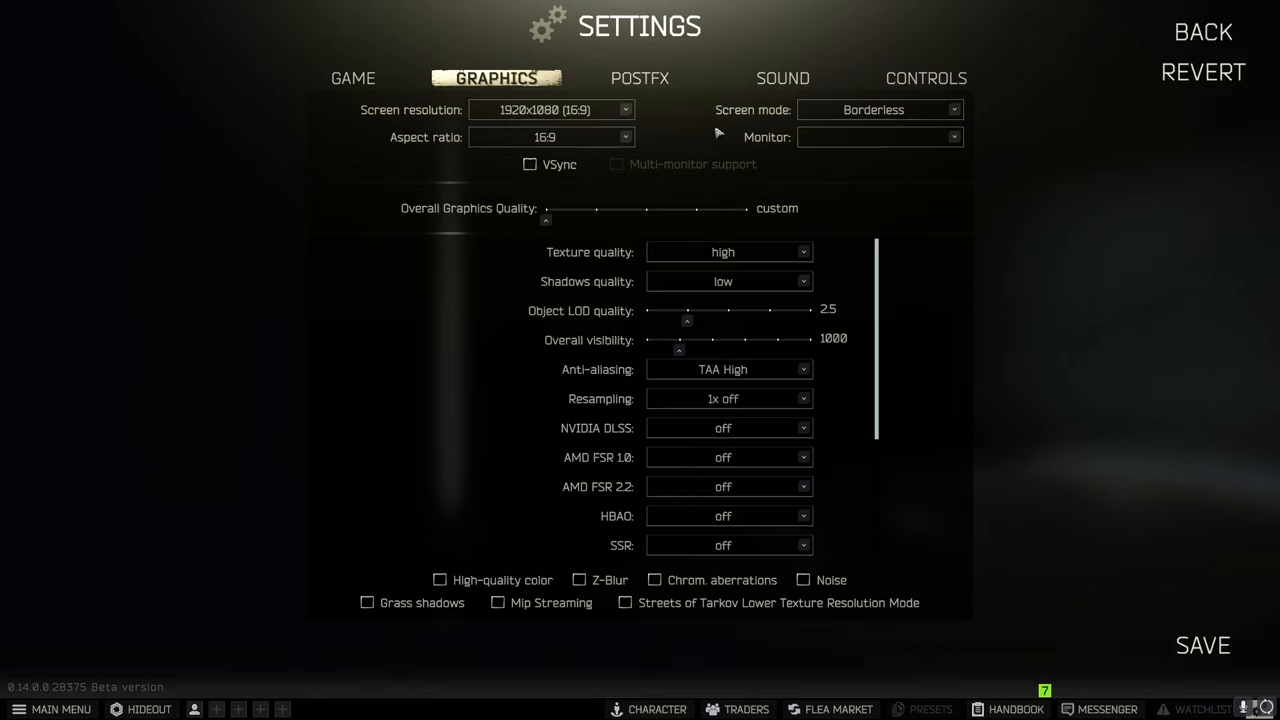
mouse_move(892, 108)
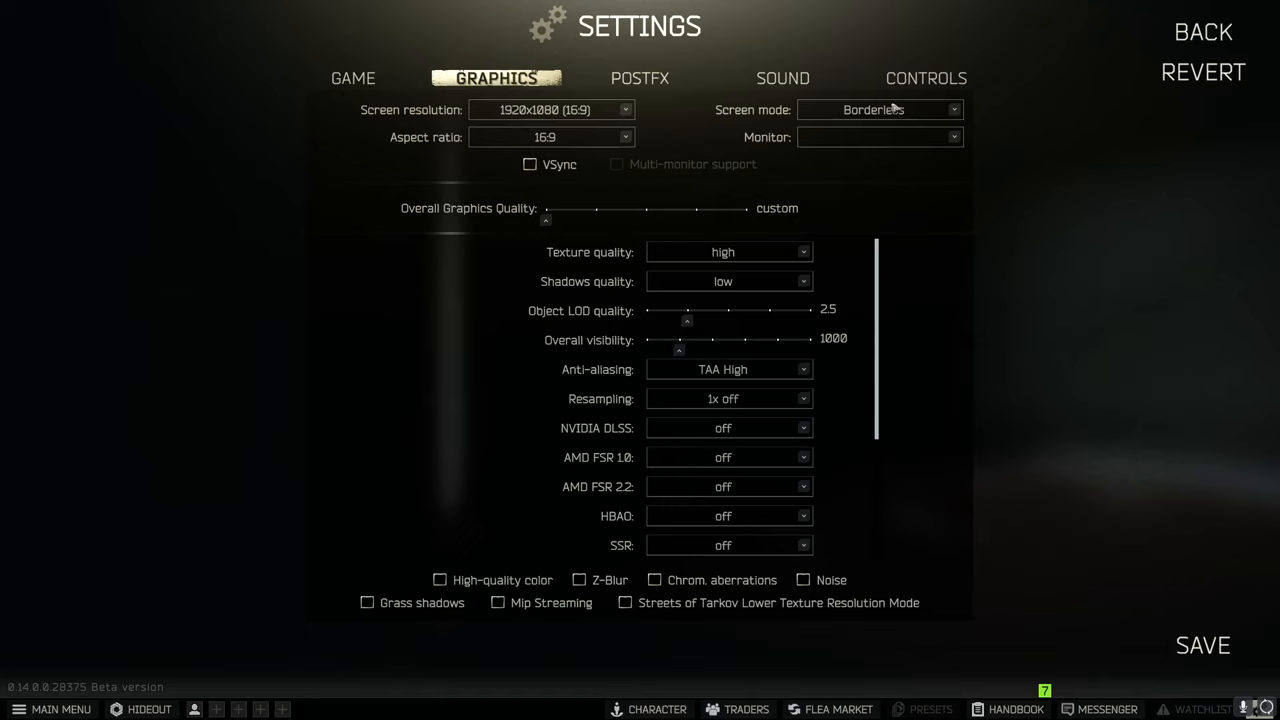
click(878, 110)
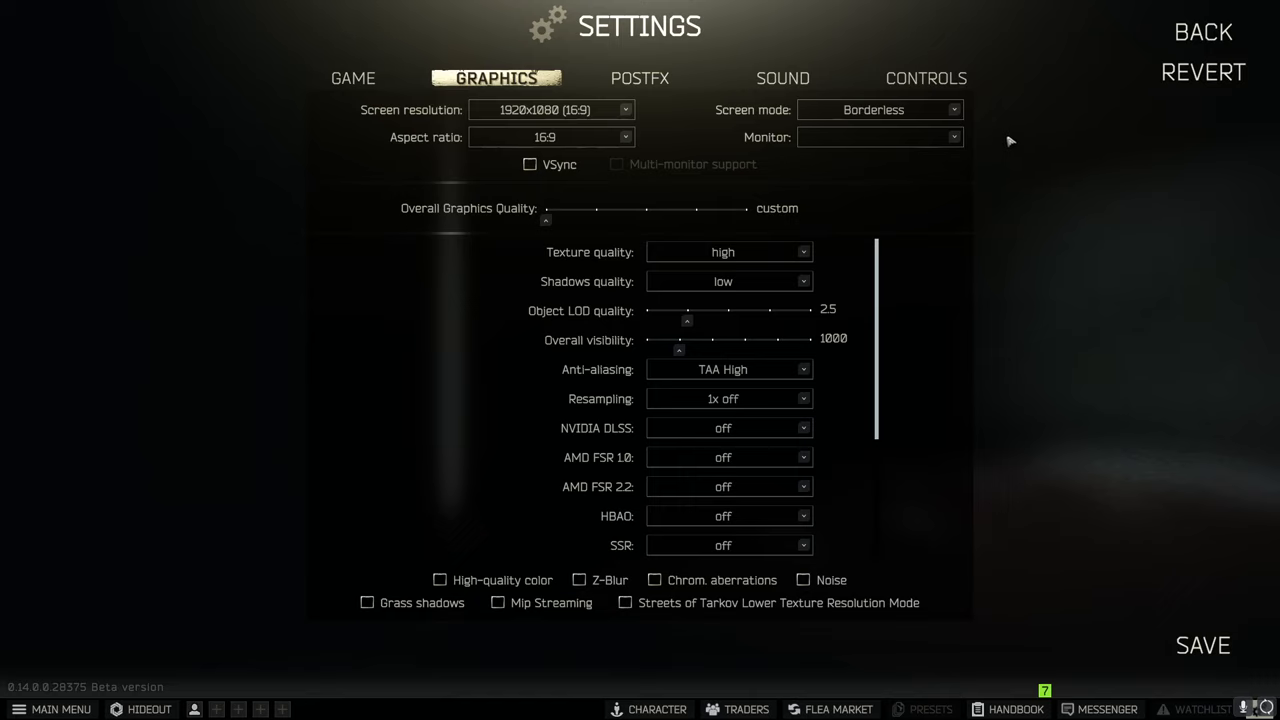
mouse_move(564, 276)
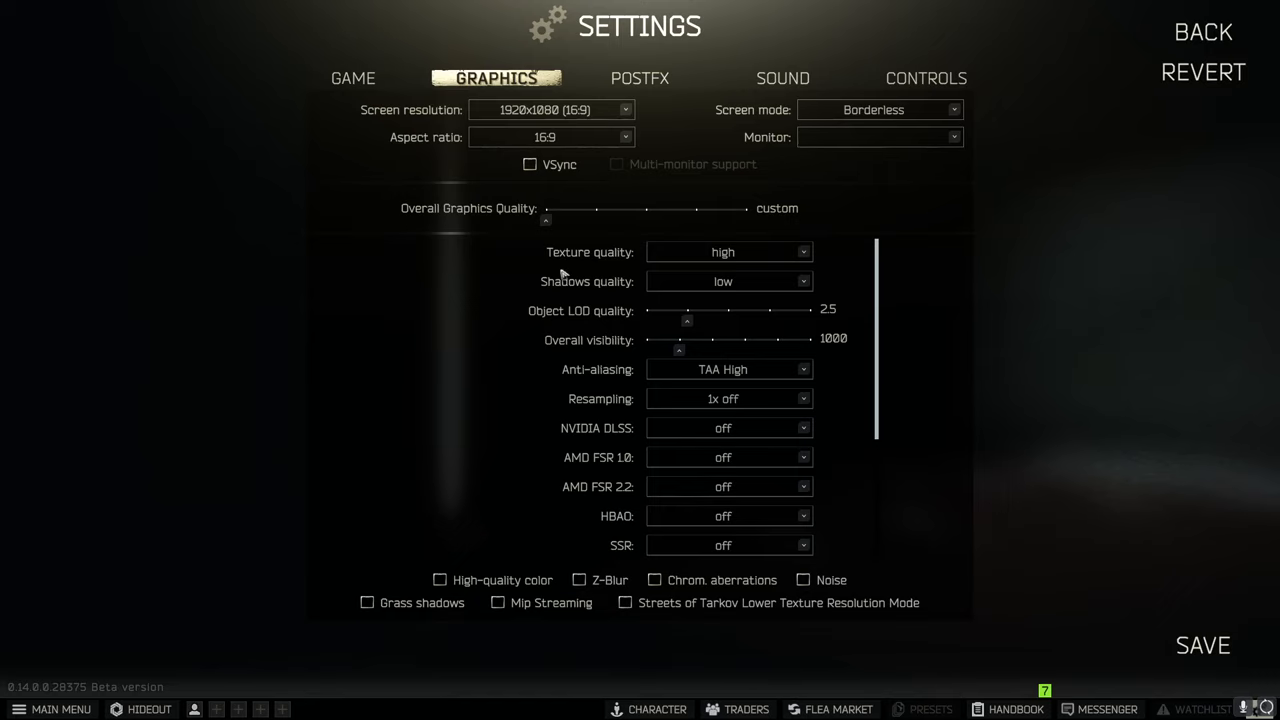
mouse_move(752, 252)
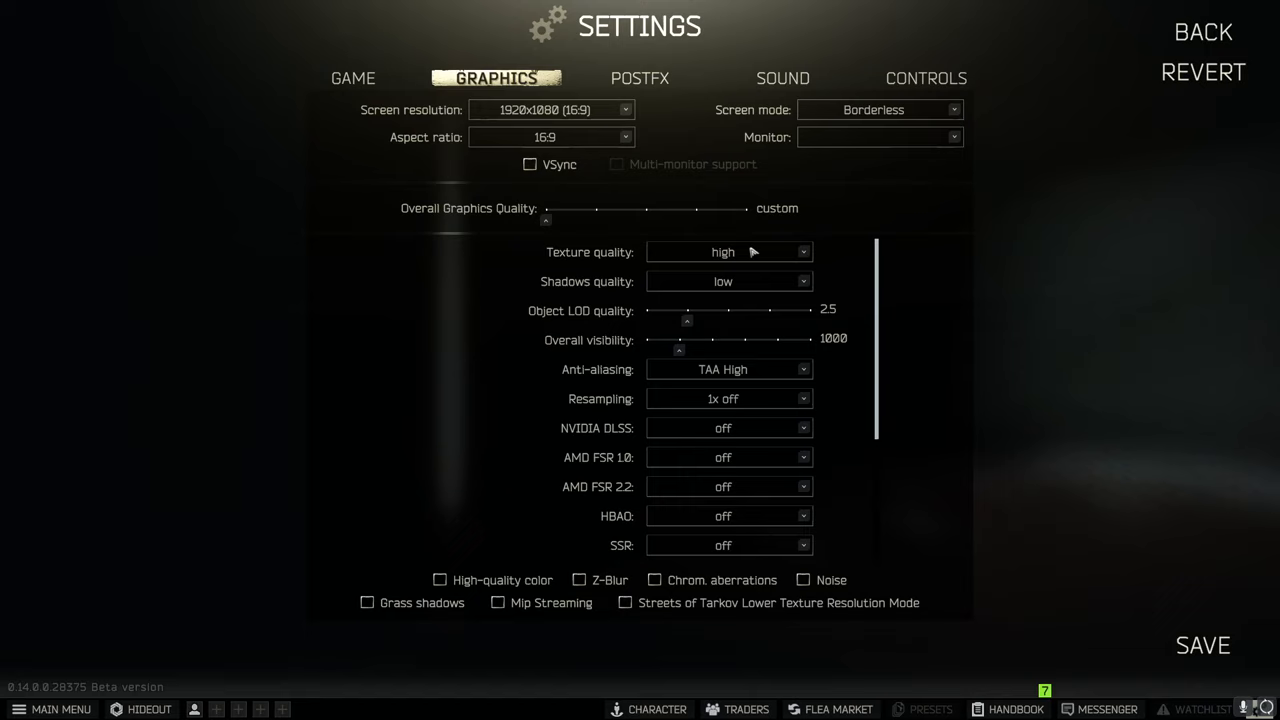
mouse_move(758, 252)
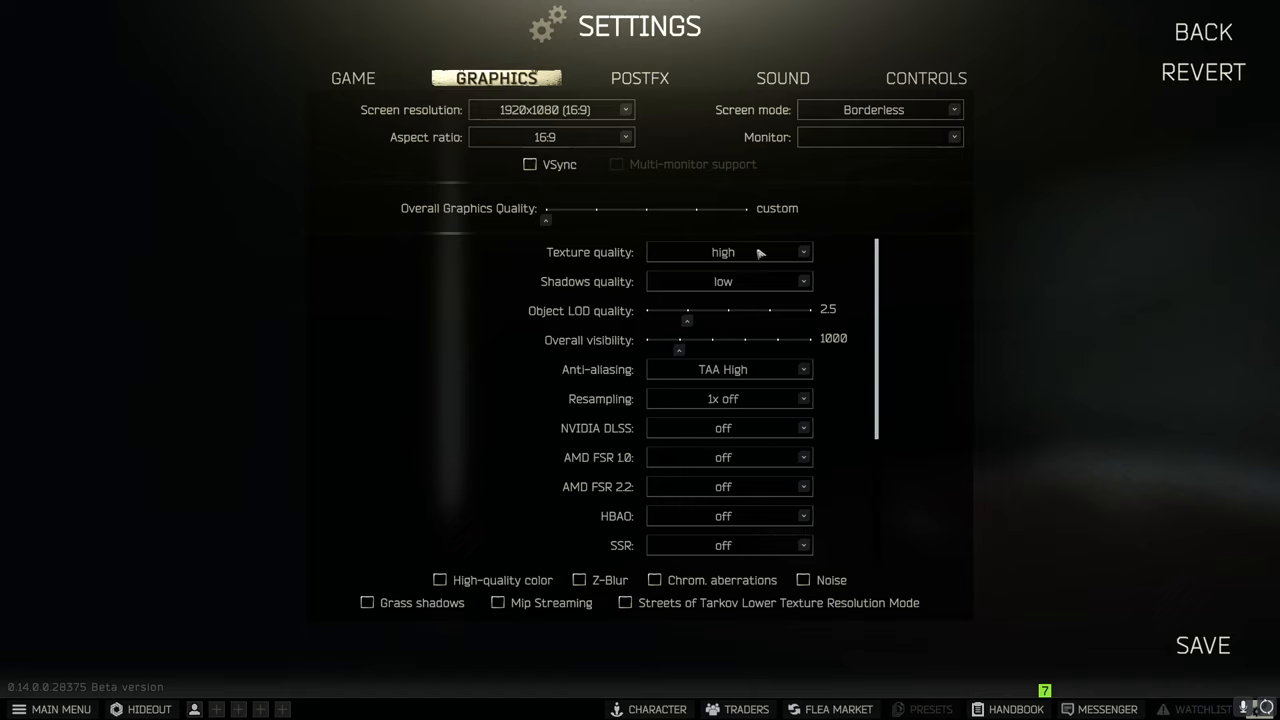
mouse_move(964, 254)
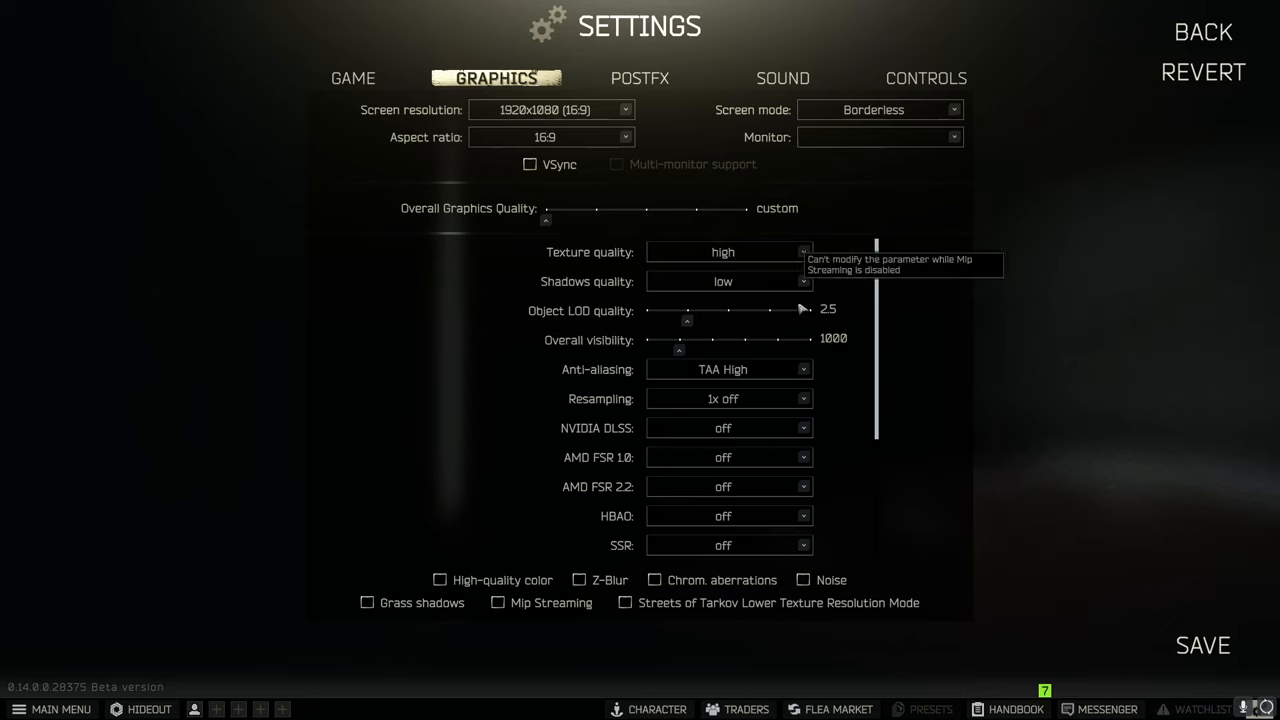
scroll(down, 3)
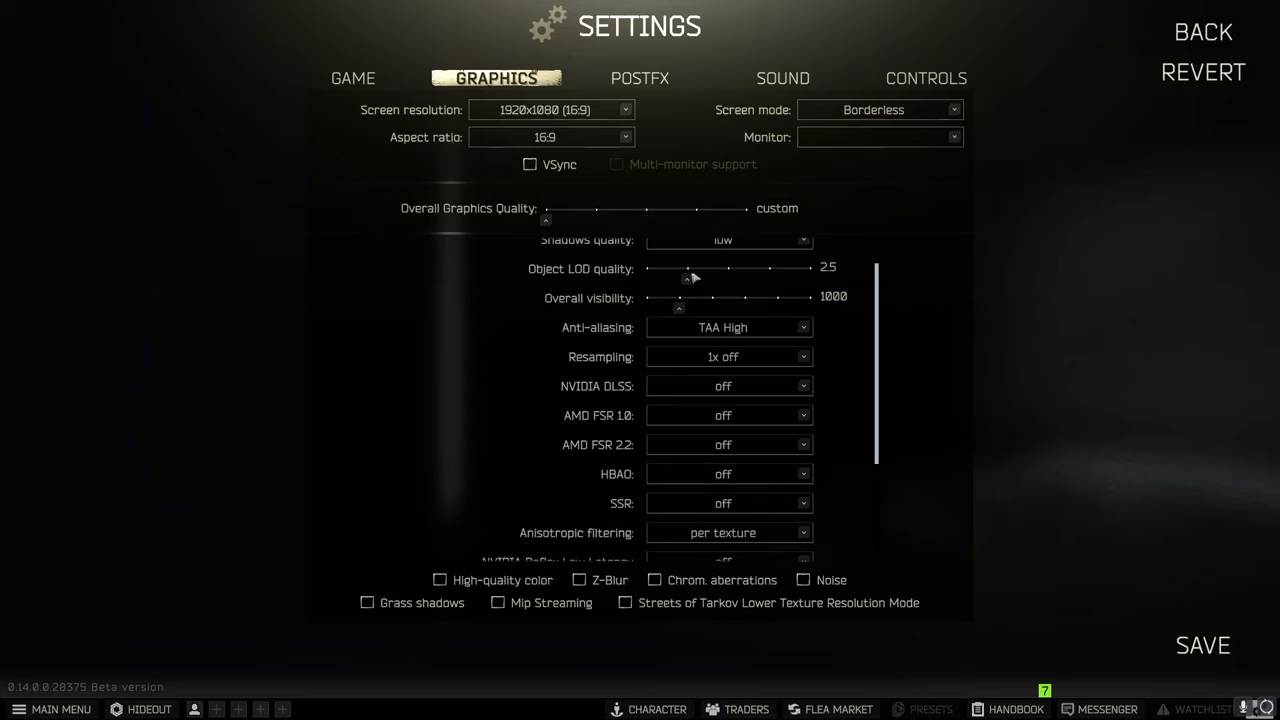
mouse_move(788, 274)
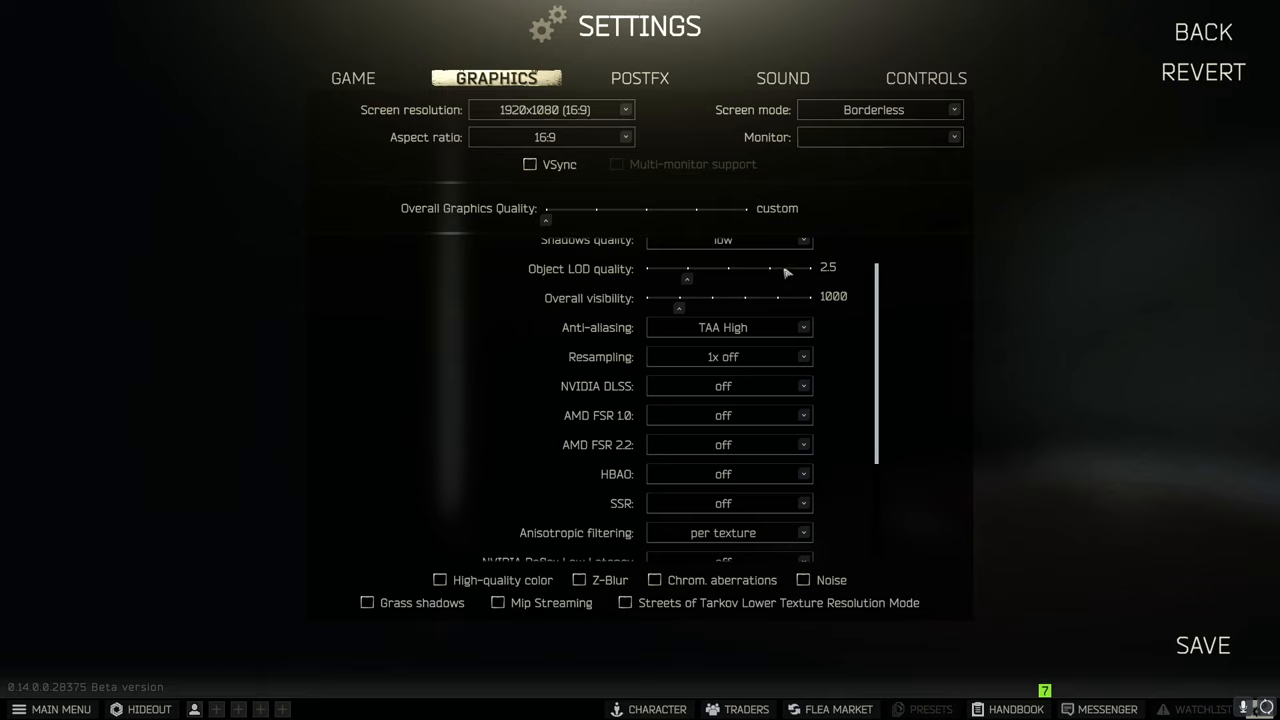
mouse_move(662, 324)
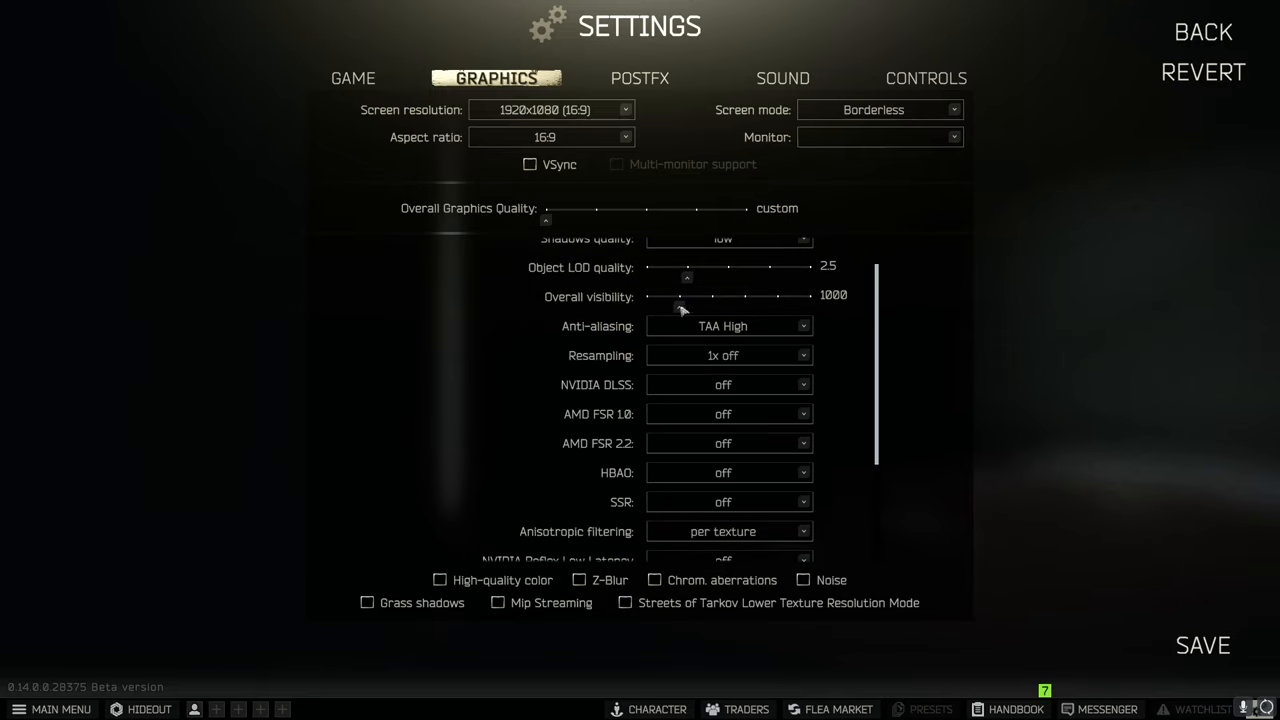
mouse_move(778, 302)
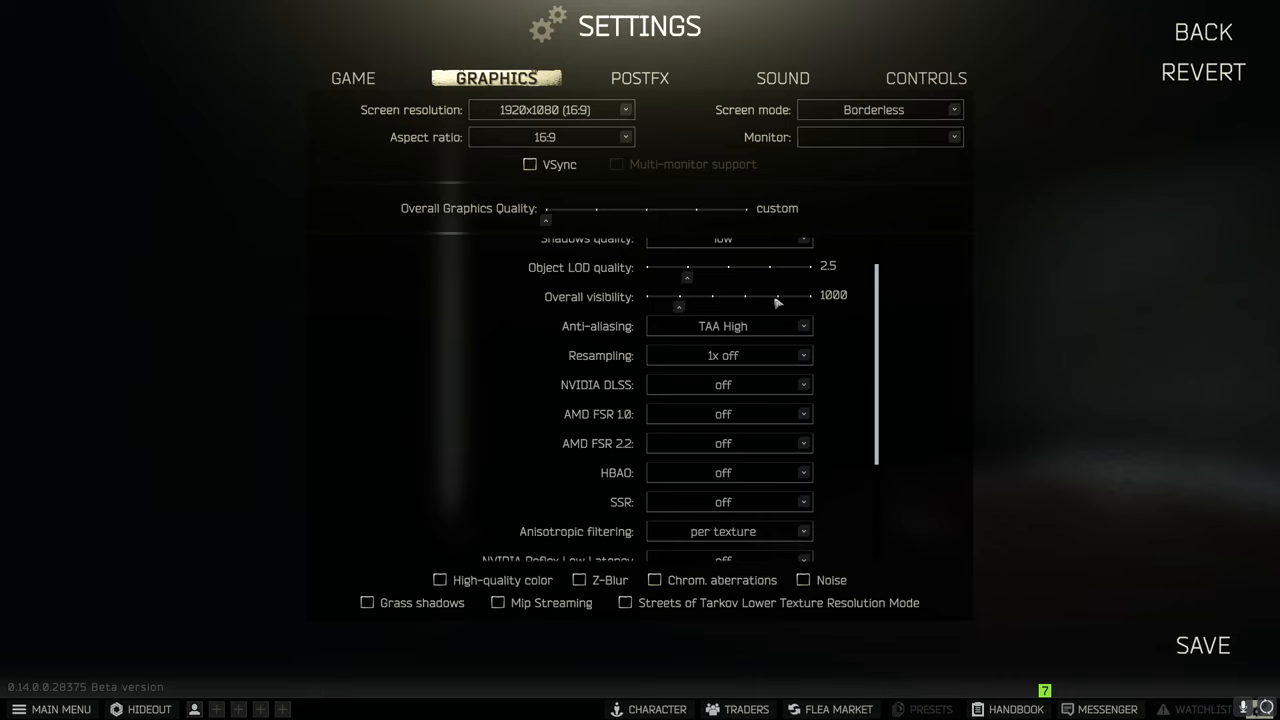
scroll(down, 3)
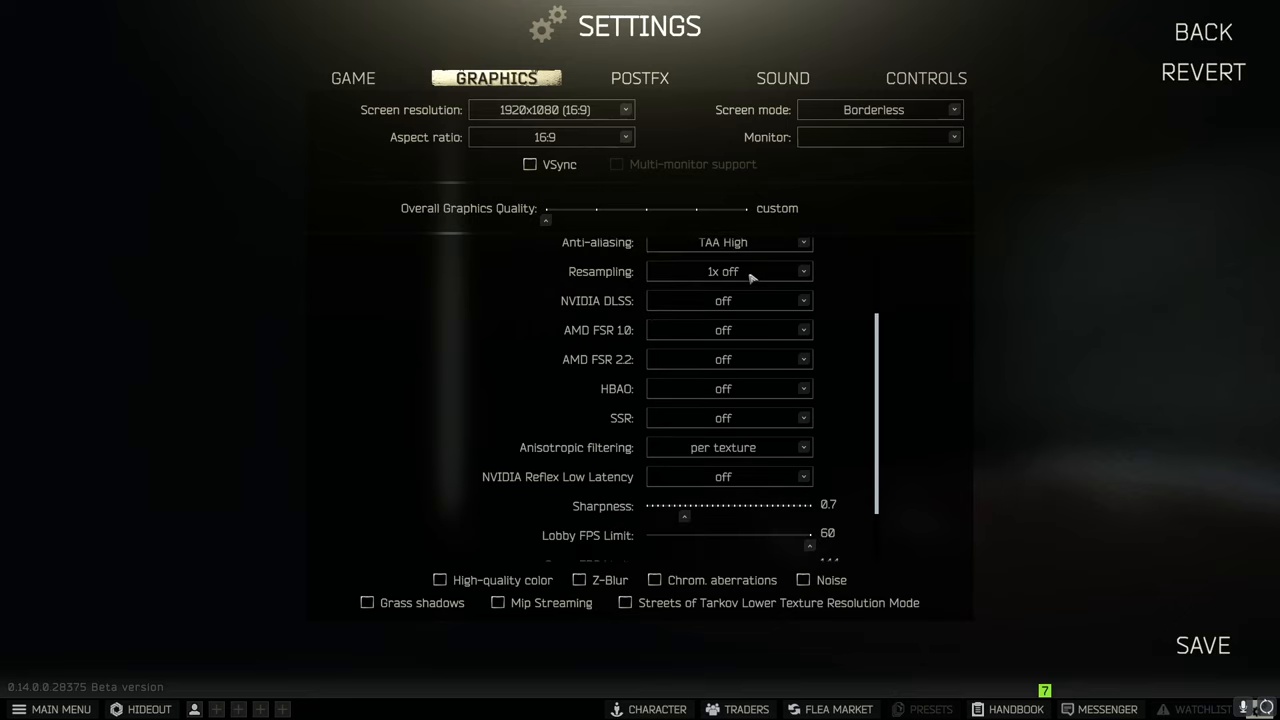
Switch to PostFX showing brightness 100, saturation 23 and Cognac grading at intensity 27
scroll(down, 3)
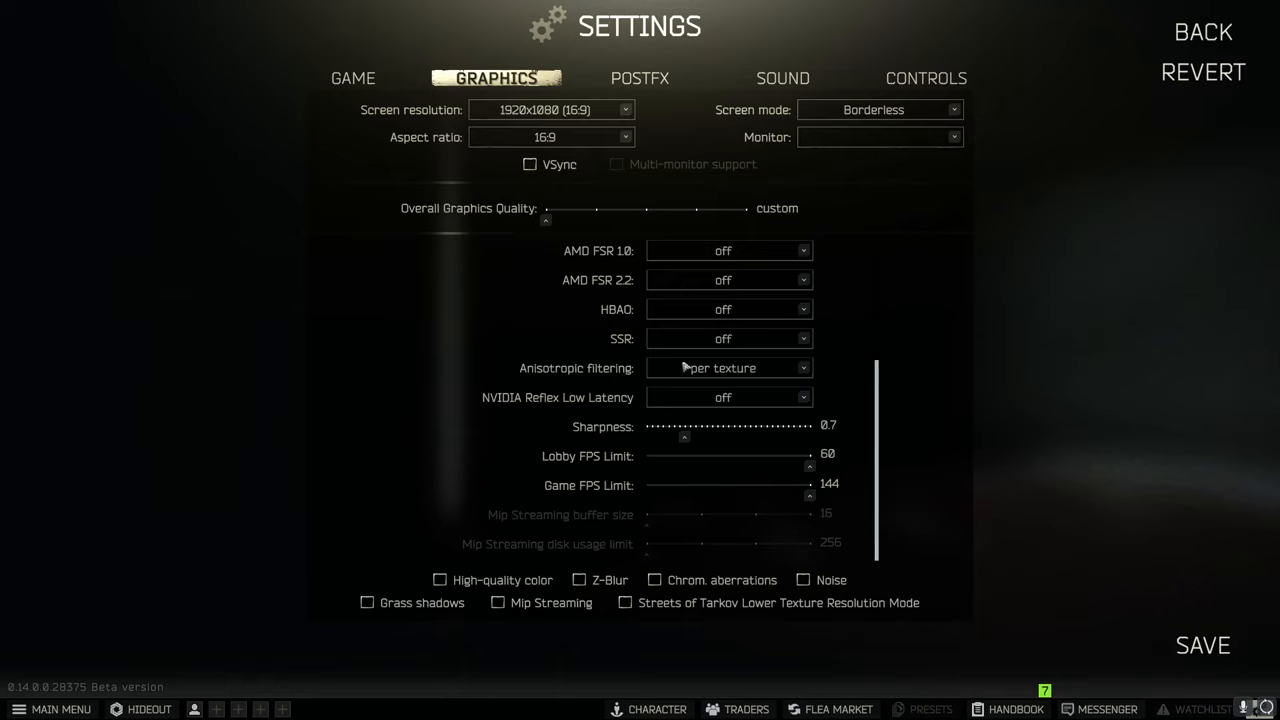
mouse_move(700, 412)
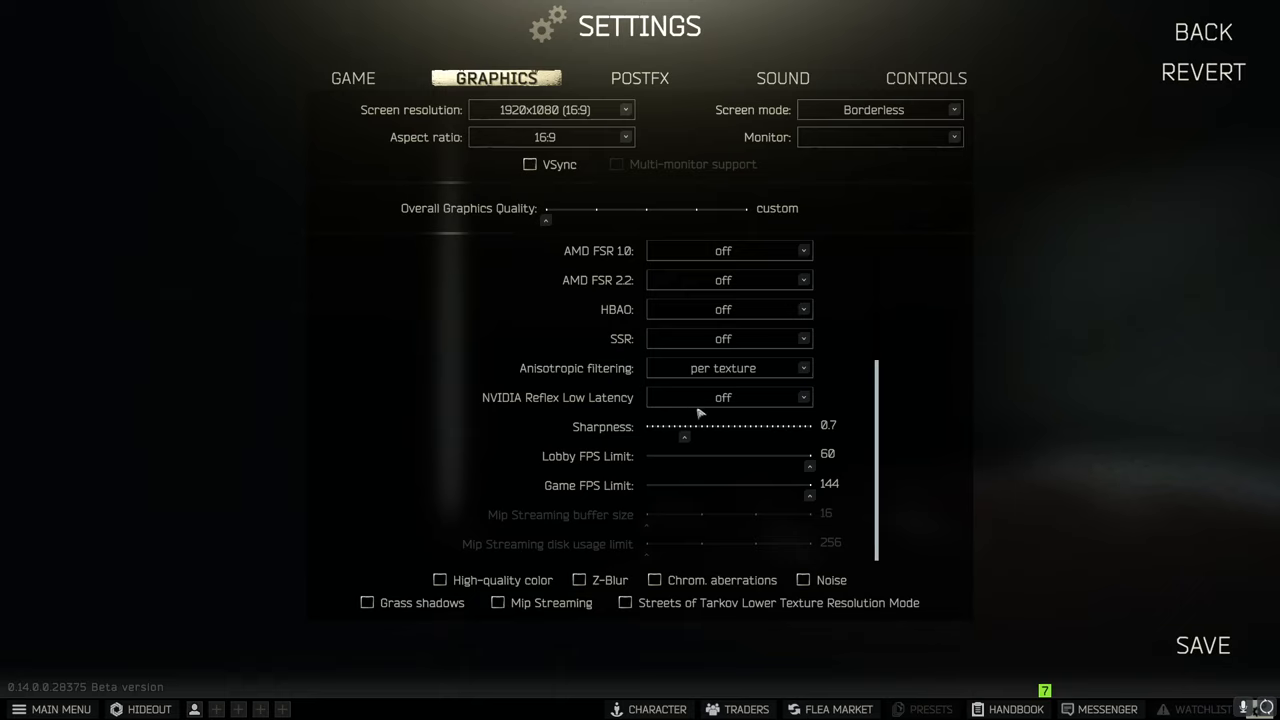
mouse_move(500, 428)
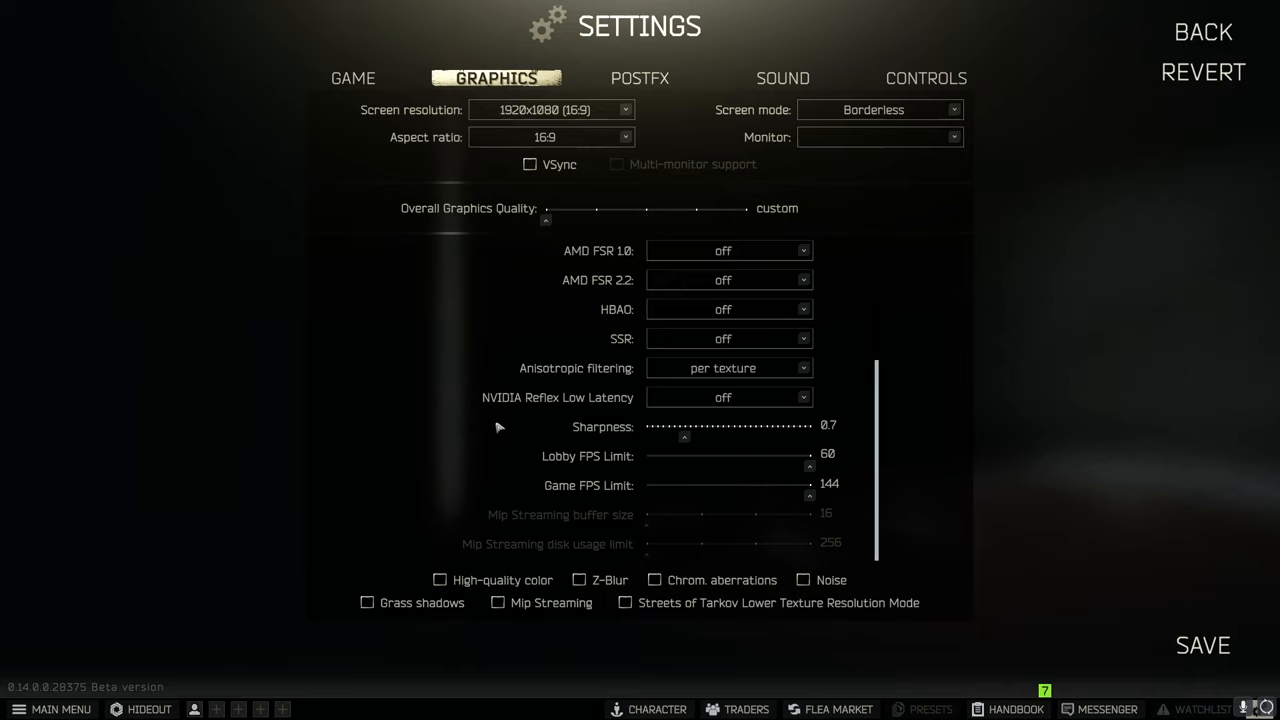
mouse_move(694, 450)
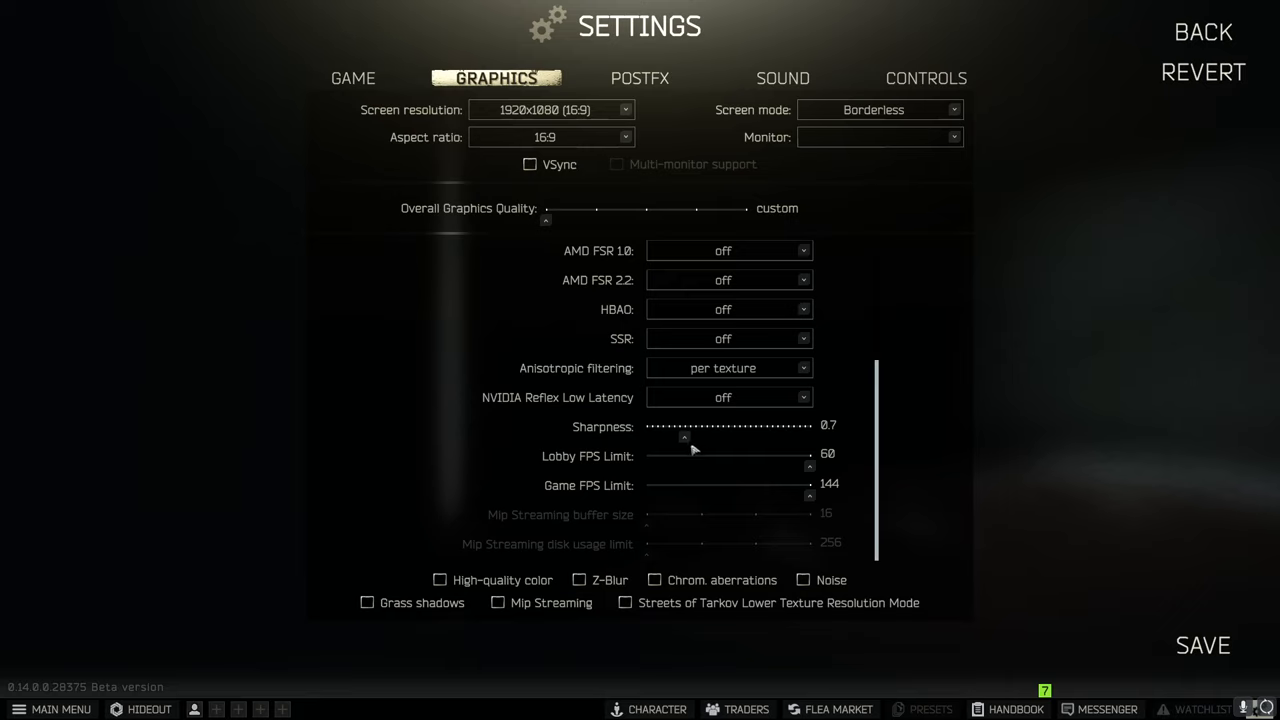
mouse_move(584, 476)
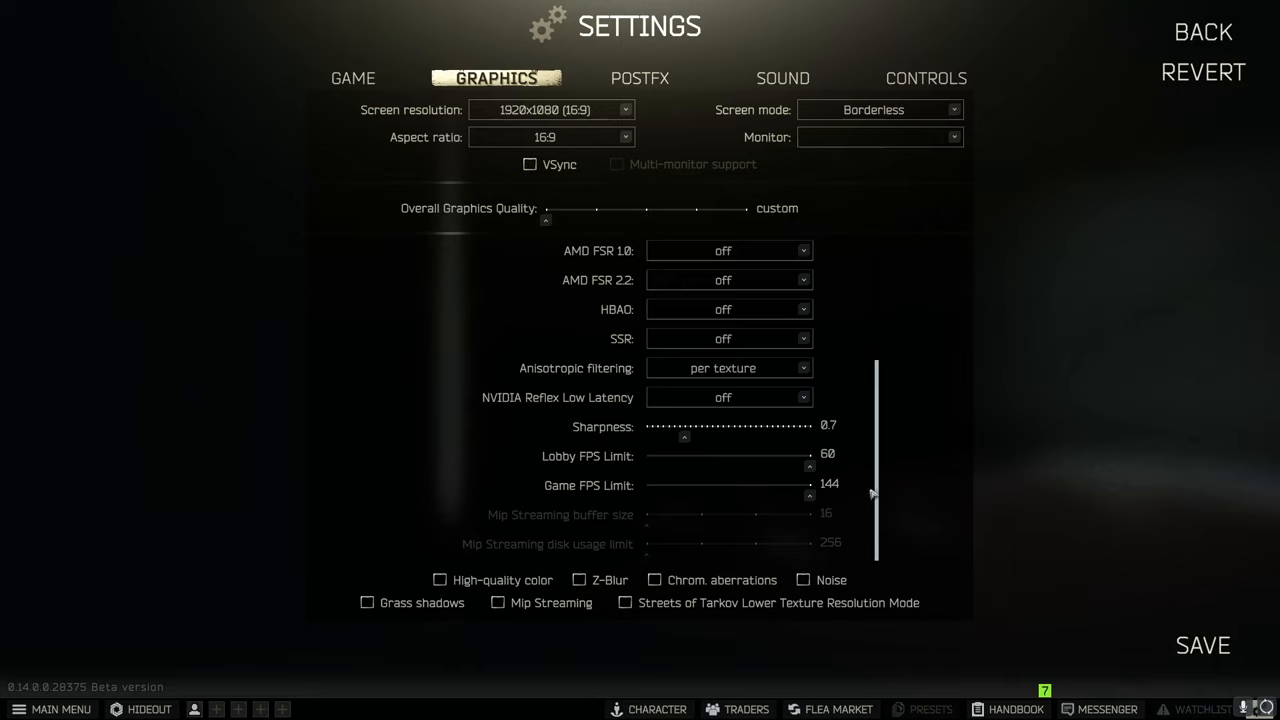
mouse_move(852, 500)
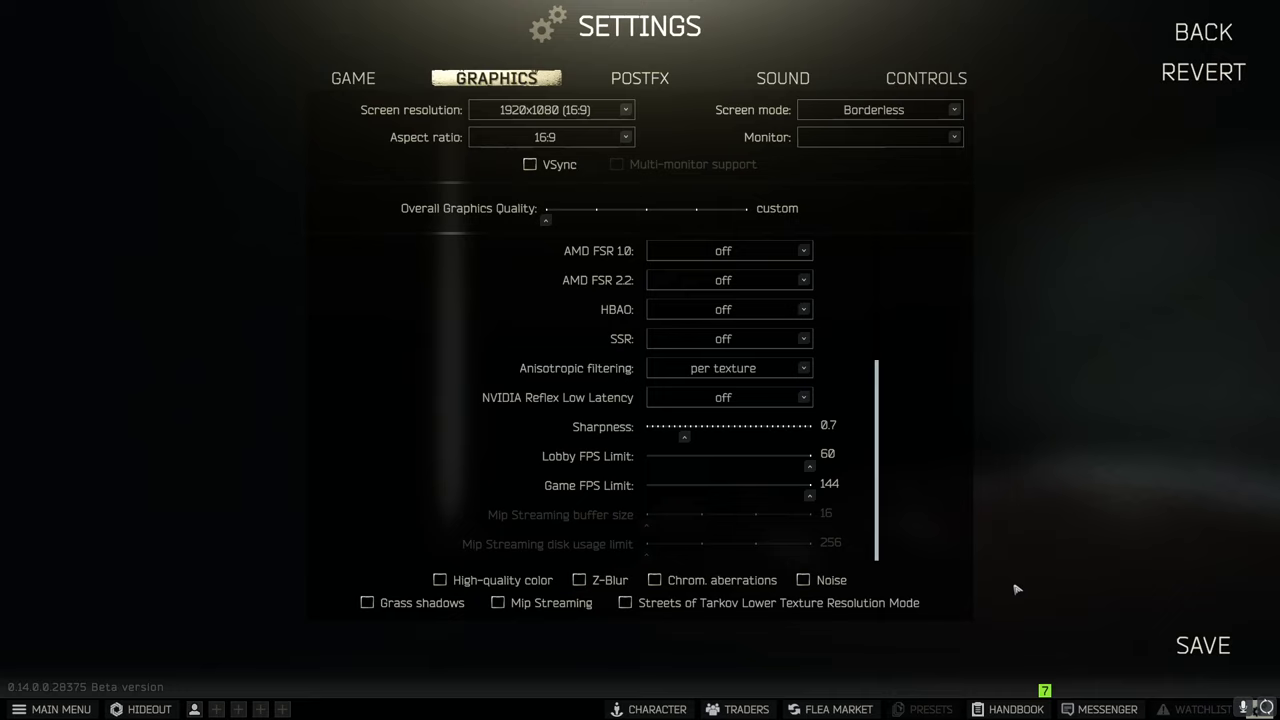
mouse_move(768, 608)
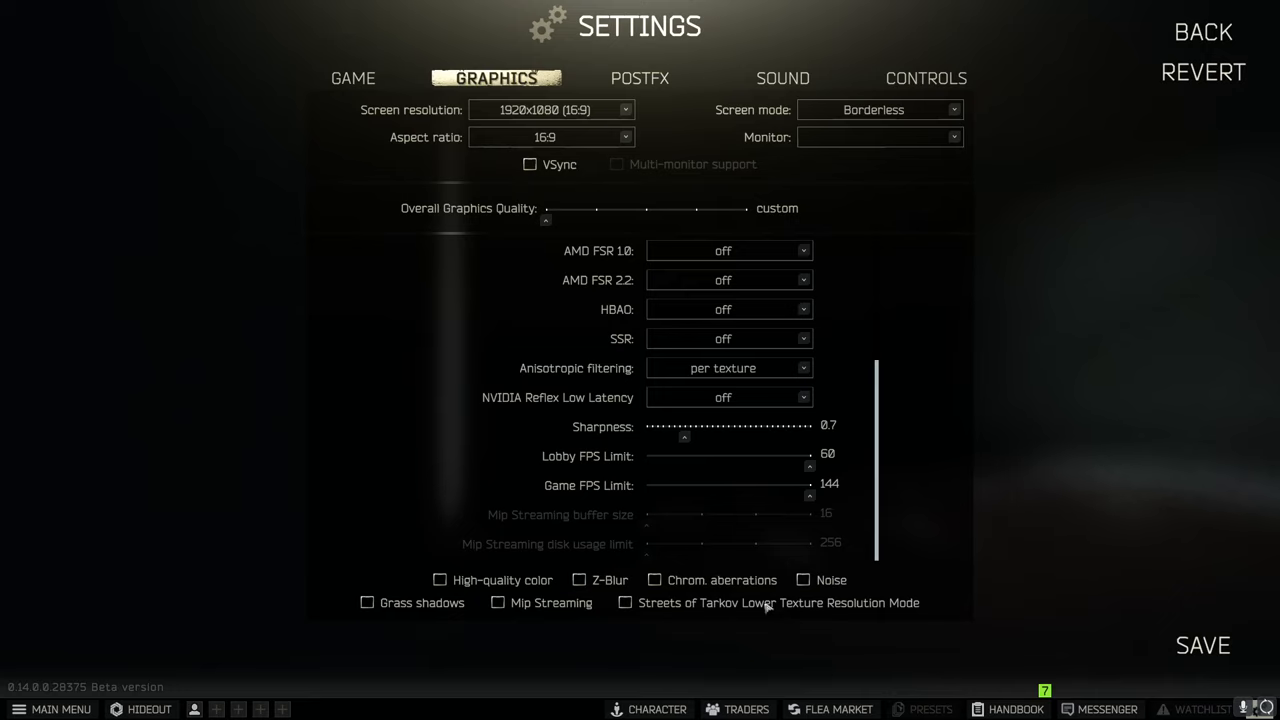
mouse_move(838, 604)
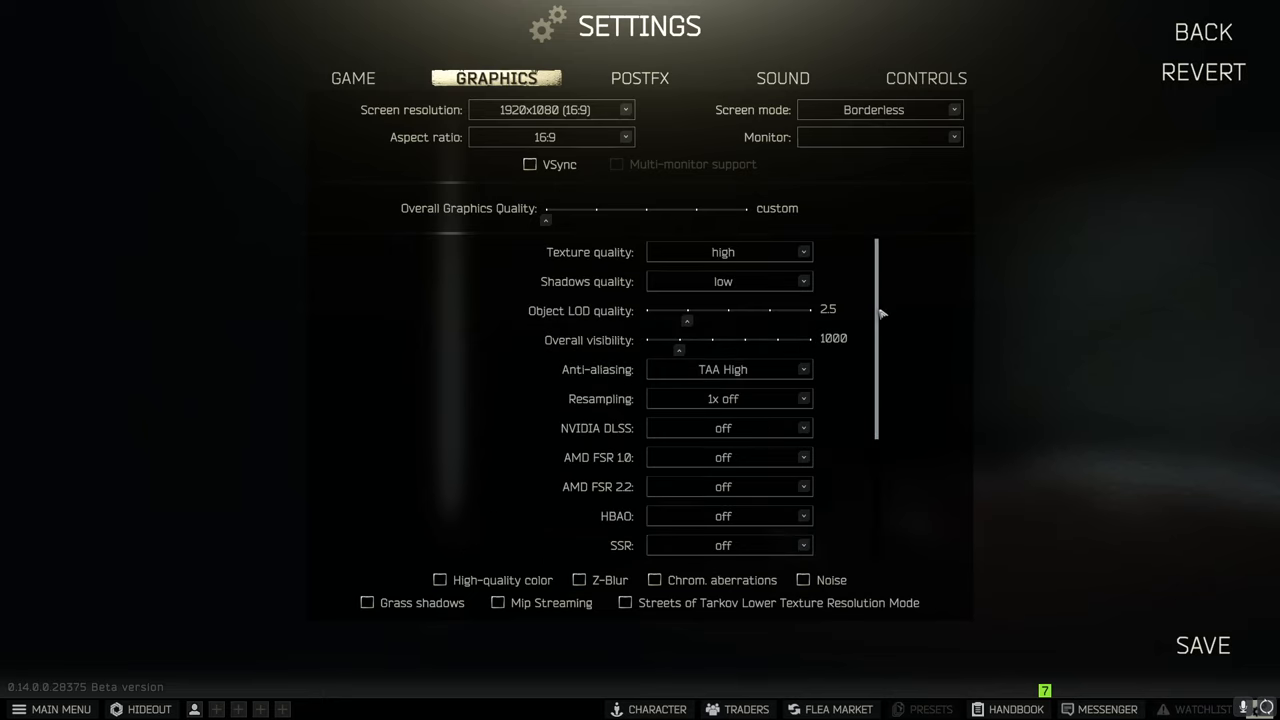
scroll(down, 3)
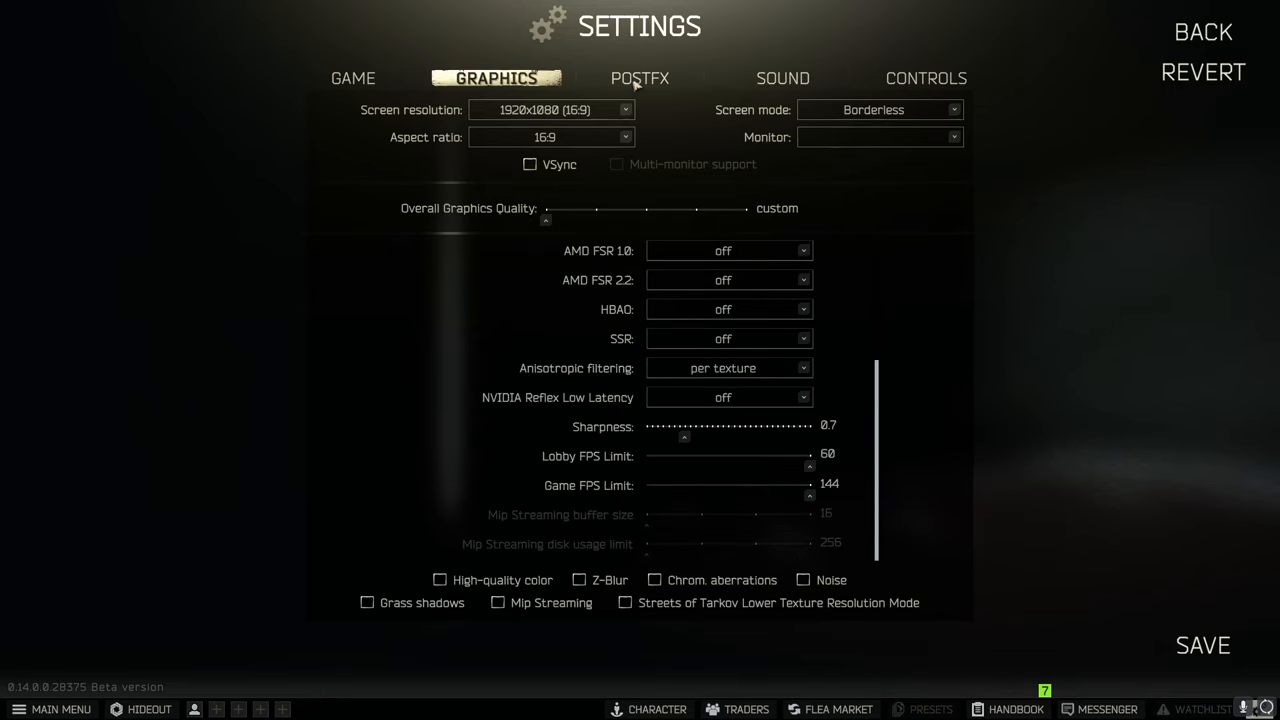
click(640, 78)
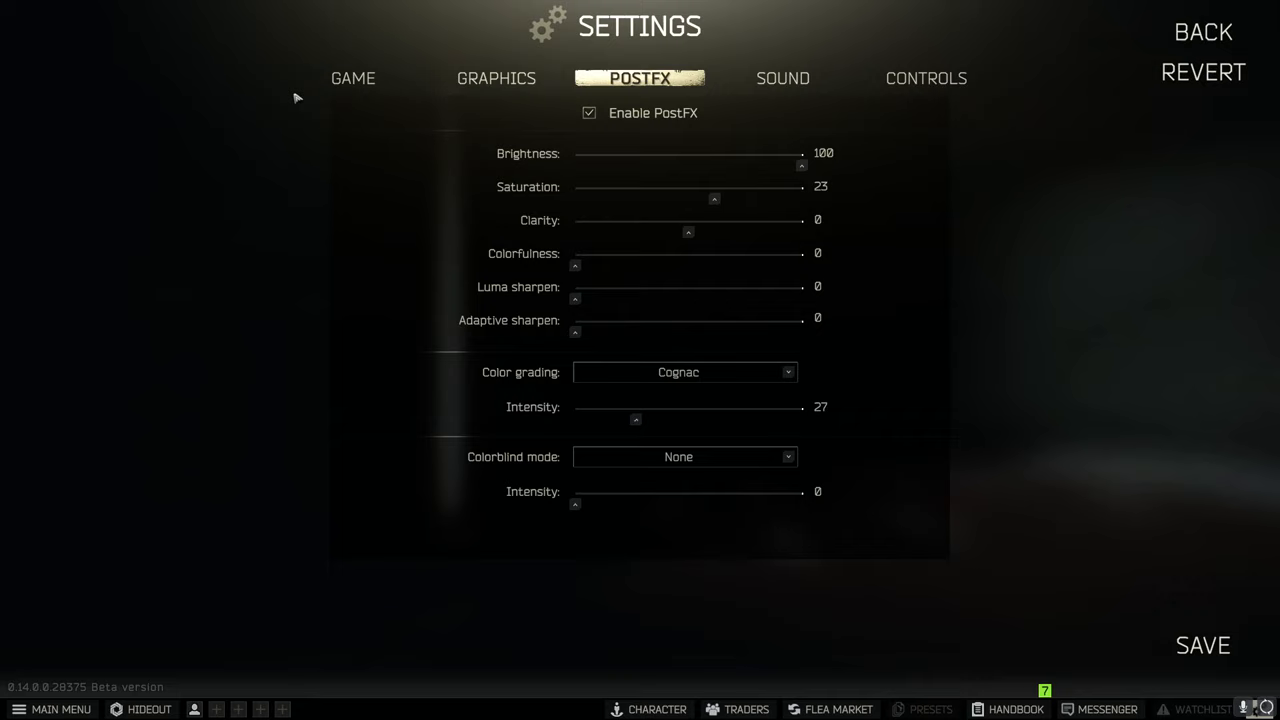
mouse_move(884, 190)
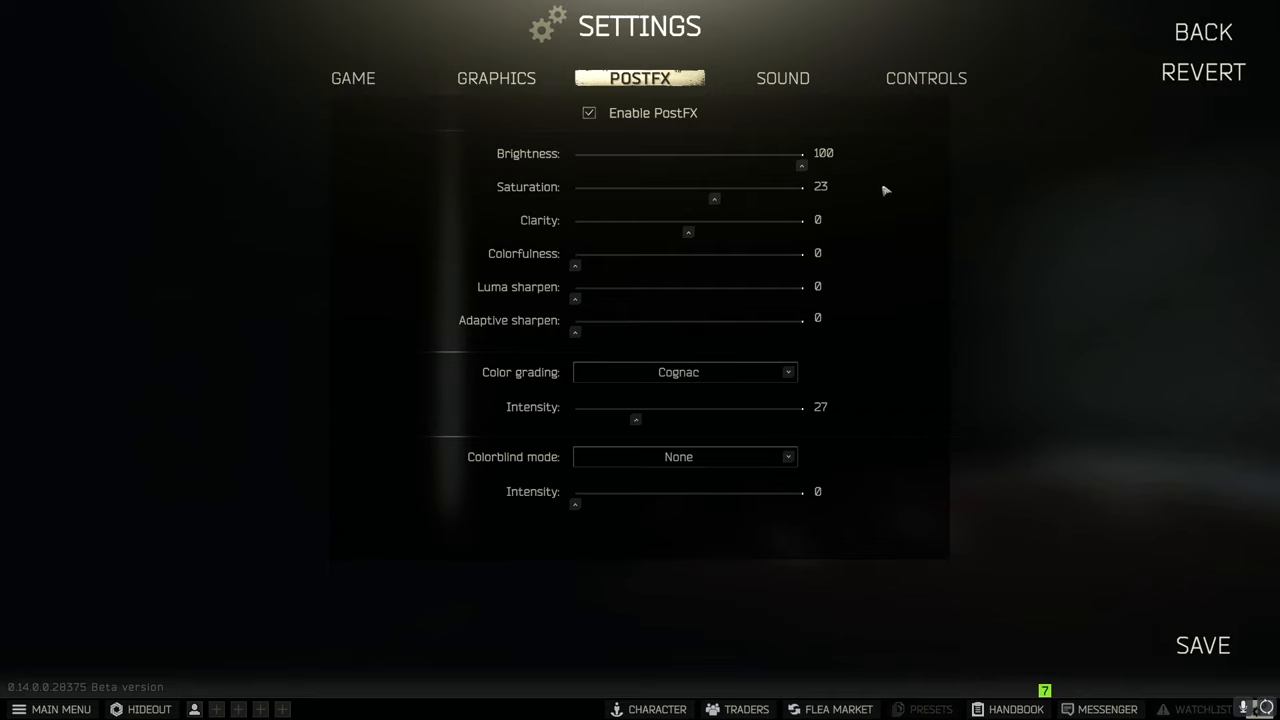
mouse_move(810, 380)
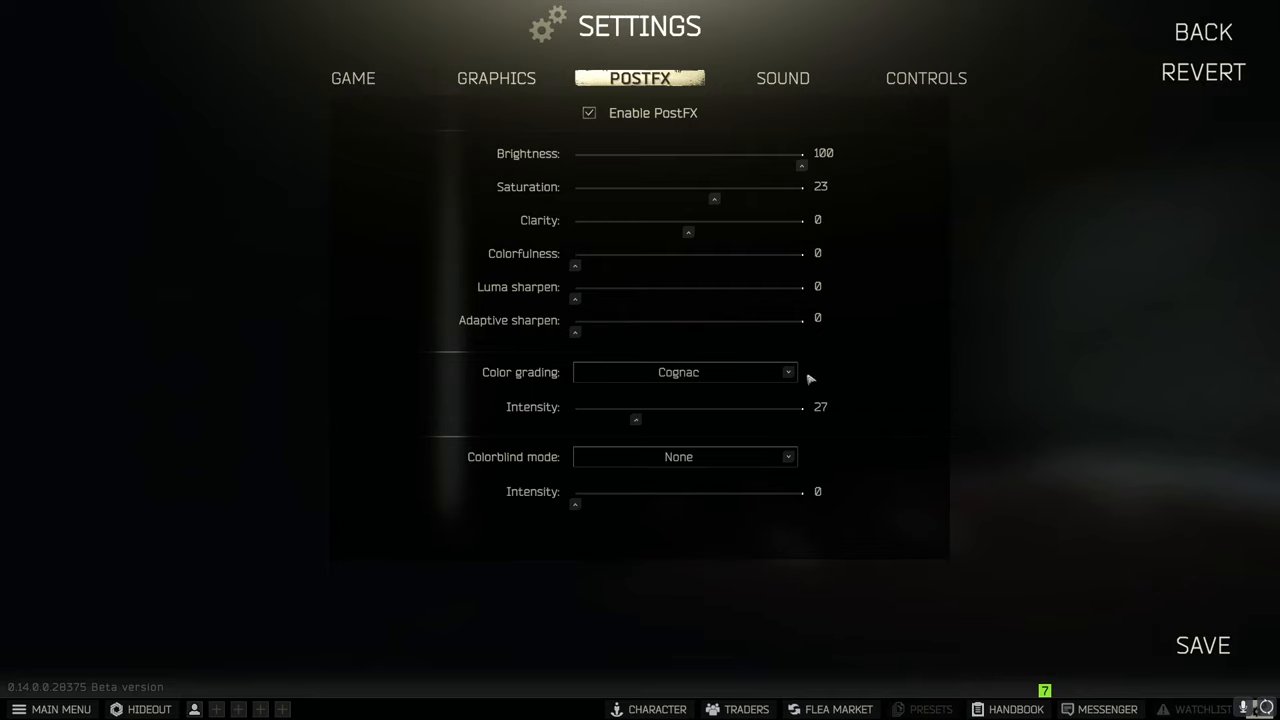
mouse_move(838, 418)
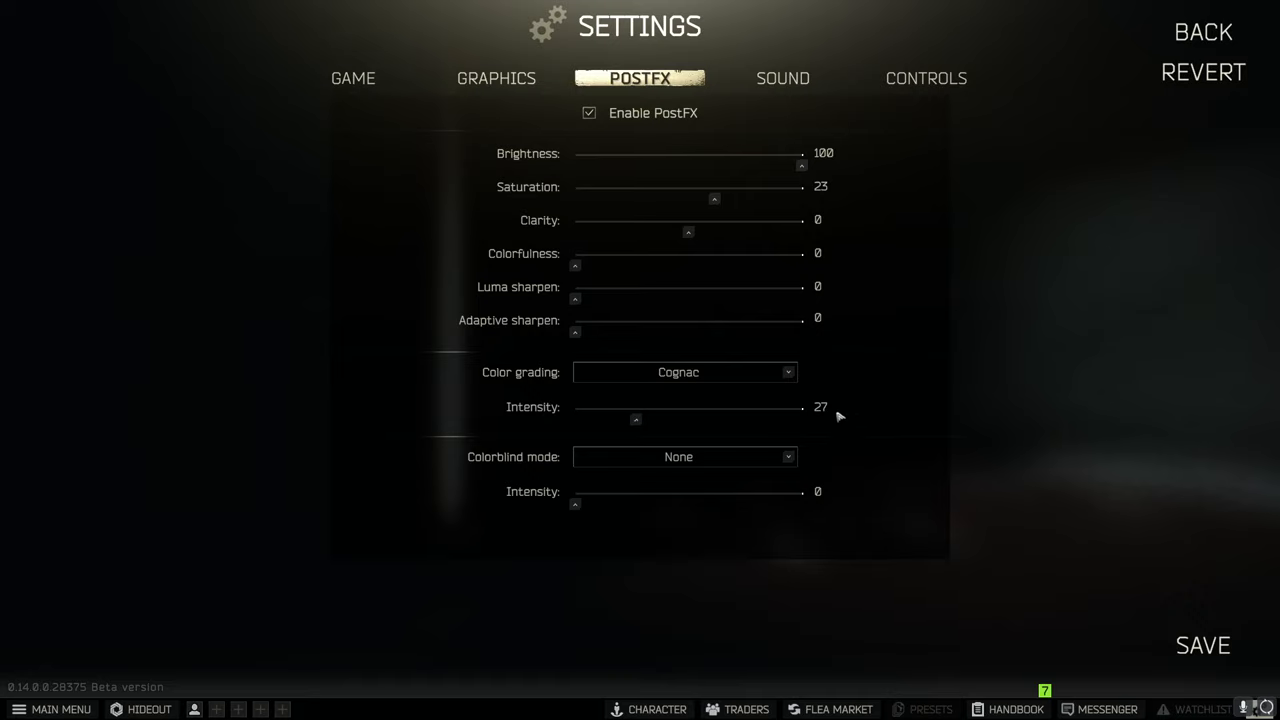
mouse_move(830, 414)
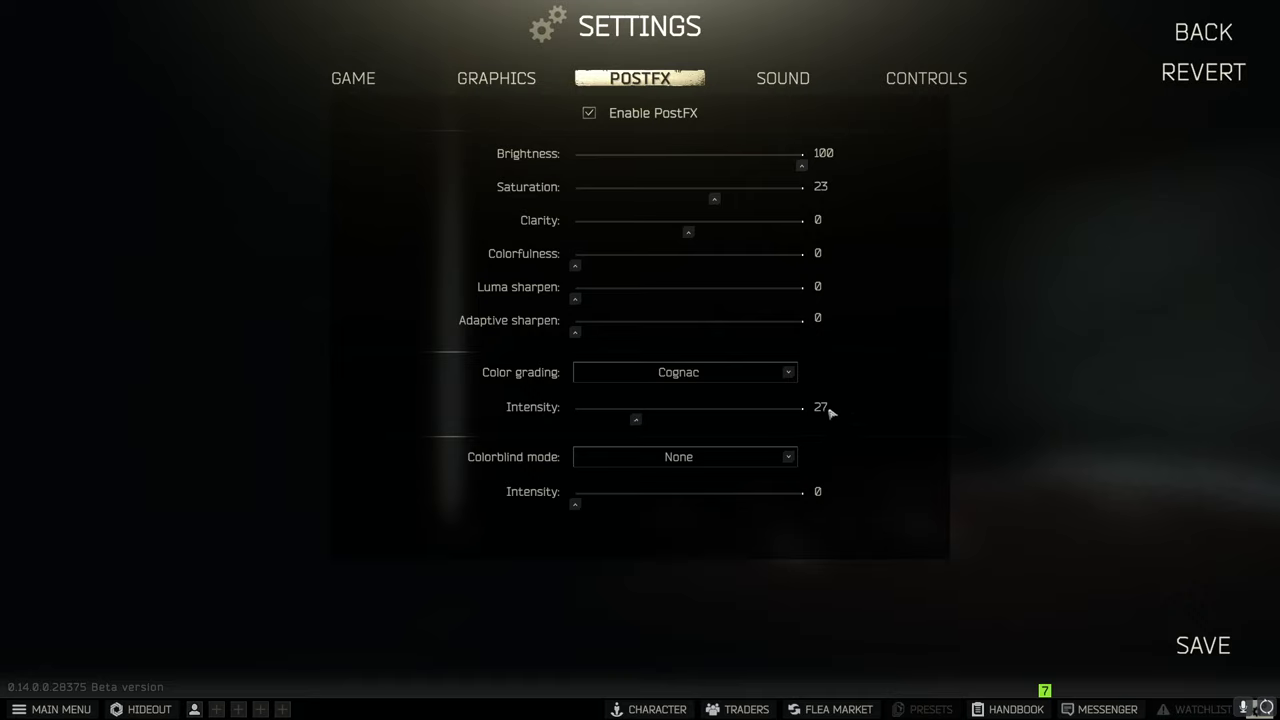
mouse_move(784, 268)
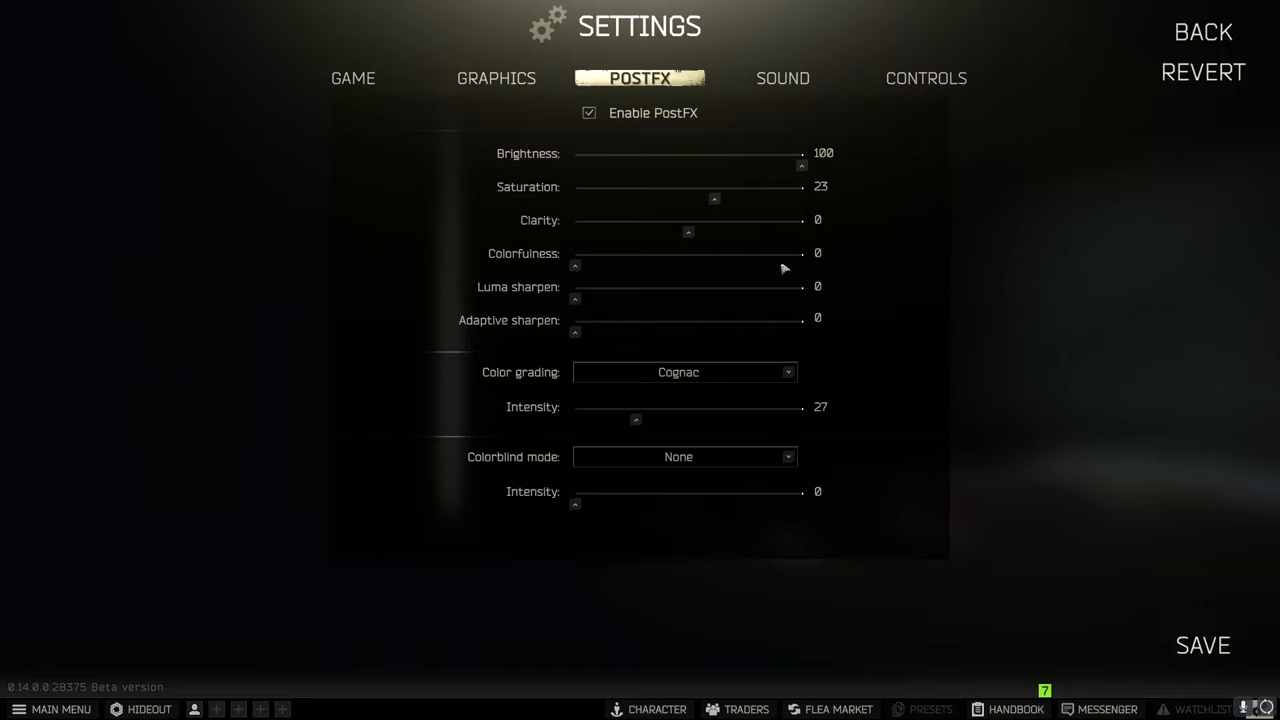
mouse_move(784, 76)
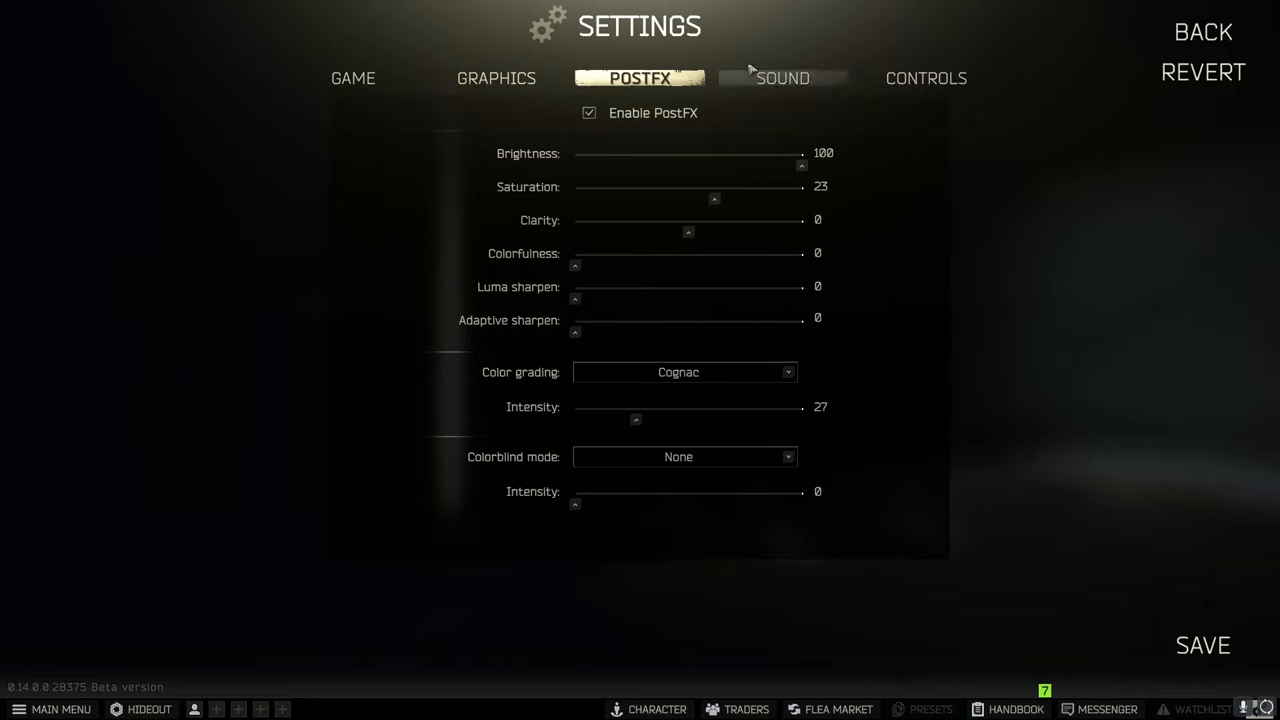
mouse_move(784, 78)
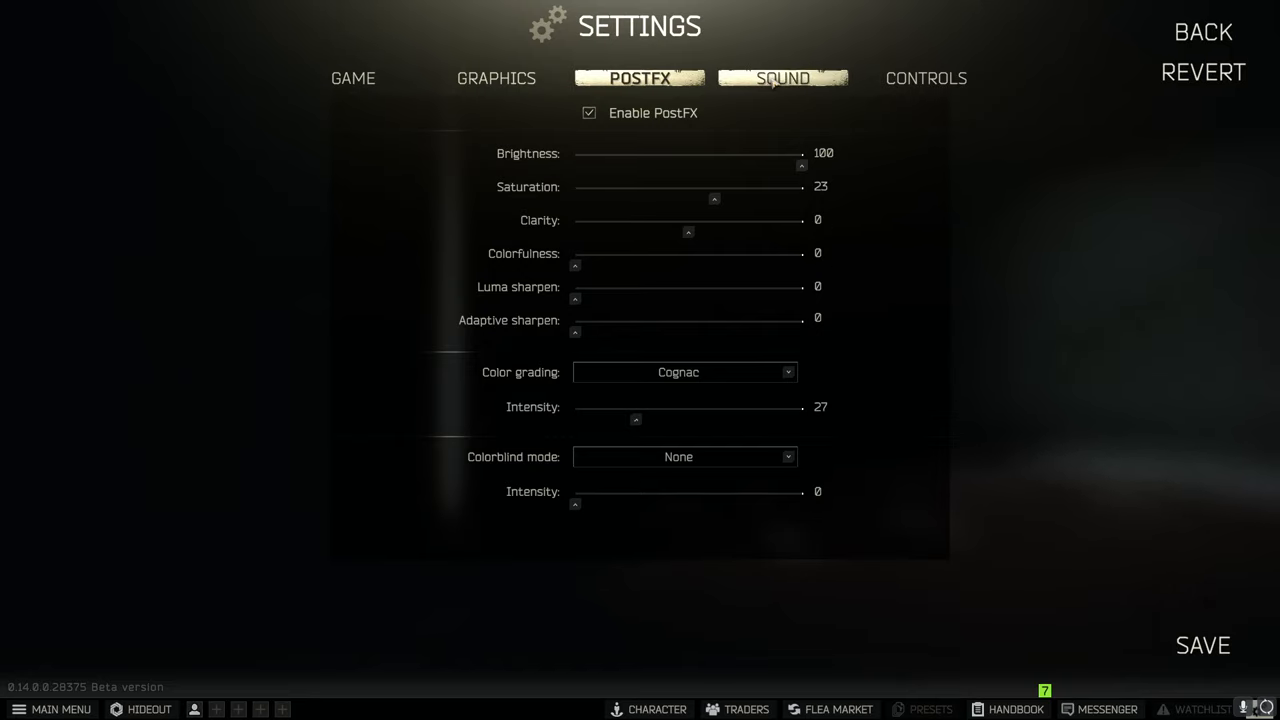
click(782, 78)
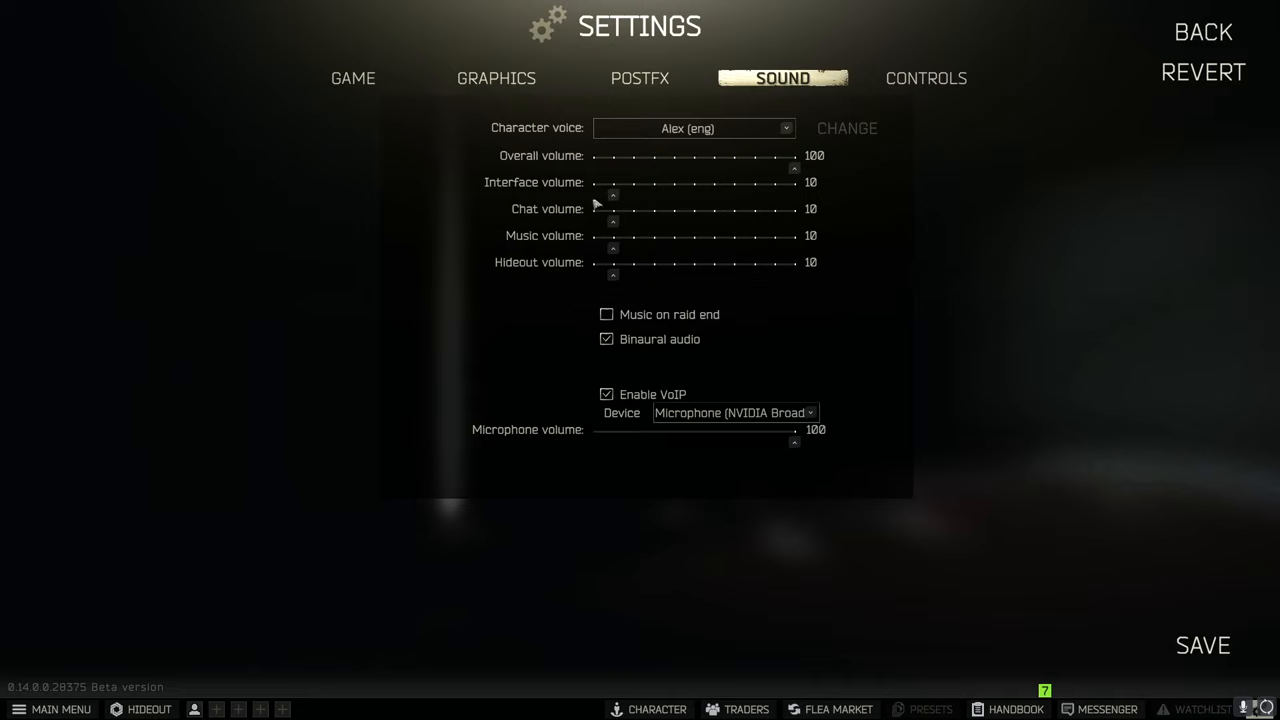
mouse_move(612, 264)
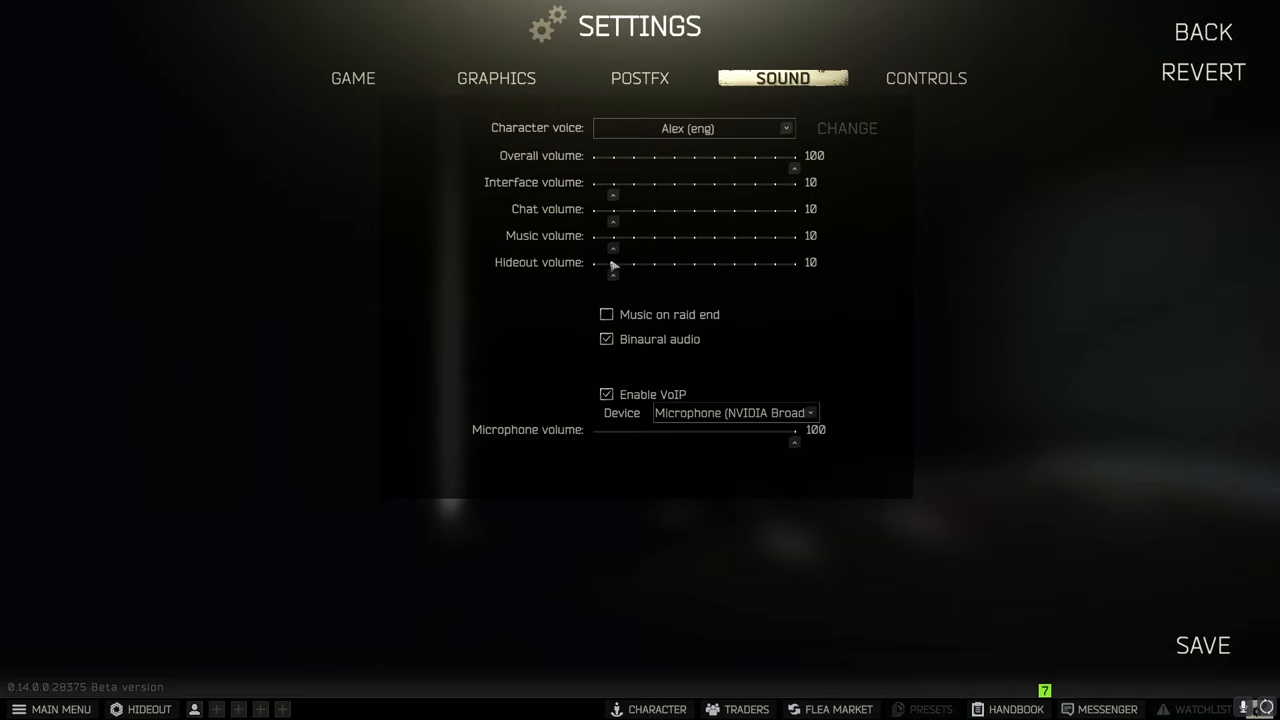
mouse_move(810, 168)
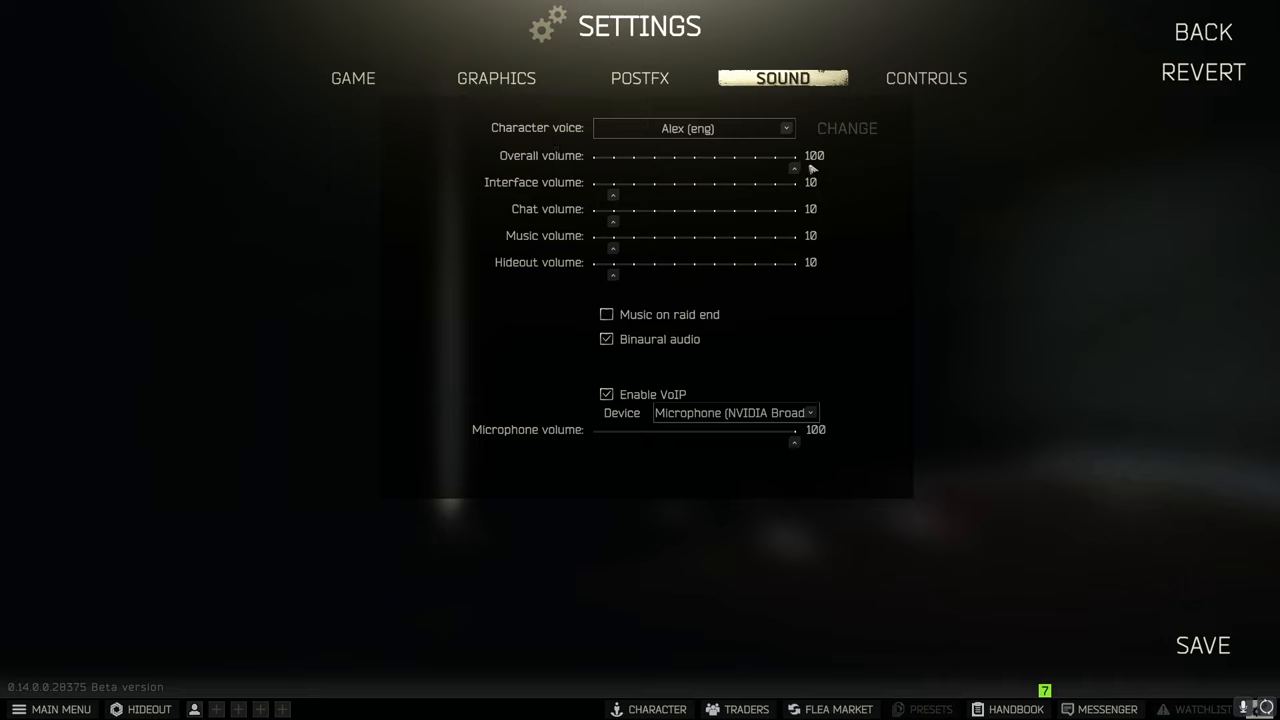
mouse_move(672, 318)
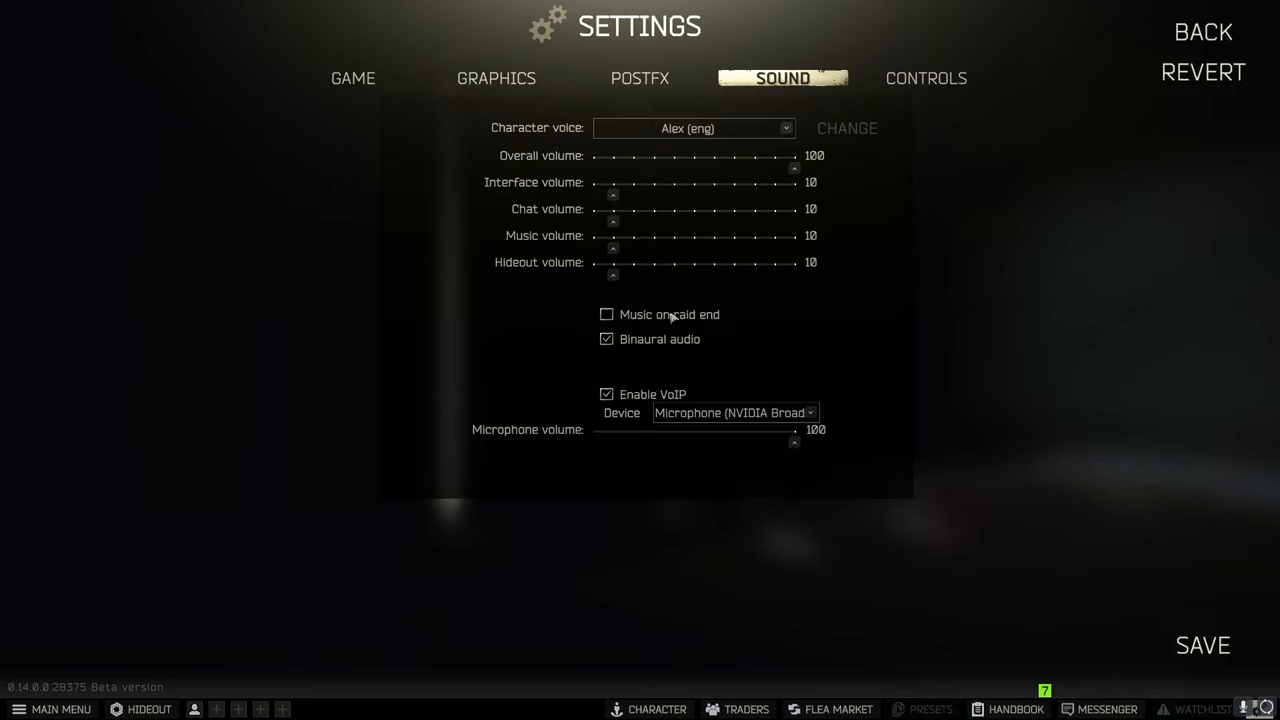
mouse_move(696, 340)
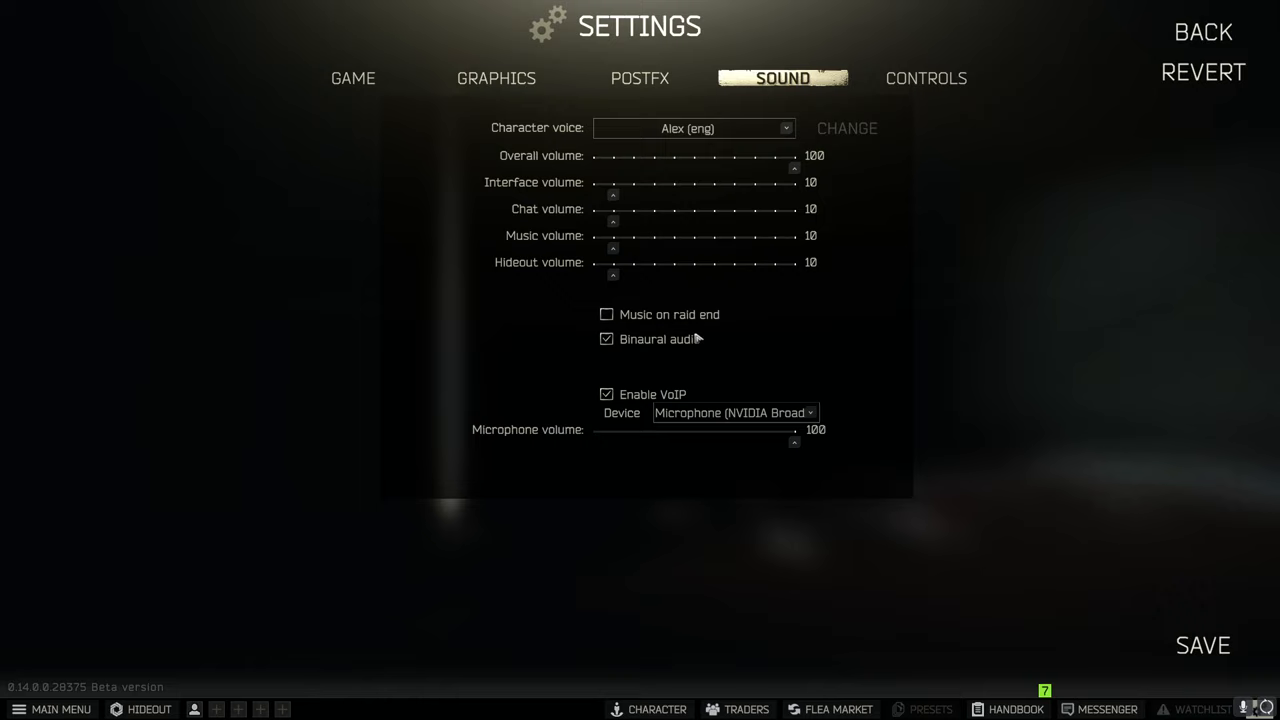
mouse_move(618, 338)
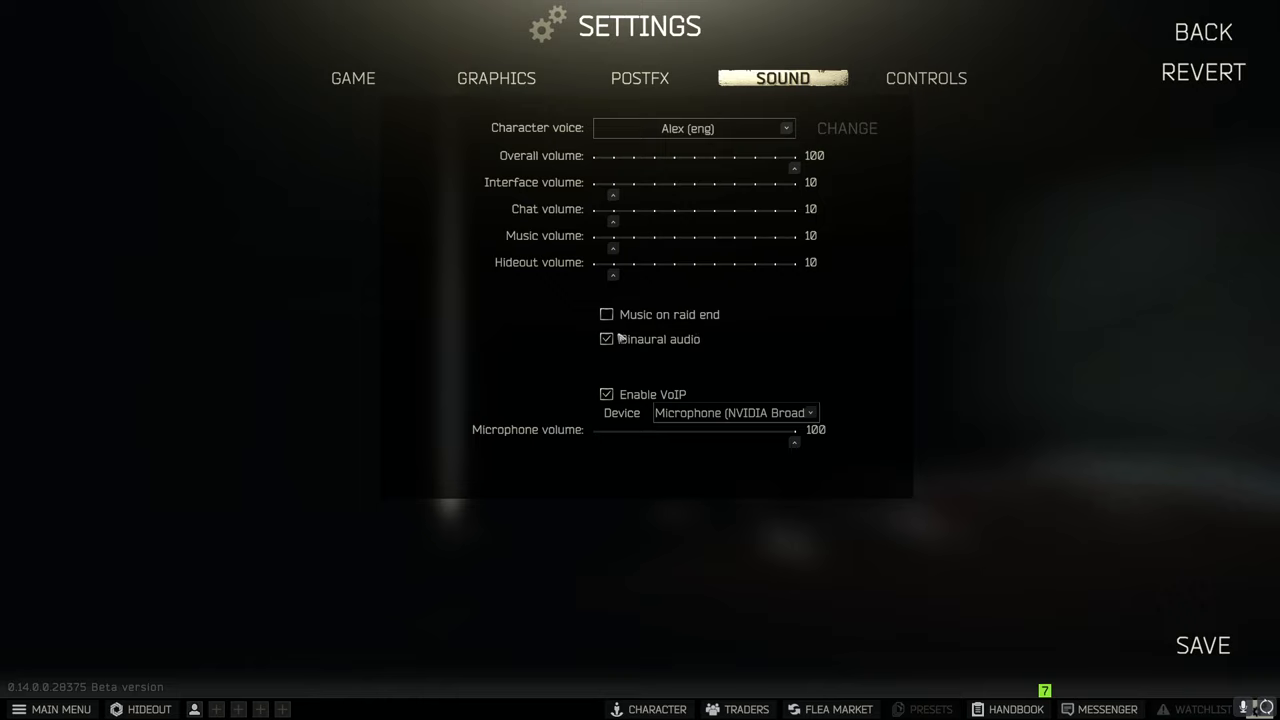
mouse_move(596, 348)
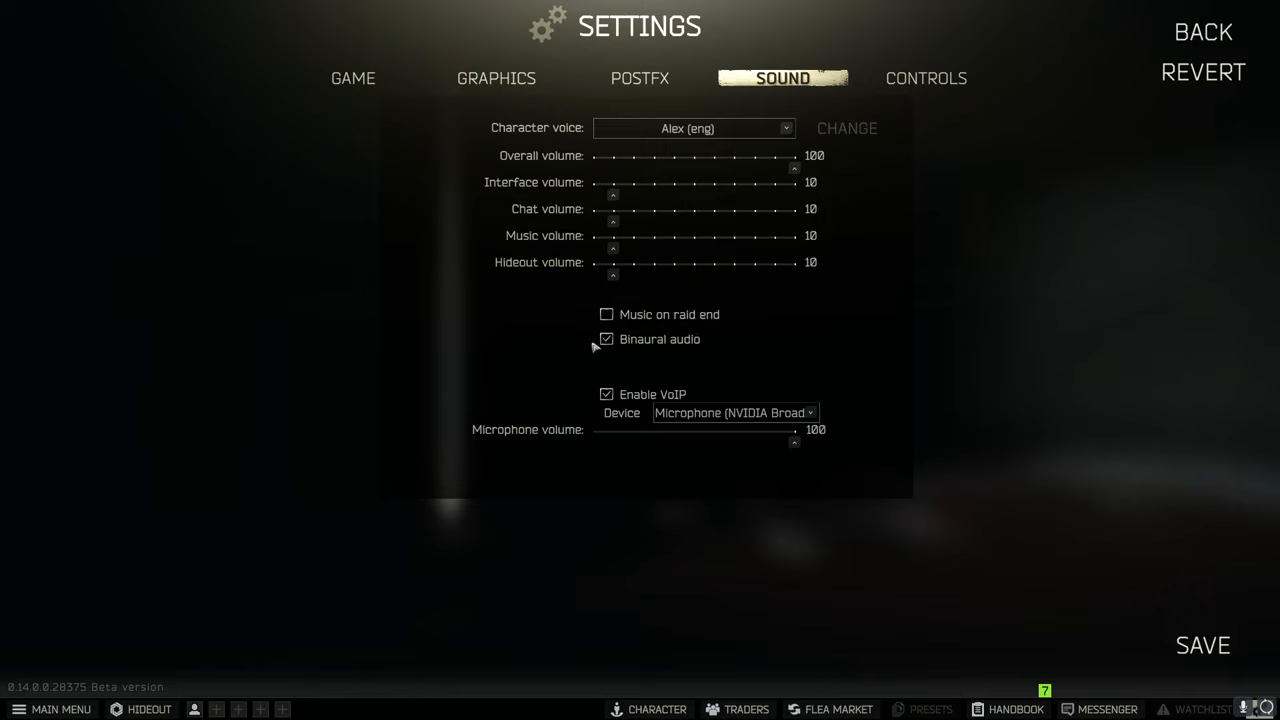
Browse the Controls keybind list down to phrase menu, voice command and check time
click(924, 78)
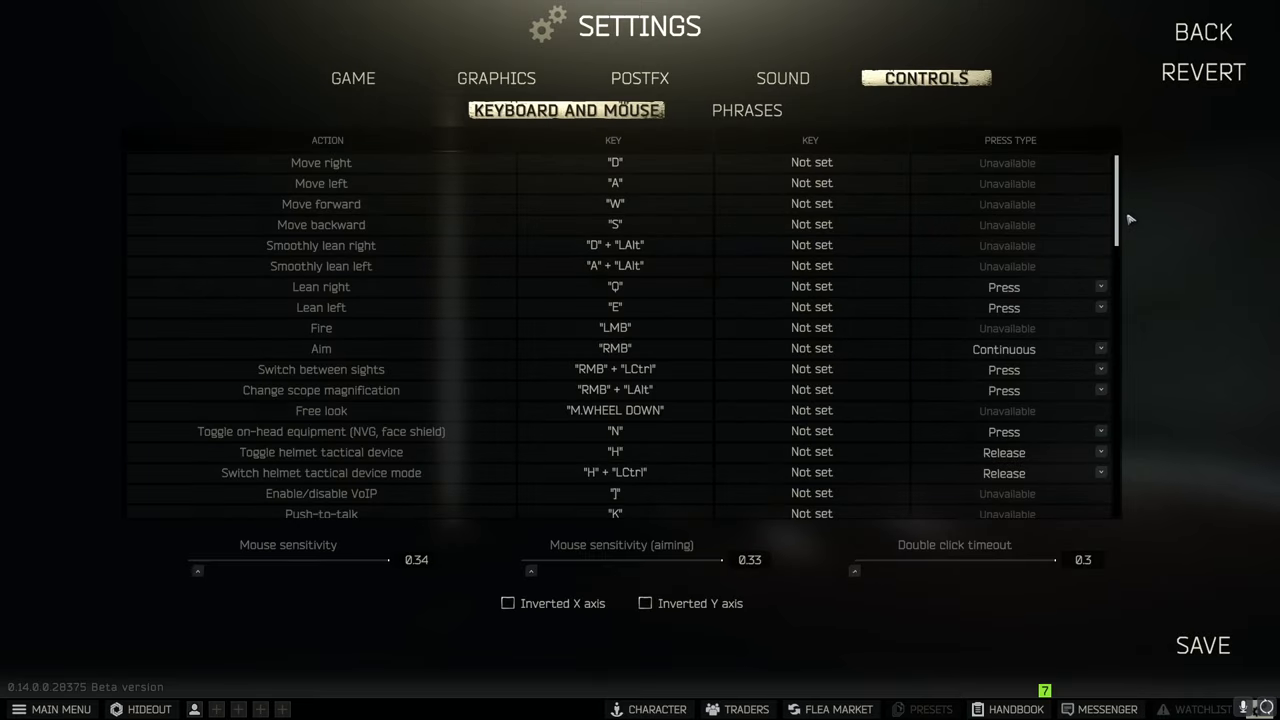
mouse_move(530, 188)
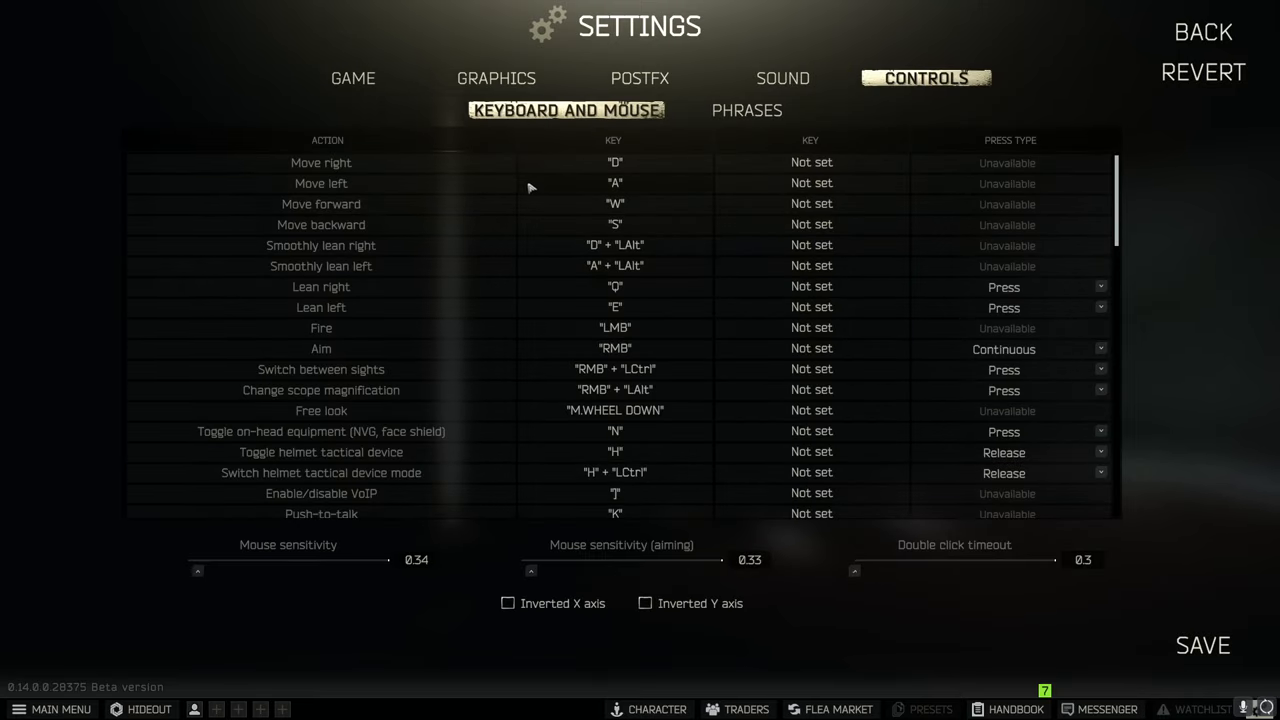
scroll(down, 3)
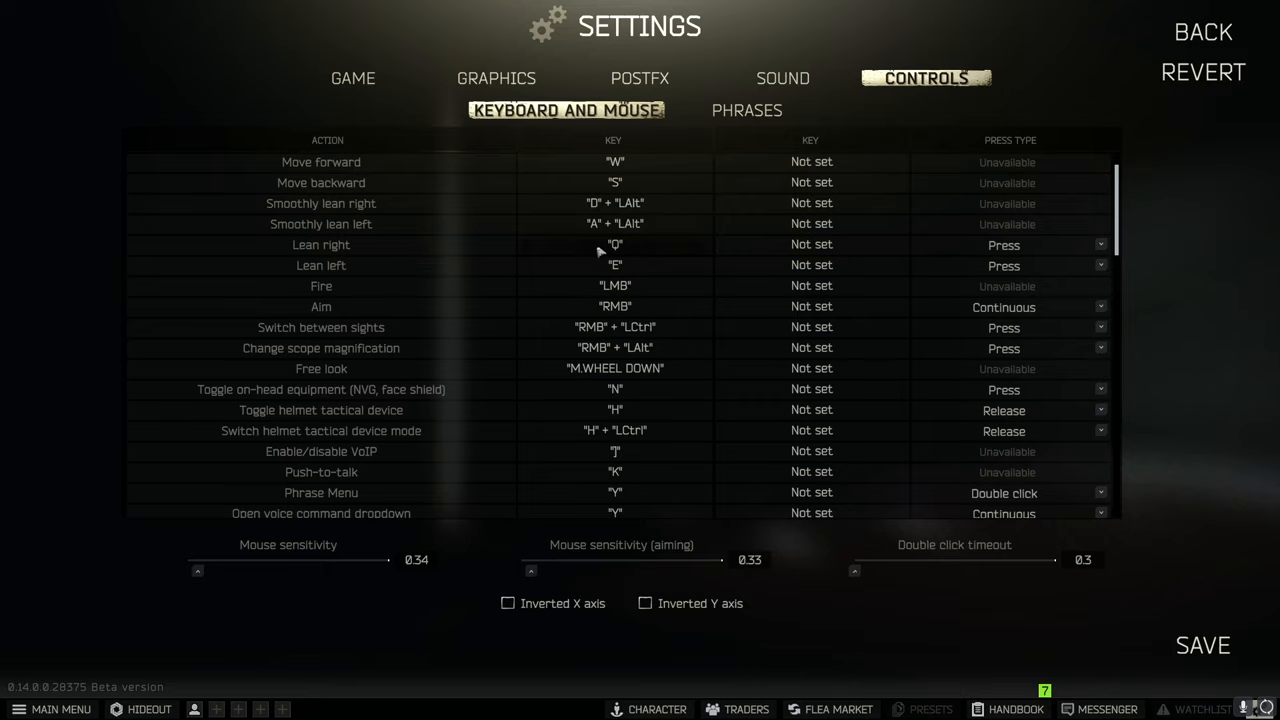
mouse_move(572, 248)
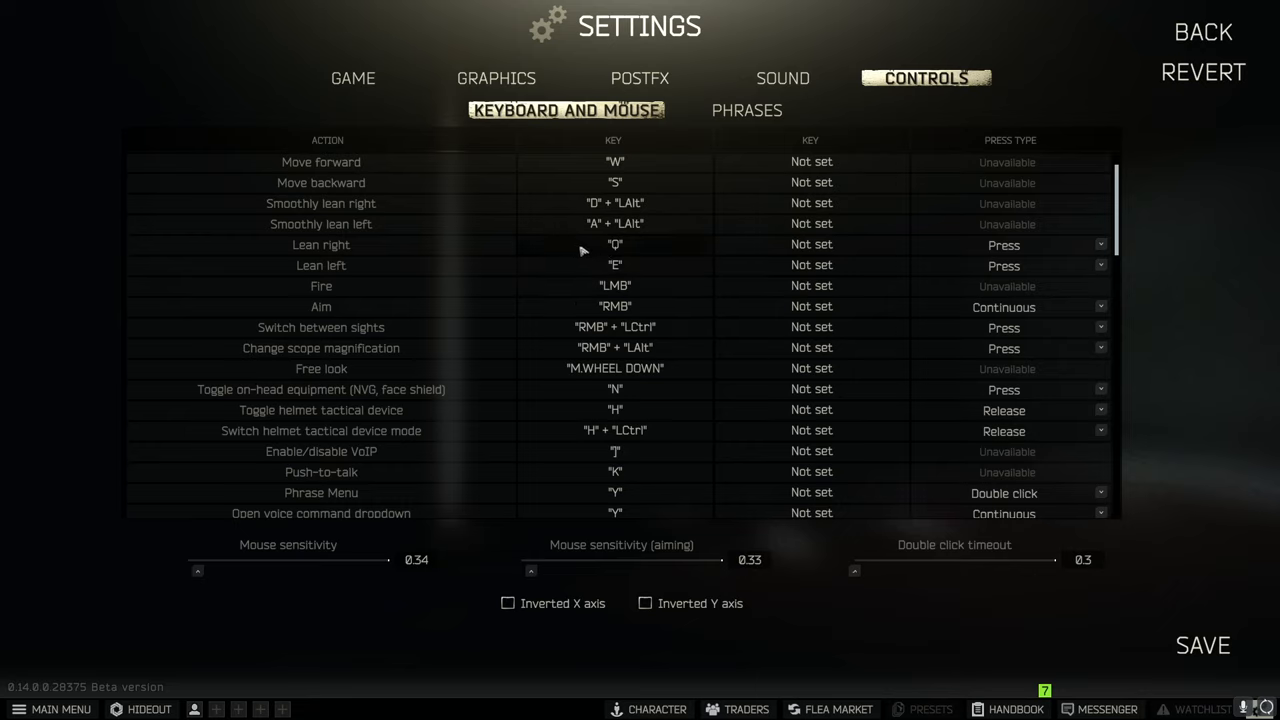
mouse_move(960, 252)
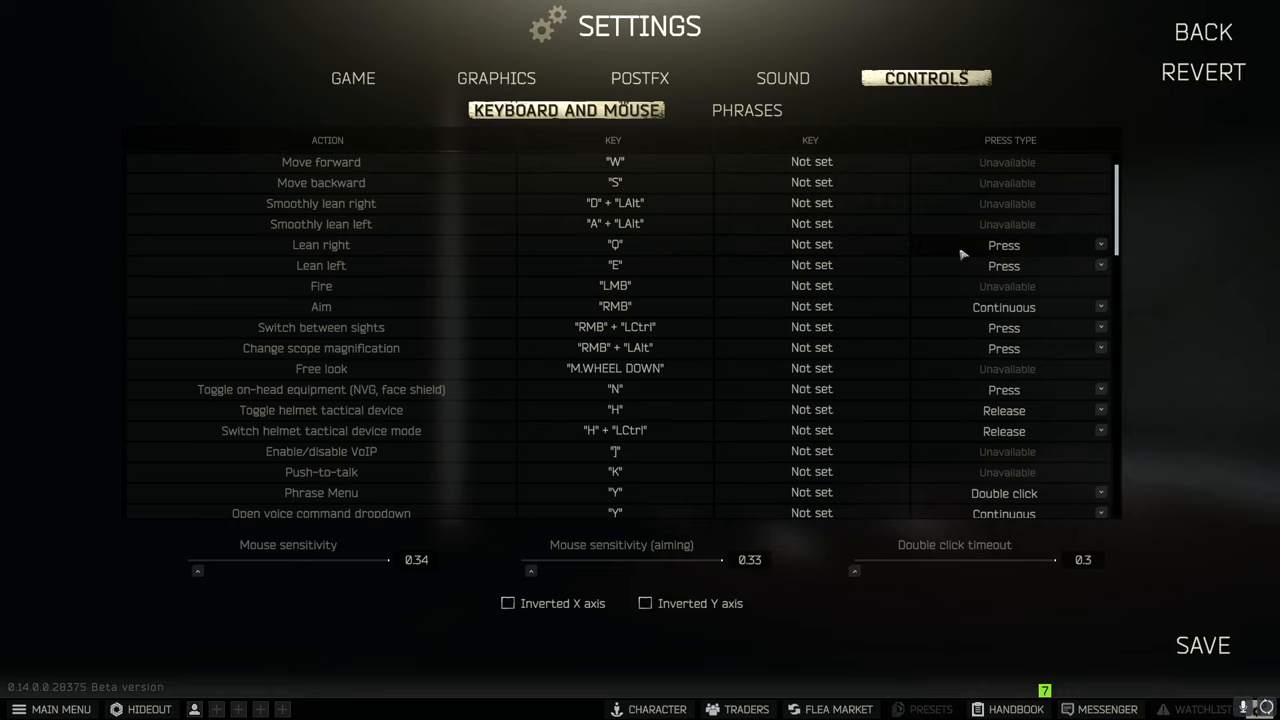
scroll(down, 3)
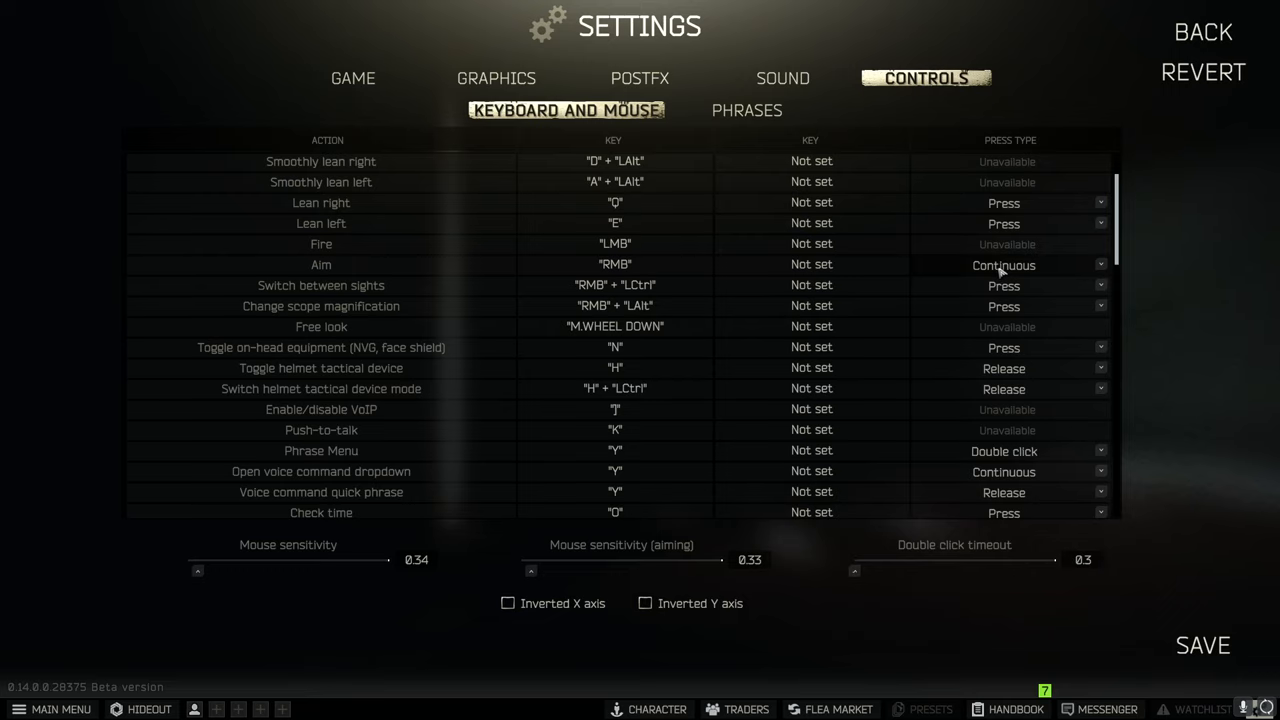
mouse_move(670, 264)
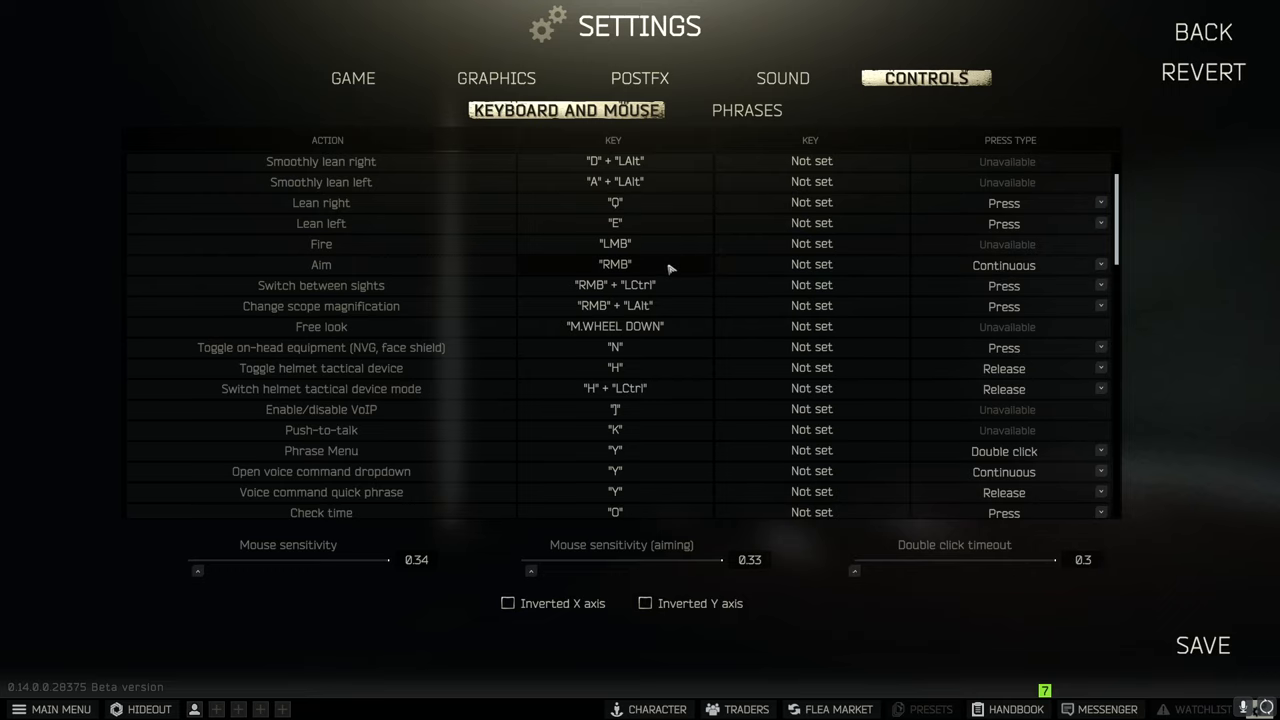
scroll(down, 3)
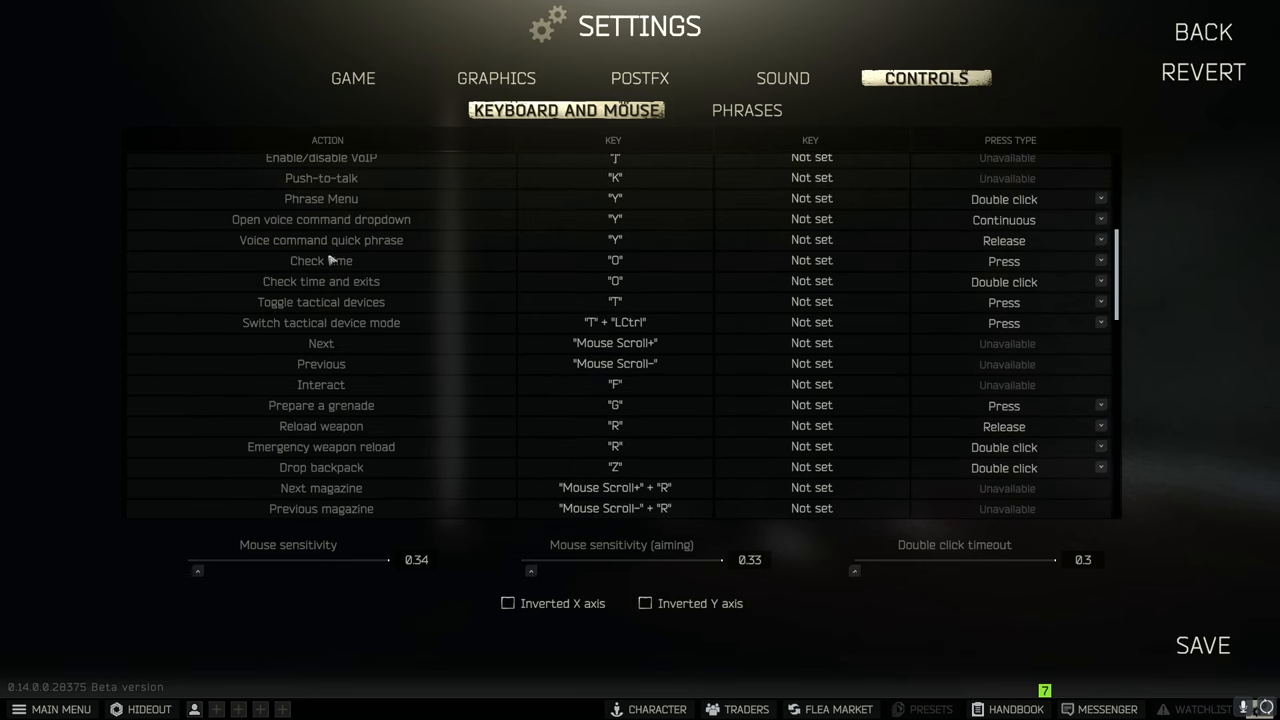
scroll(down, 3)
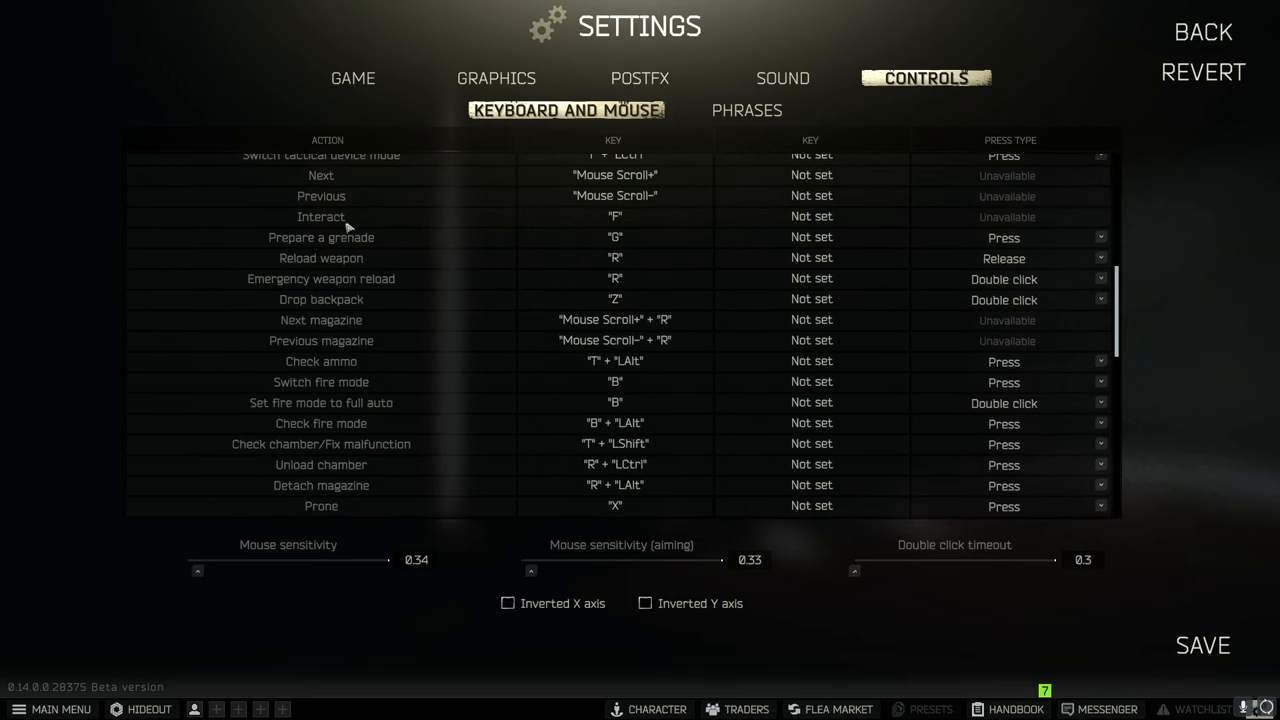
scroll(down, 3)
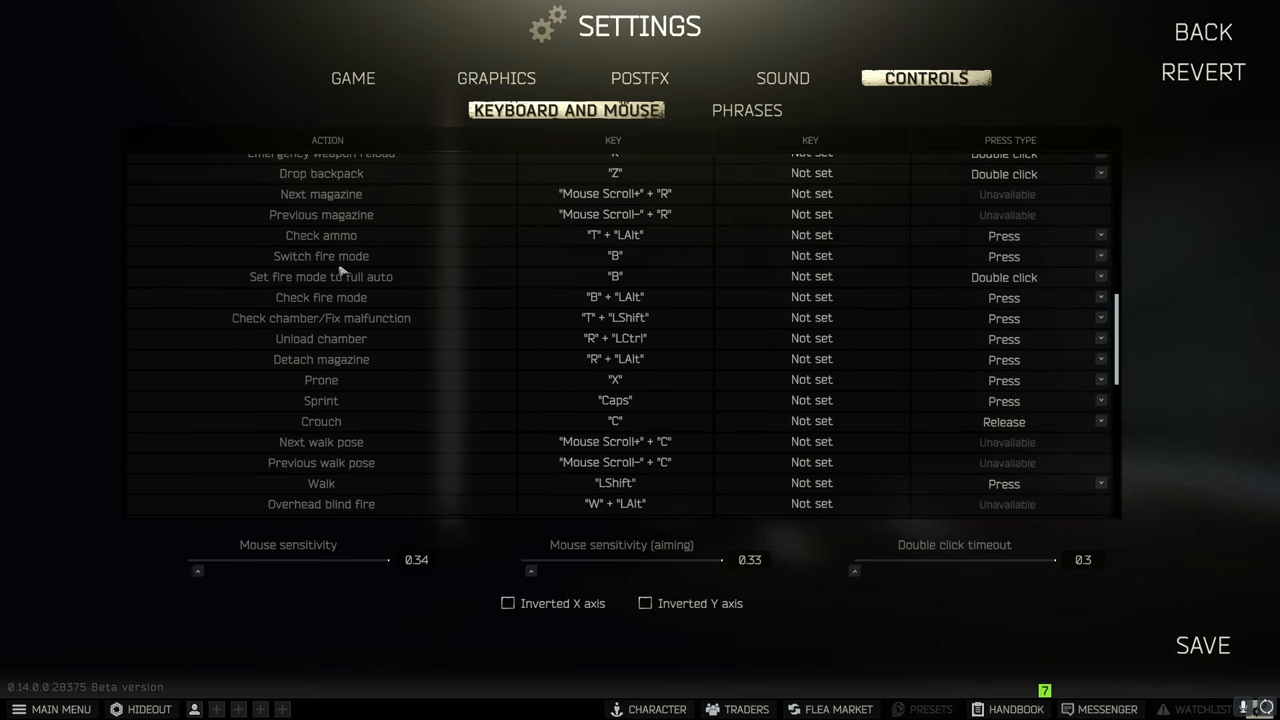
scroll(down, 3)
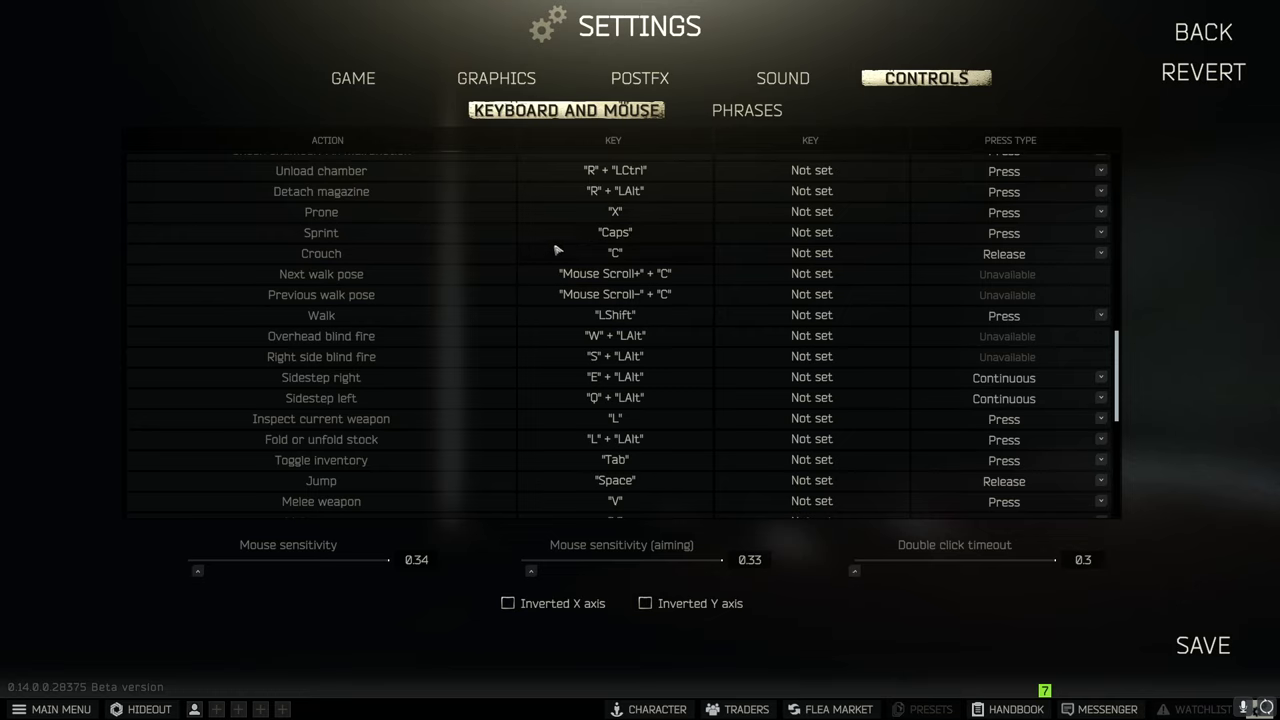
scroll(down, 3)
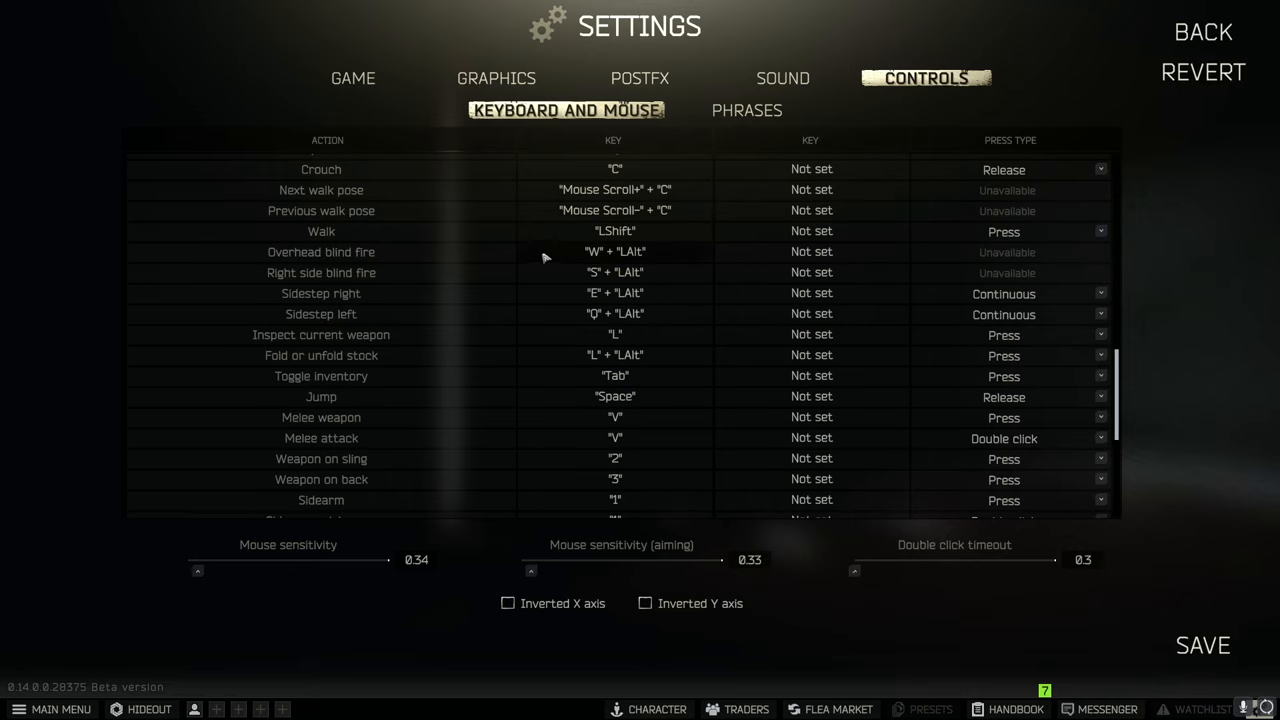
scroll(down, 3)
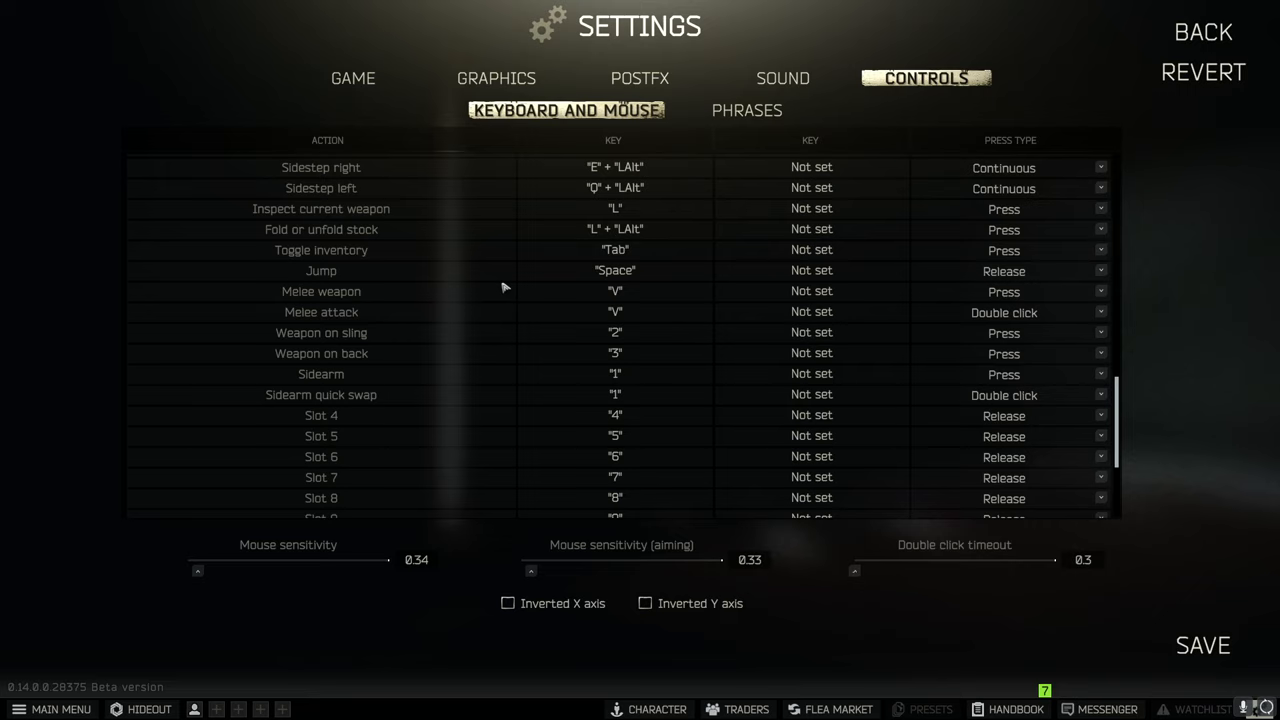
scroll(down, 3)
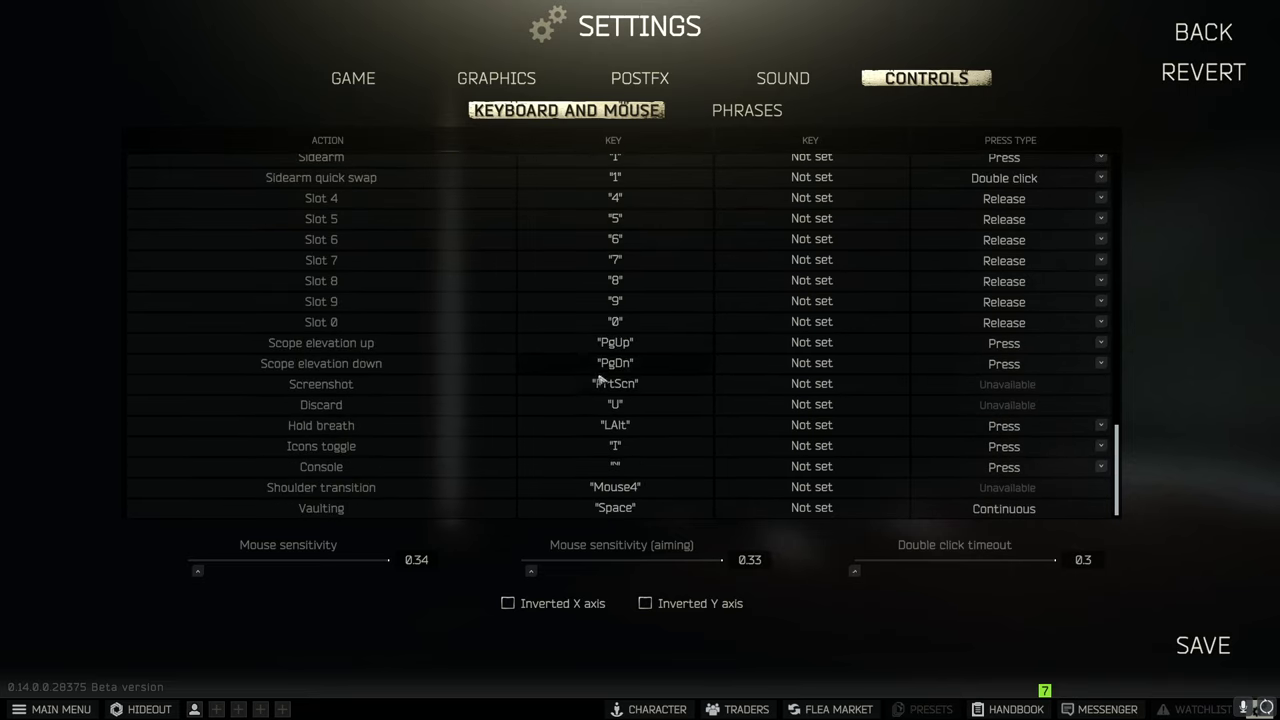
mouse_move(578, 492)
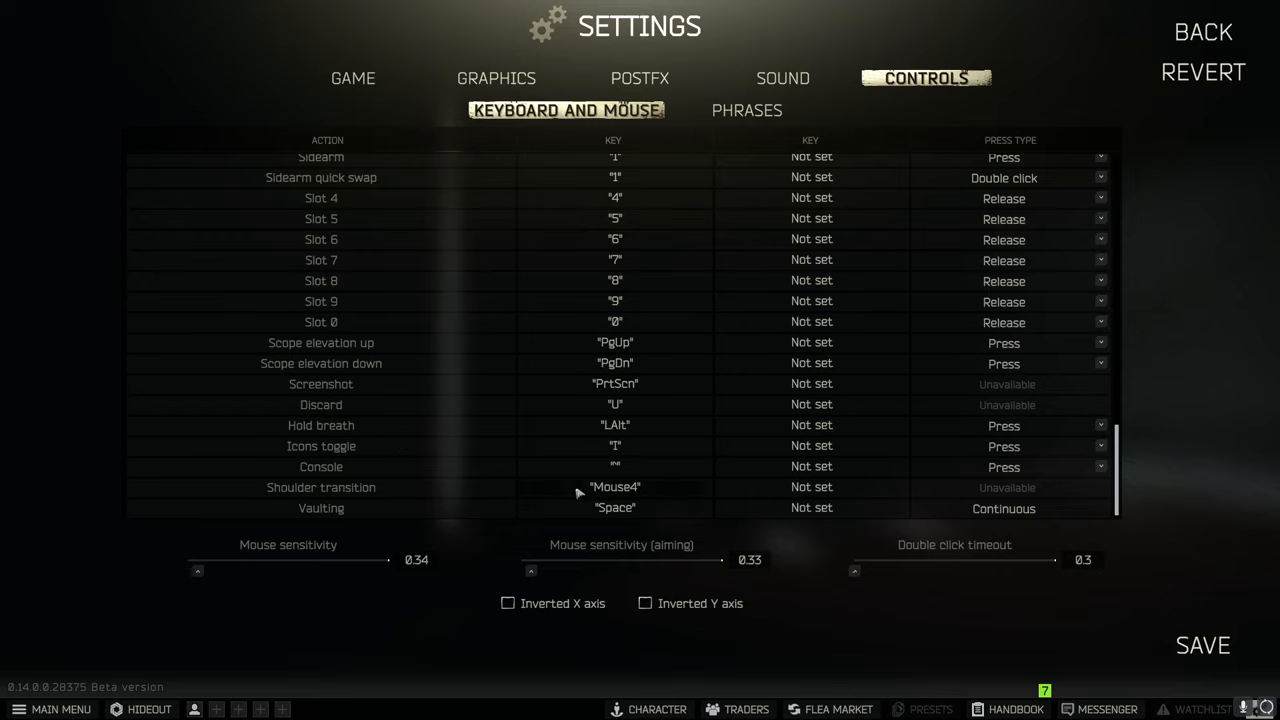
mouse_move(344, 512)
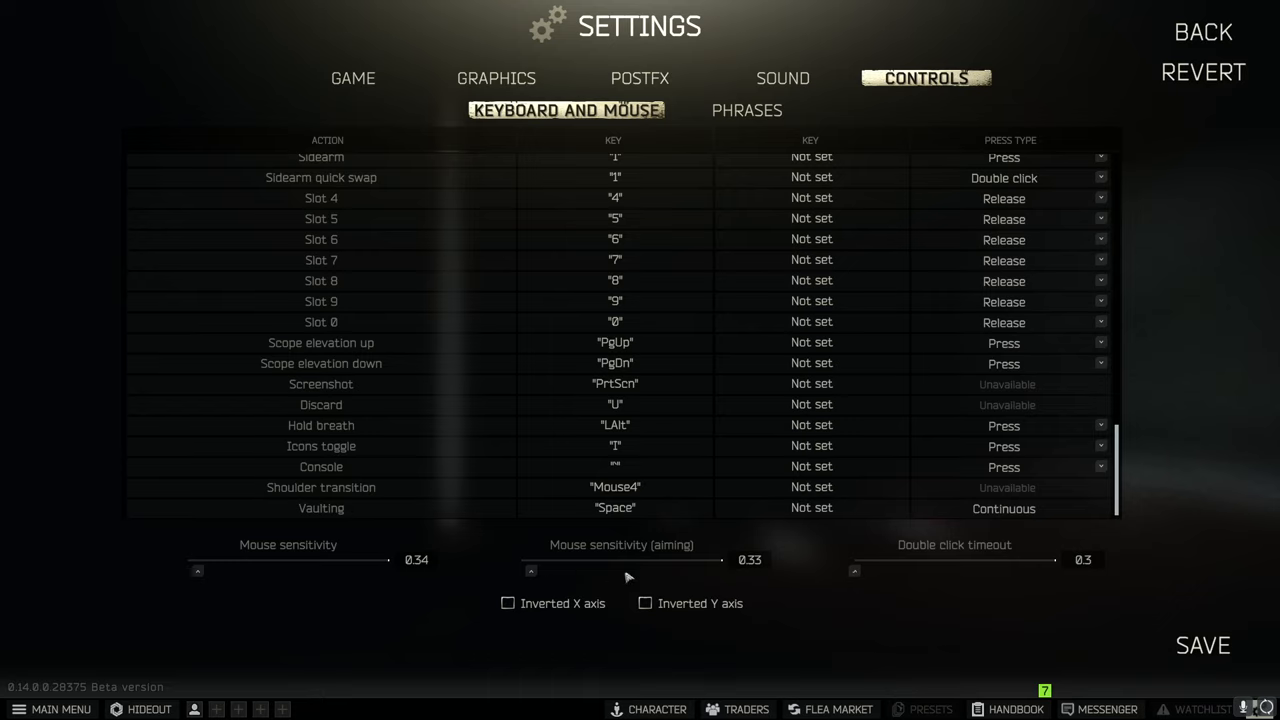
mouse_move(442, 608)
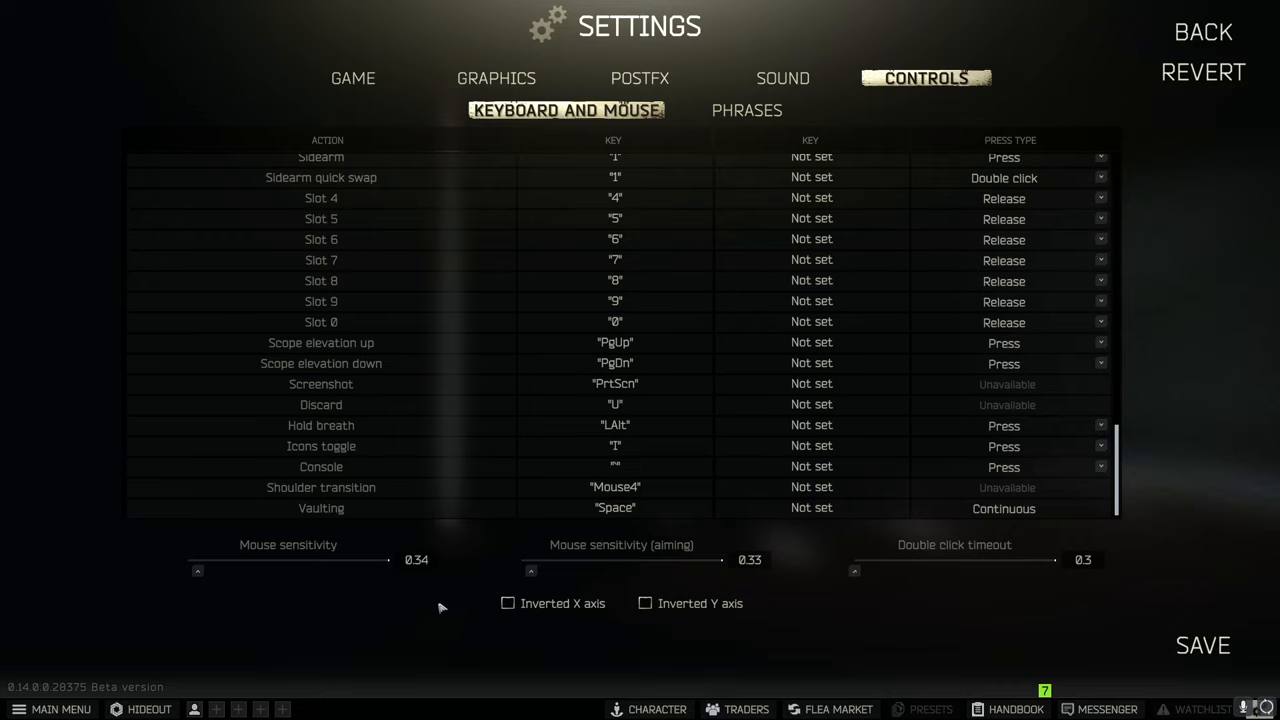
mouse_move(868, 658)
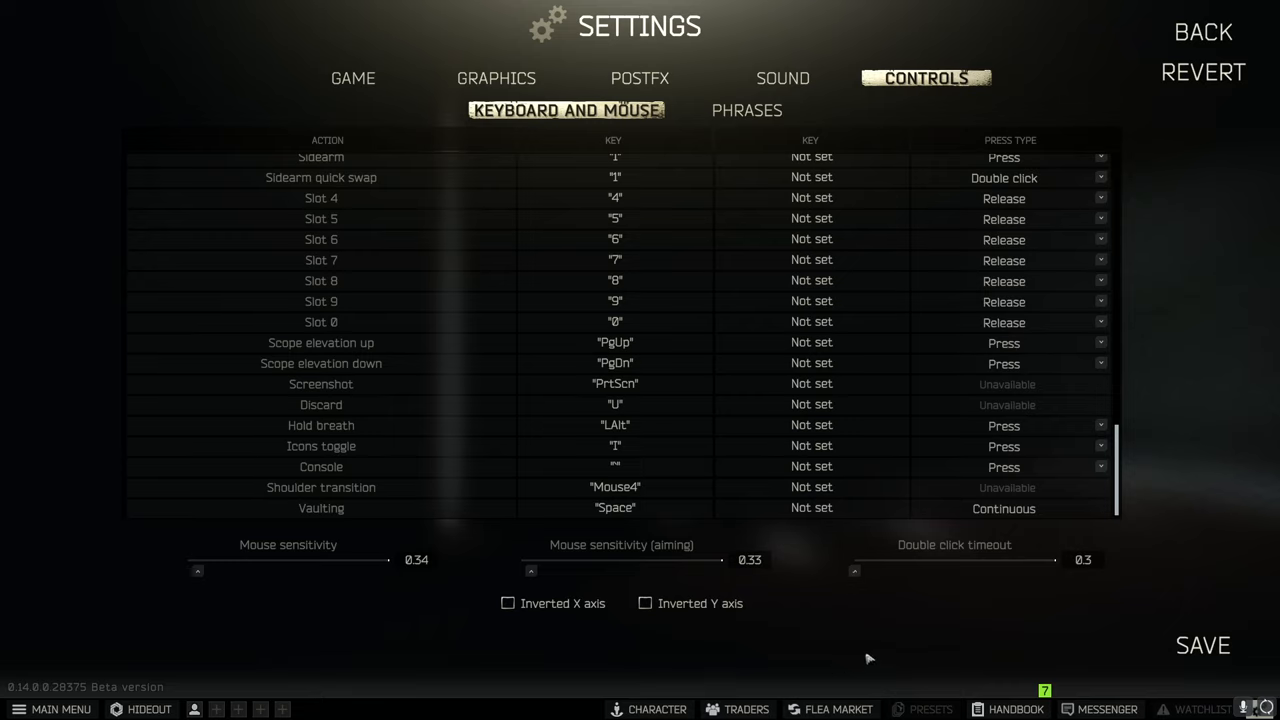
mouse_move(880, 656)
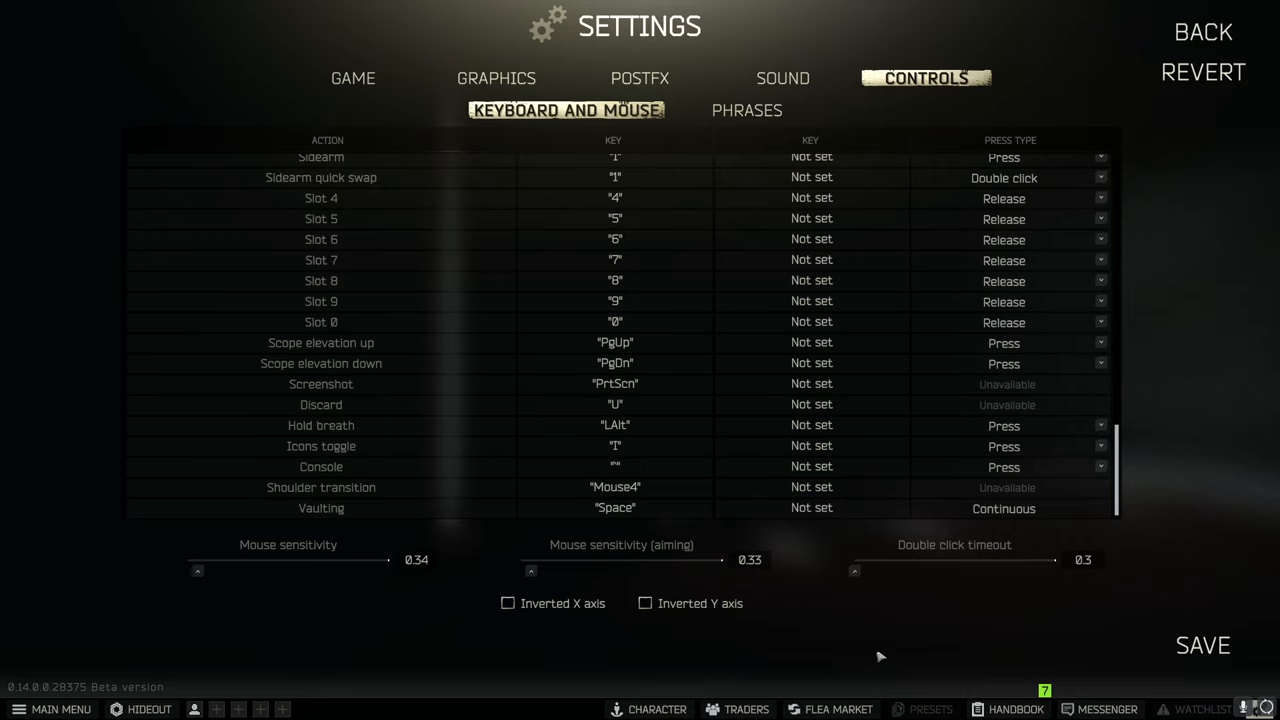
mouse_move(848, 646)
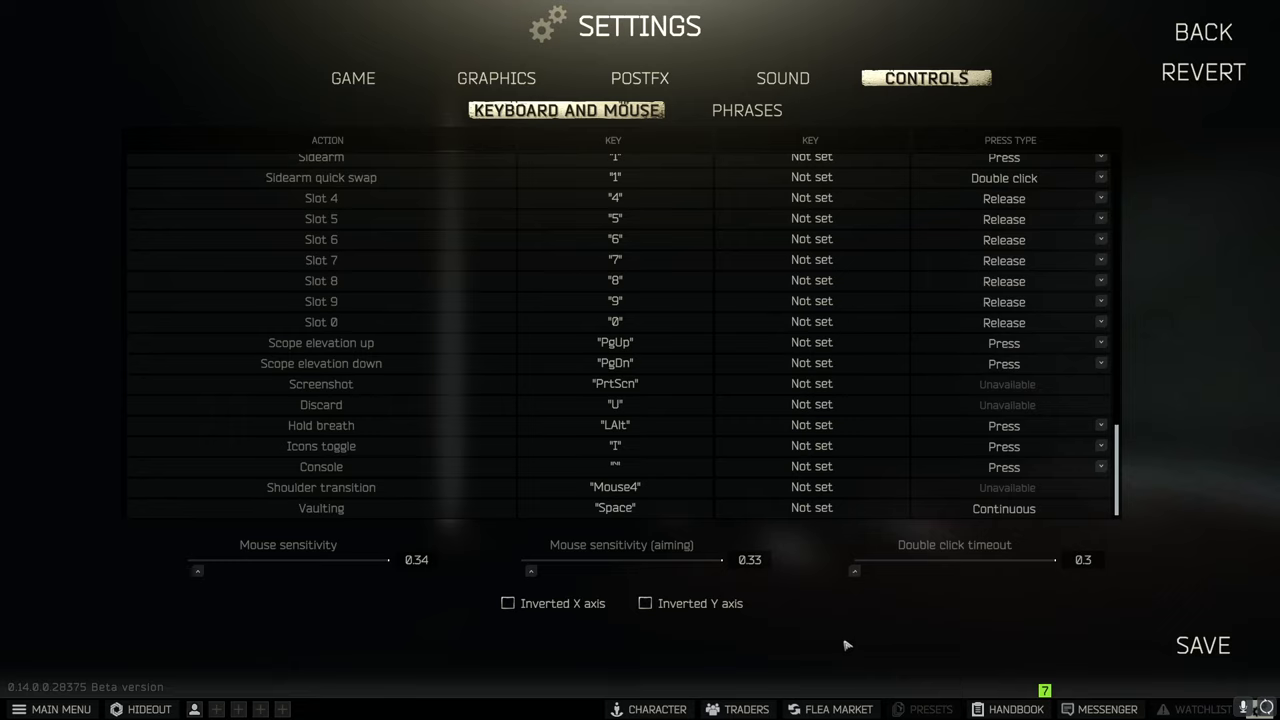
mouse_move(980, 632)
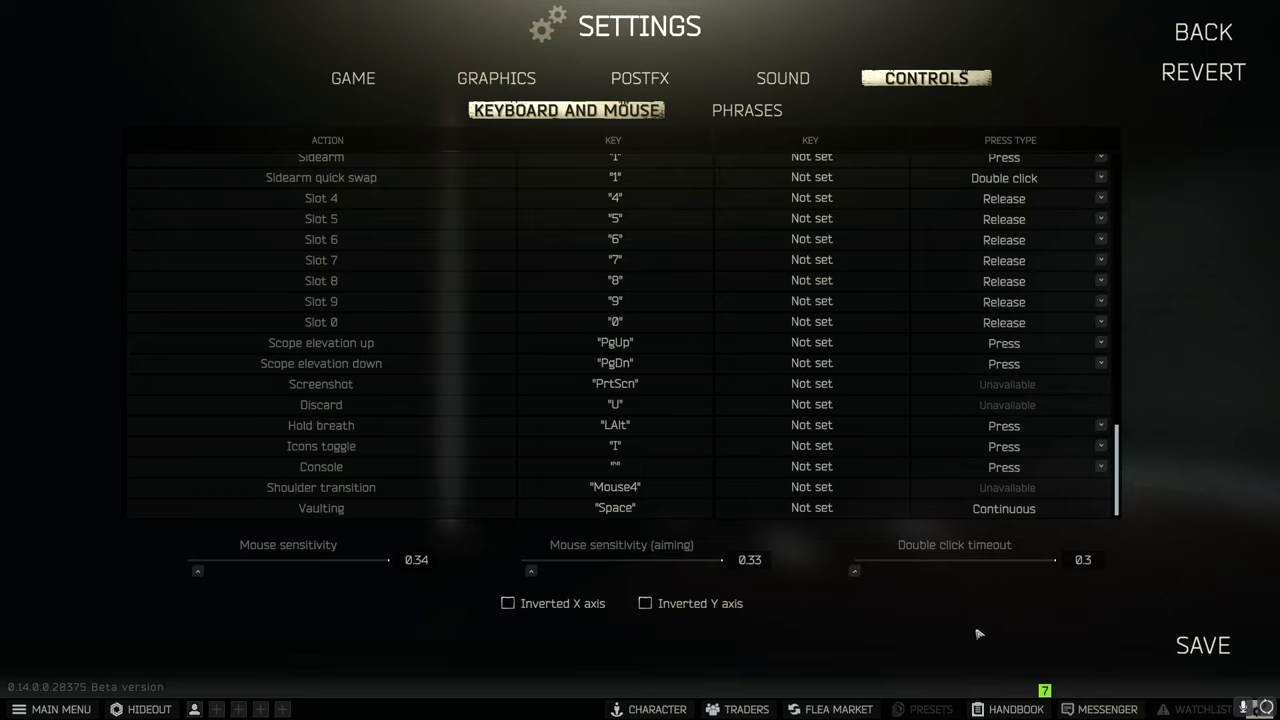
mouse_move(1244, 152)
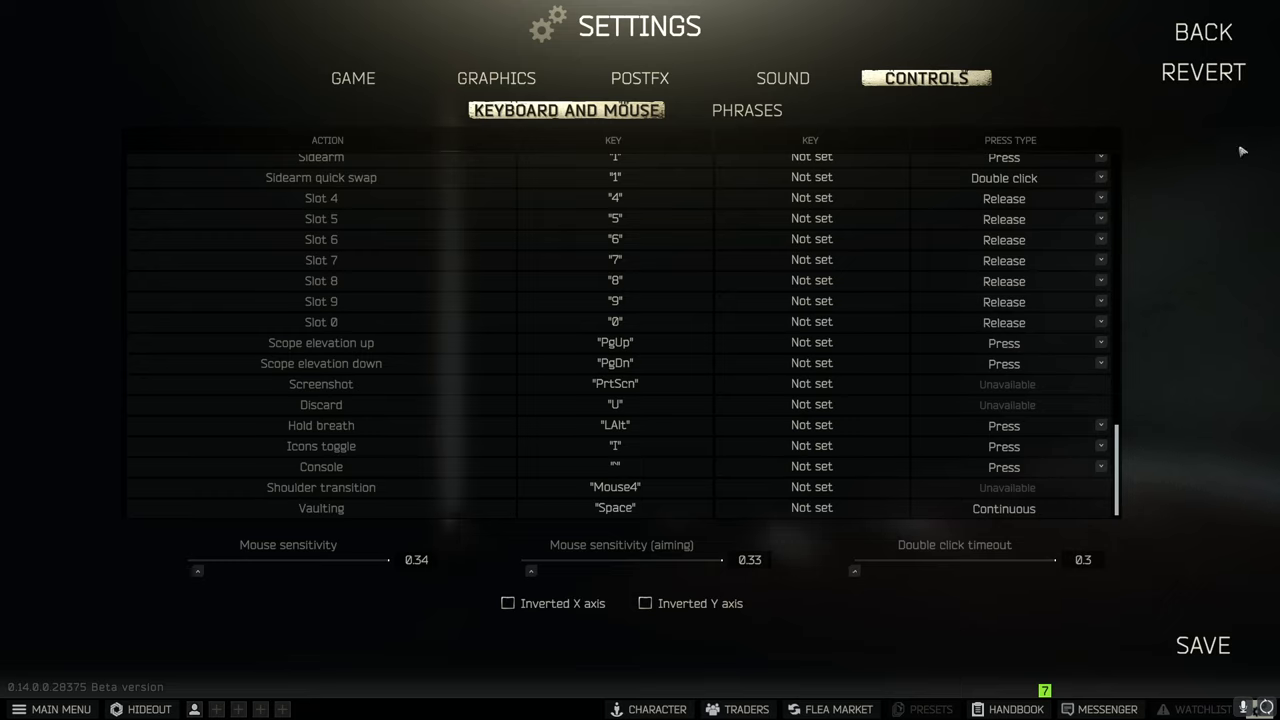
mouse_move(1210, 170)
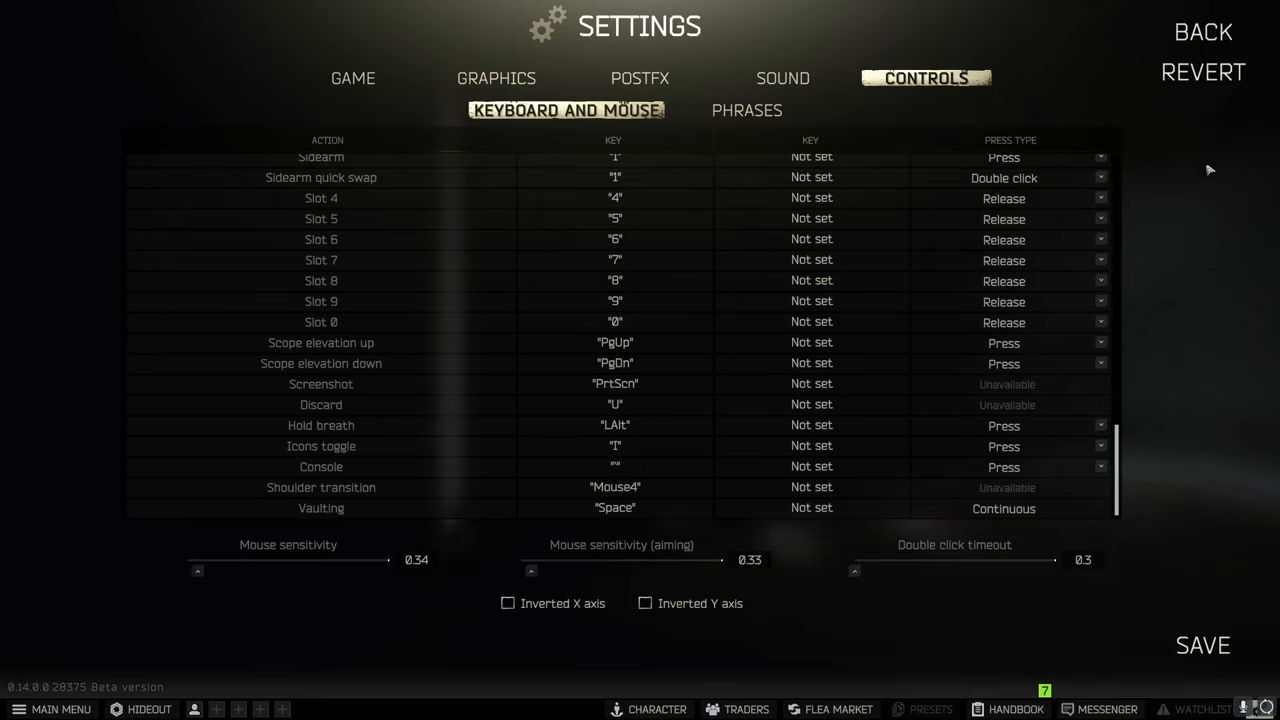
mouse_move(1230, 190)
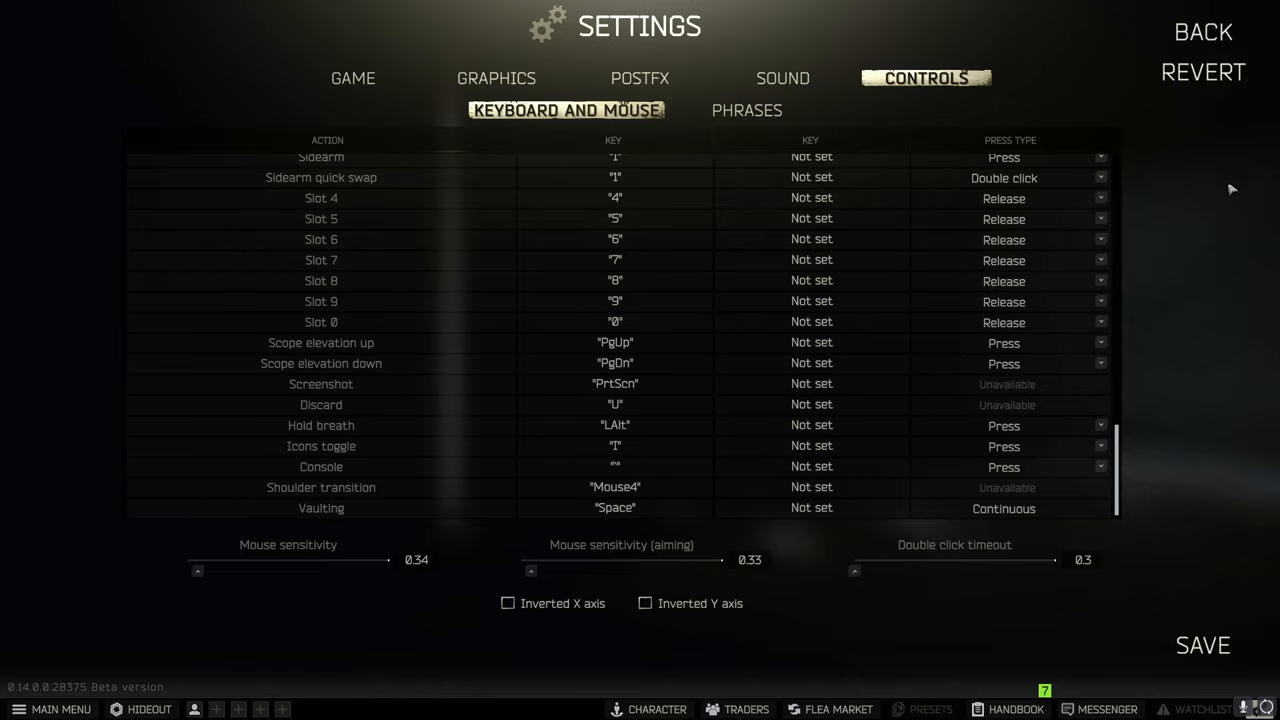
mouse_move(1238, 192)
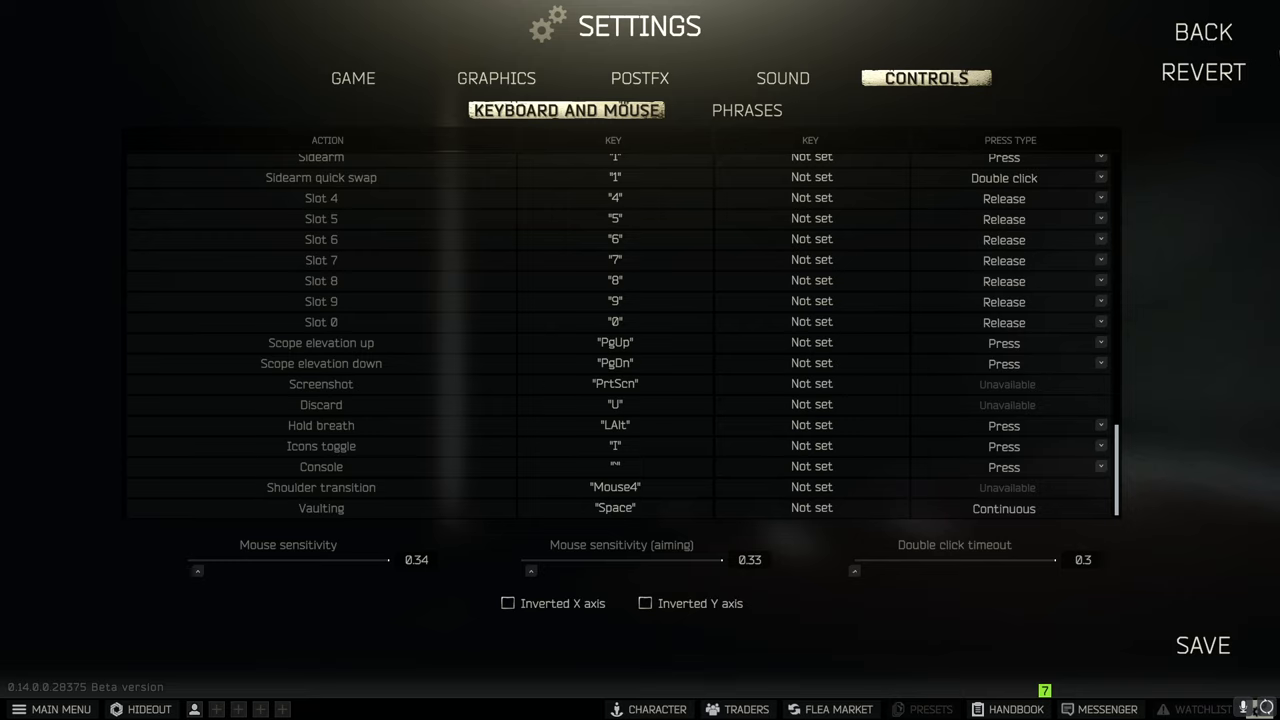
mouse_move(1172, 124)
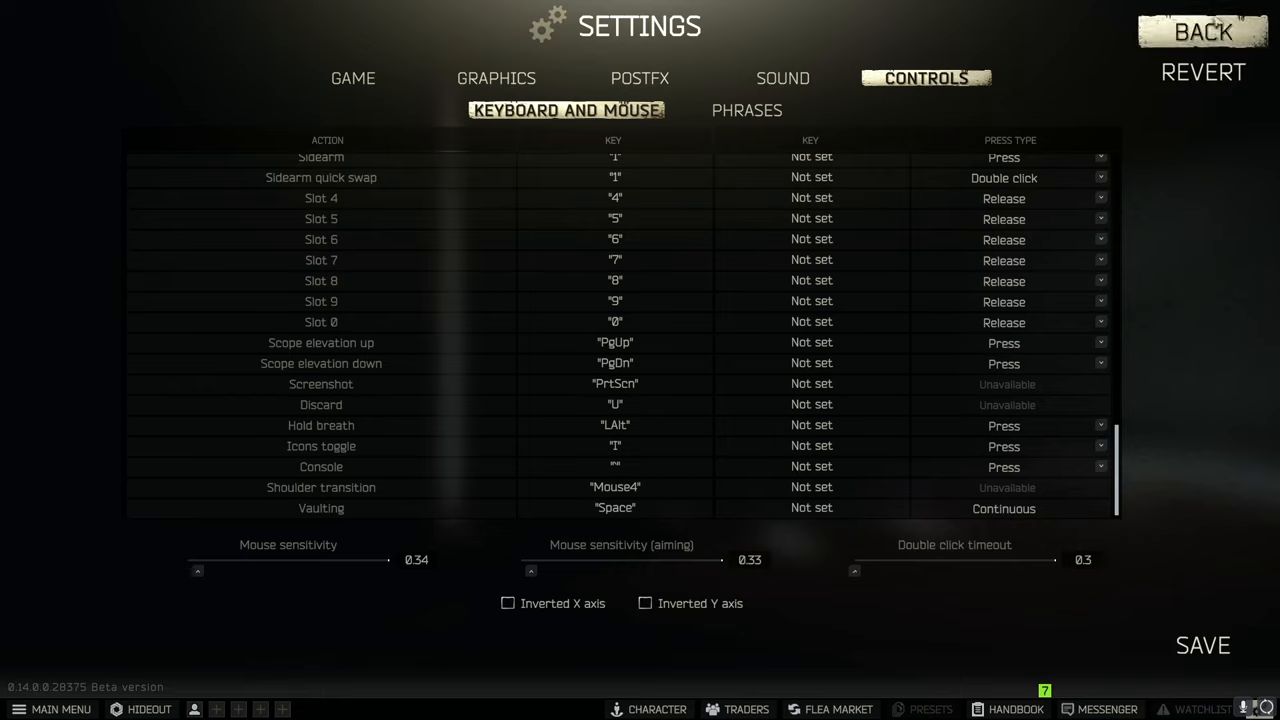
mouse_move(1230, 120)
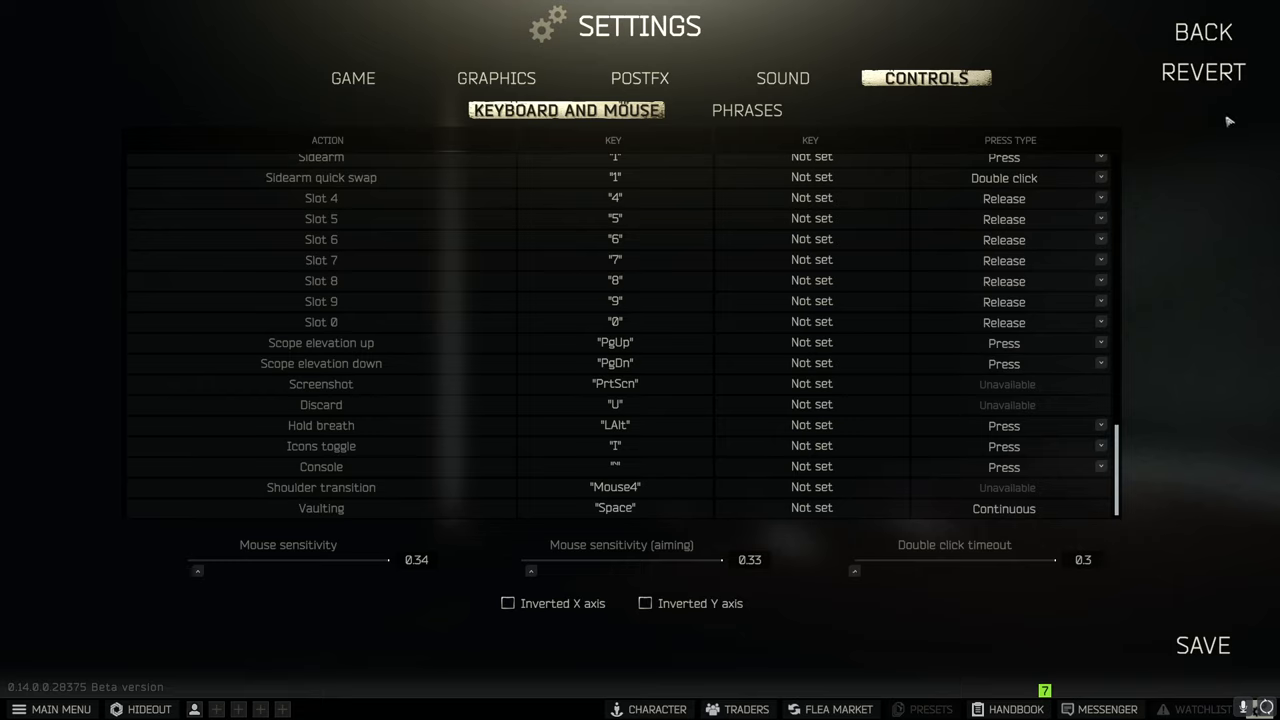
mouse_move(516, 384)
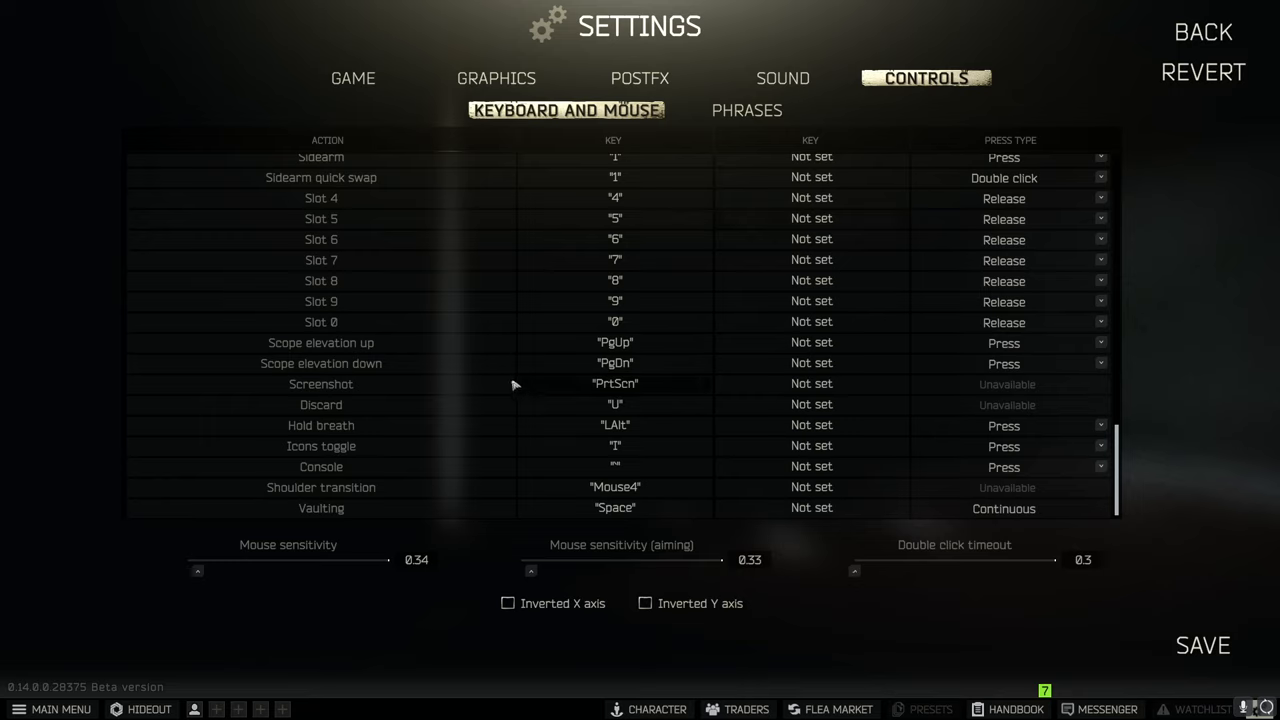
mouse_move(592, 570)
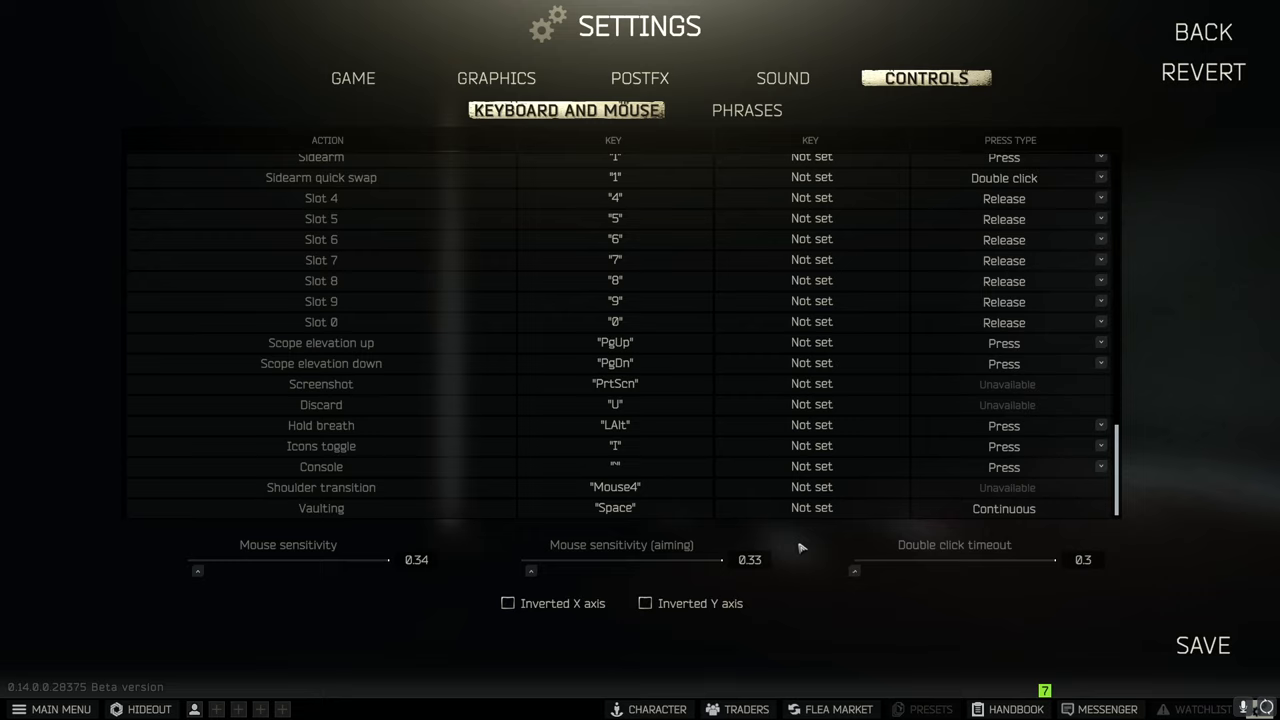
mouse_move(800, 570)
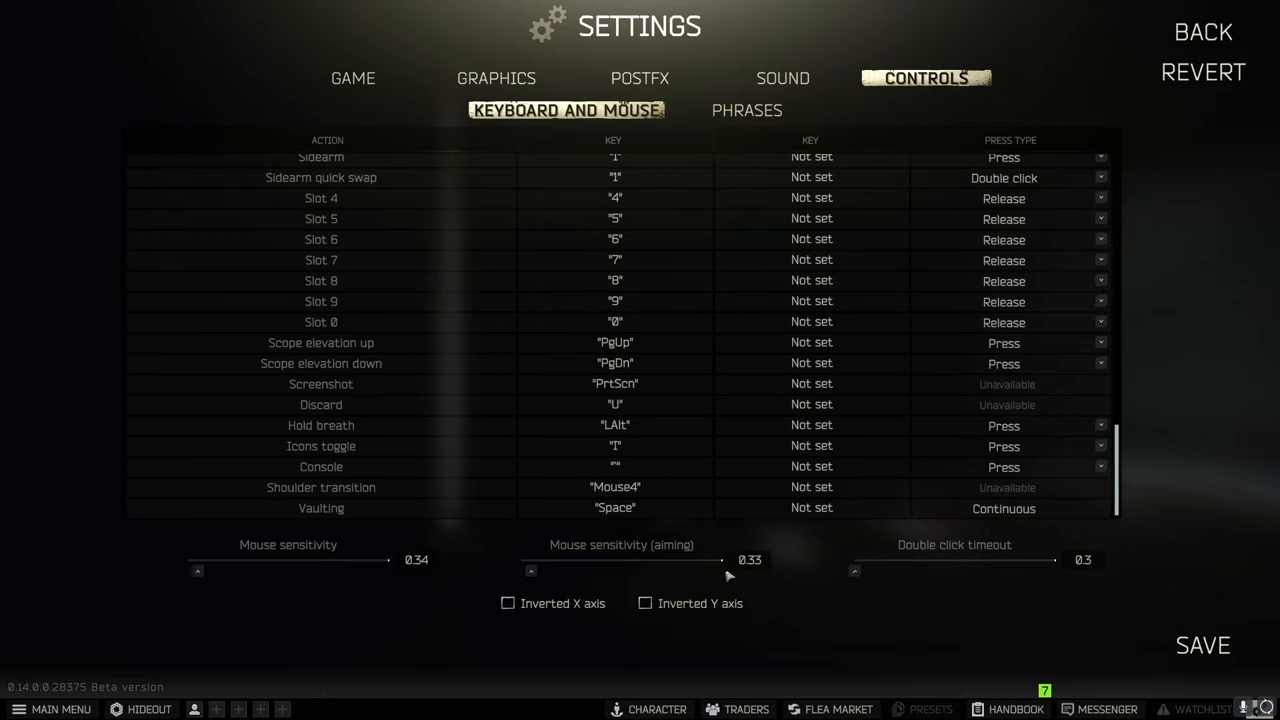
mouse_move(952, 556)
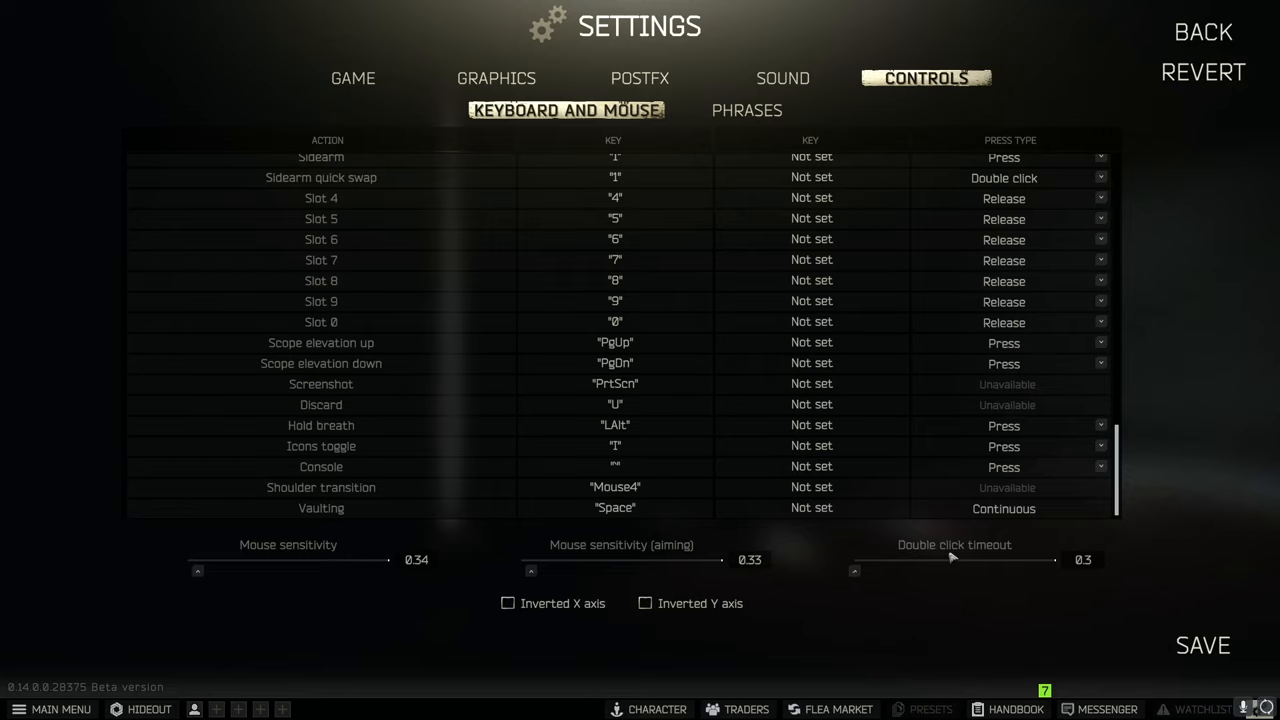
mouse_move(940, 496)
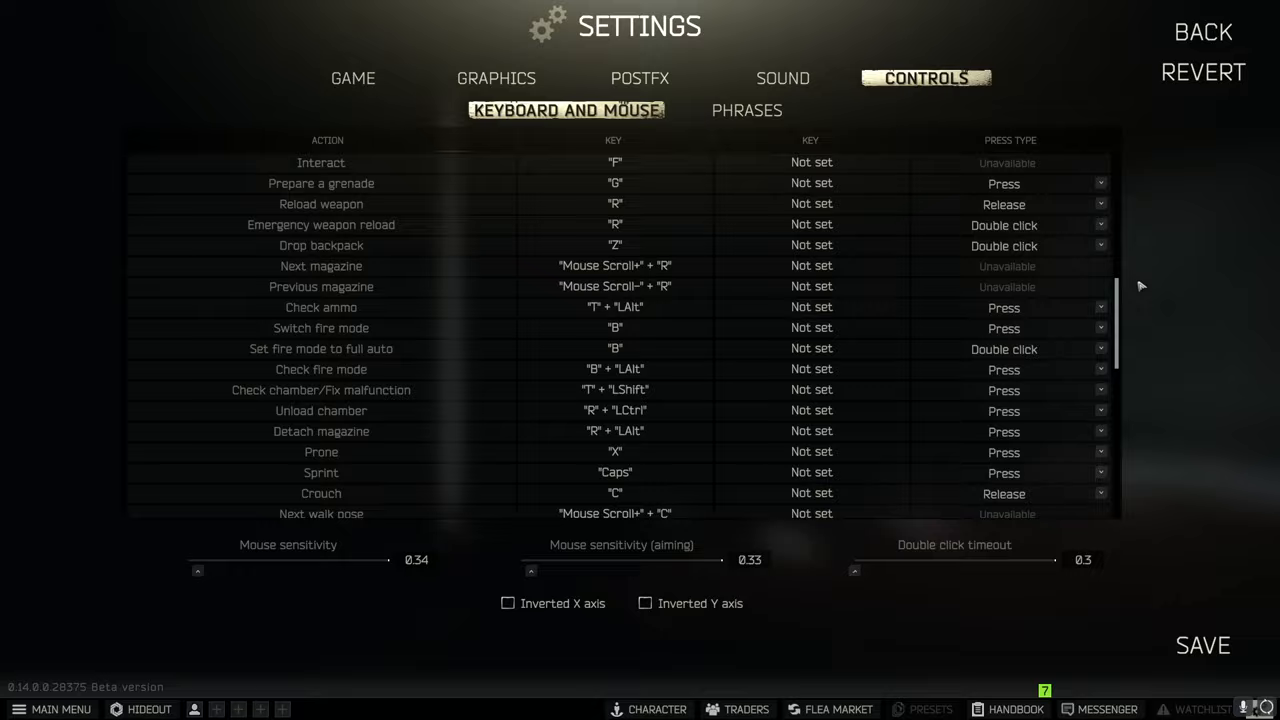
Return to the Game settings page with English language, autohide quick slots and FOV 63
scroll(down, 3)
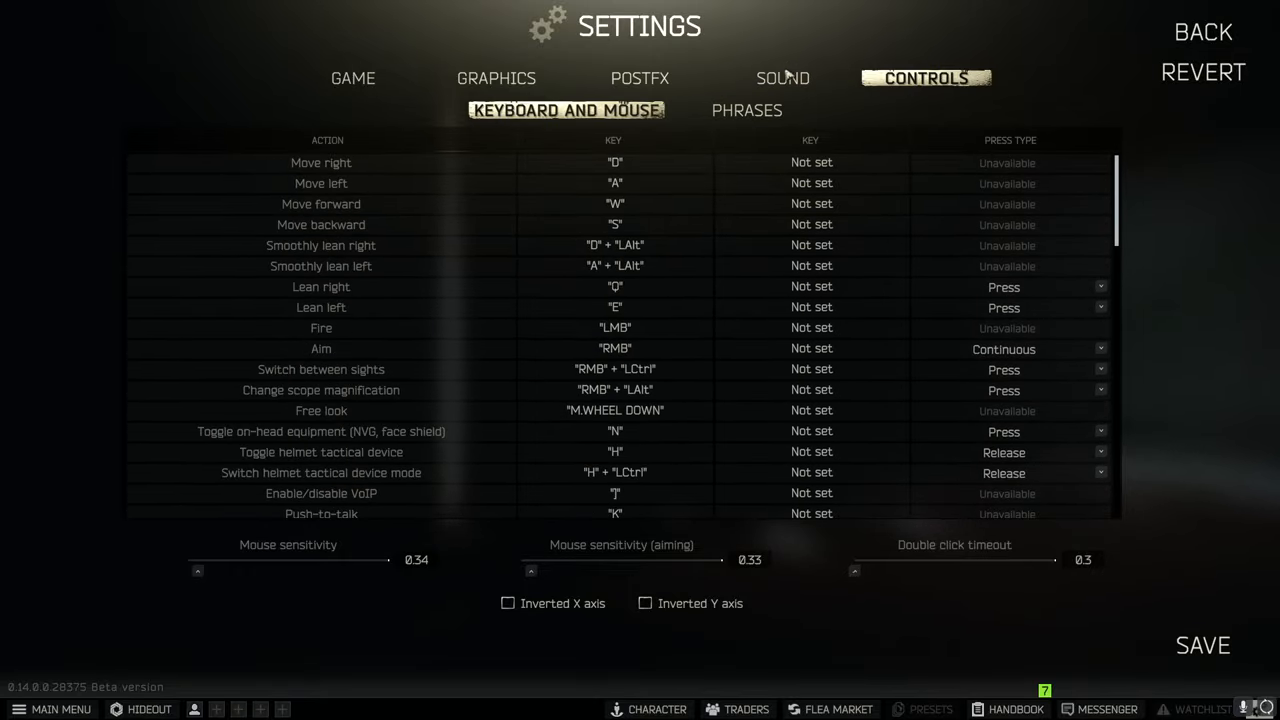
click(352, 78)
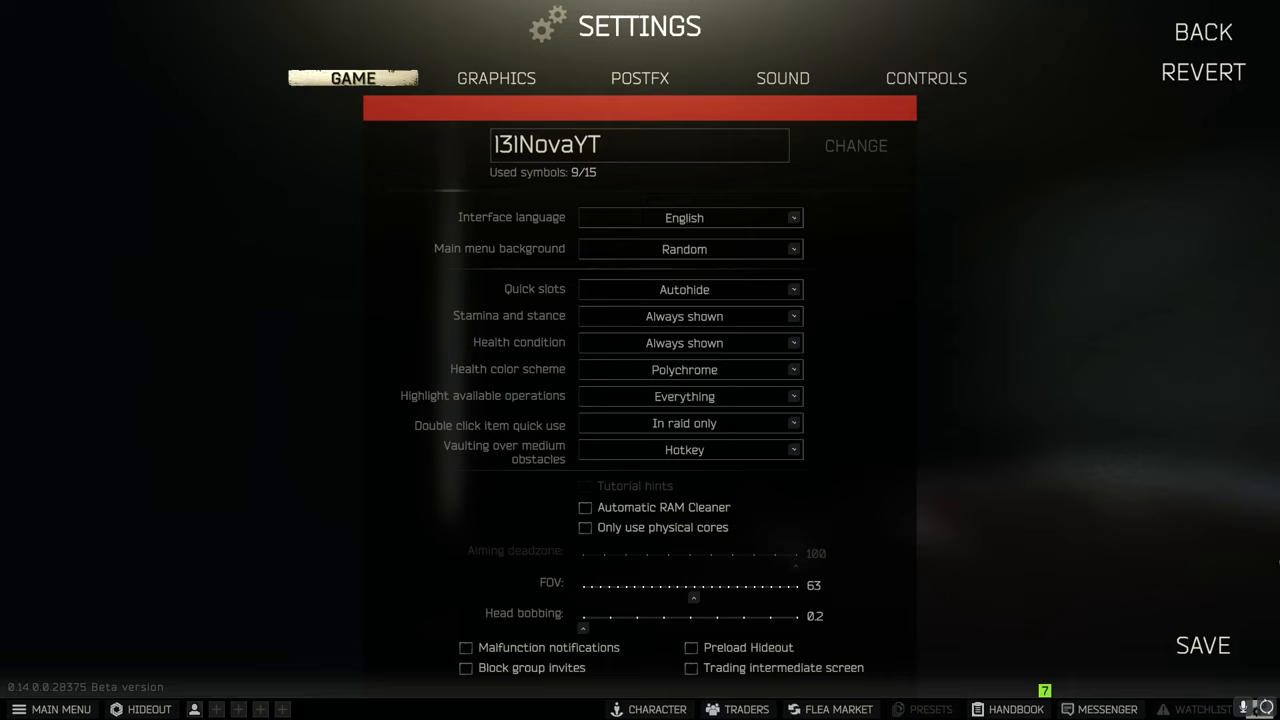
mouse_move(1176, 532)
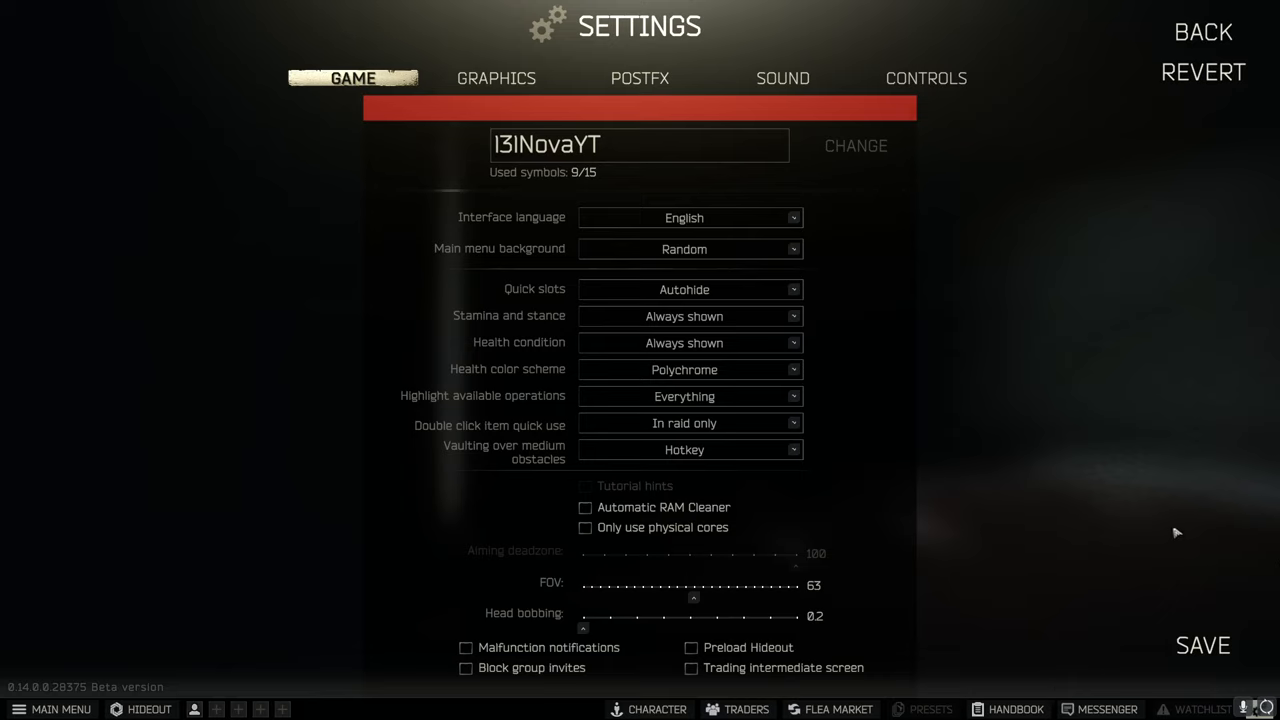